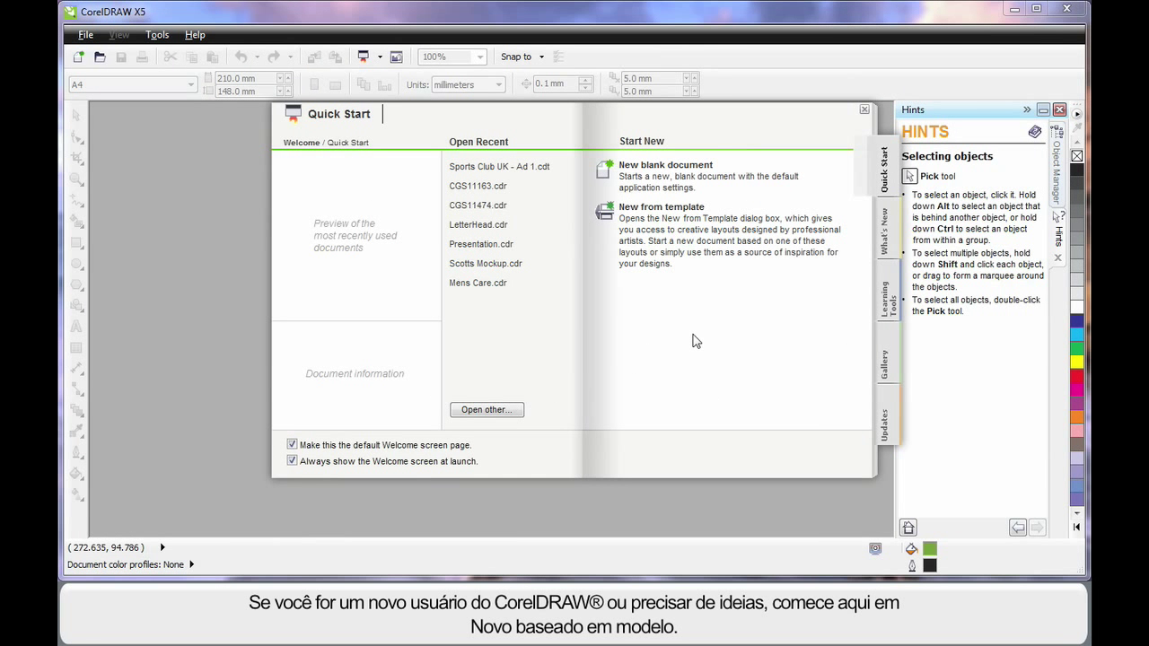
mouse_move(697, 348)
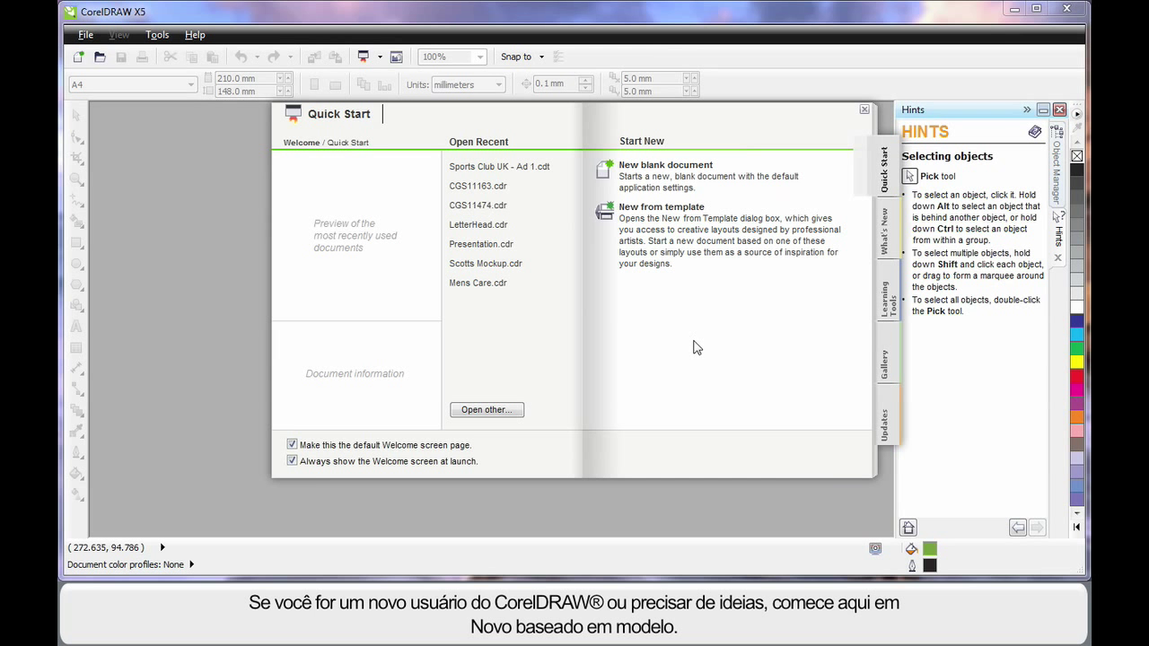
mouse_move(666, 211)
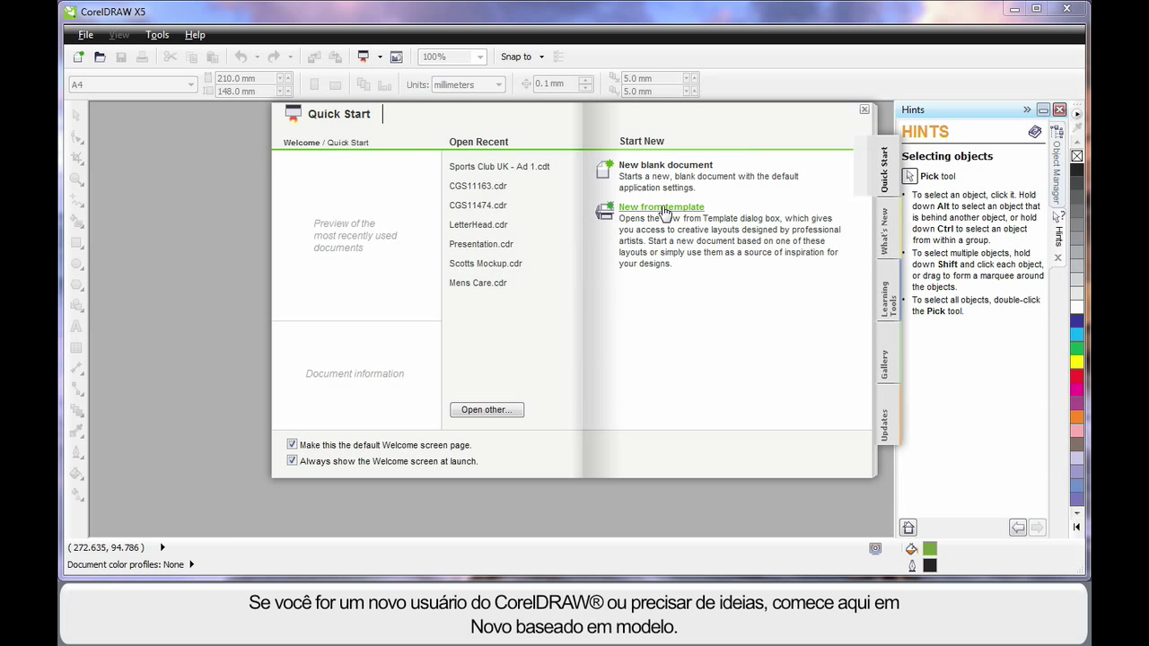
Step: Open the template gallery, try larger thumbnails then shrink them, and filter to Brochures
left_click(659, 207)
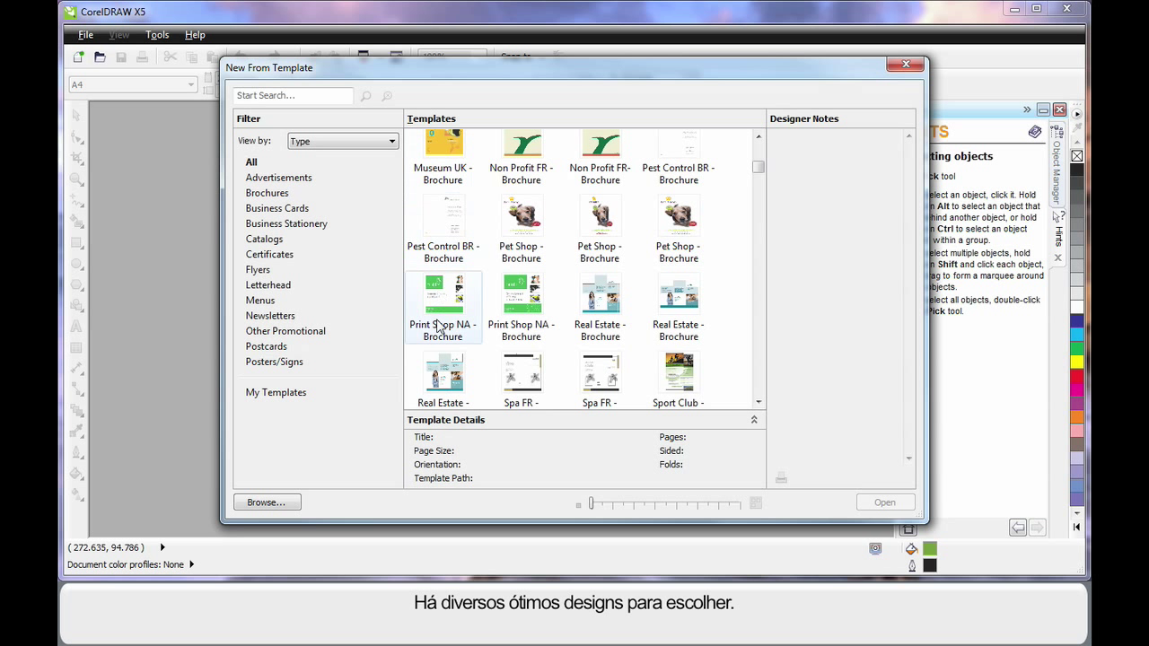
mouse_move(823, 391)
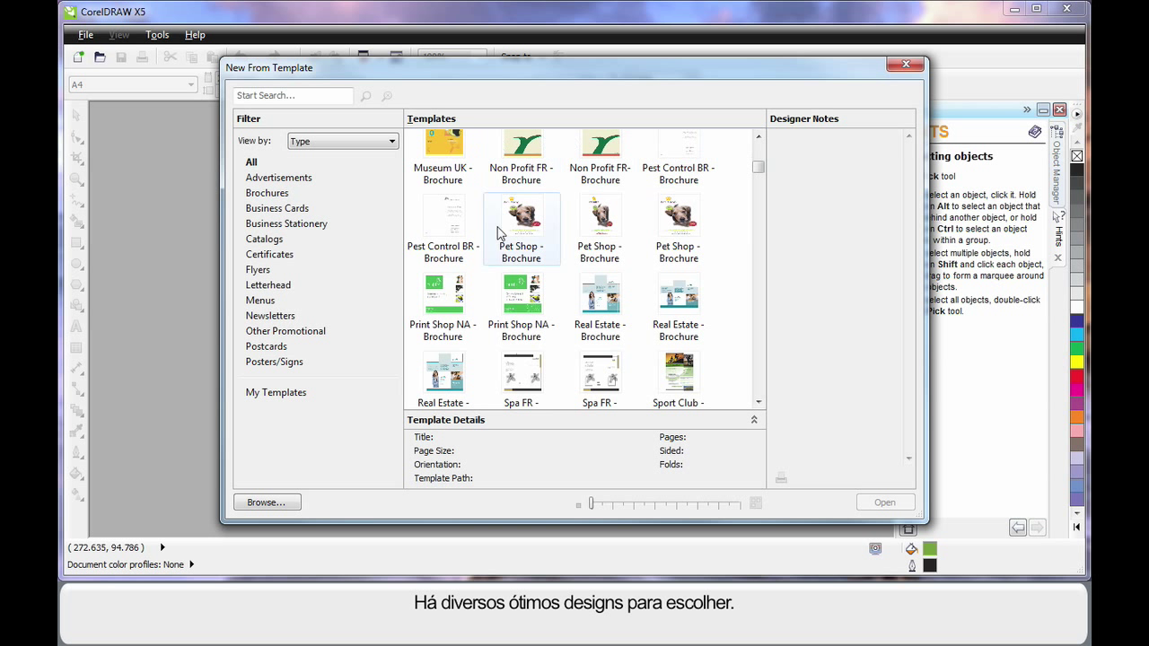
mouse_move(524, 388)
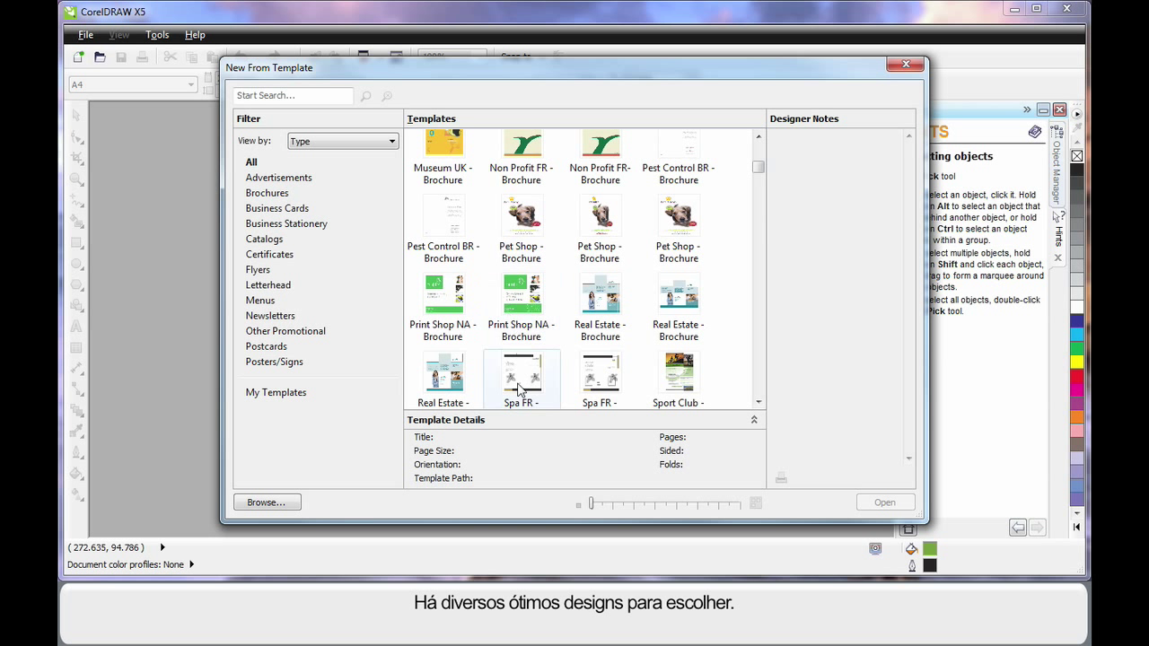
mouse_move(590, 501)
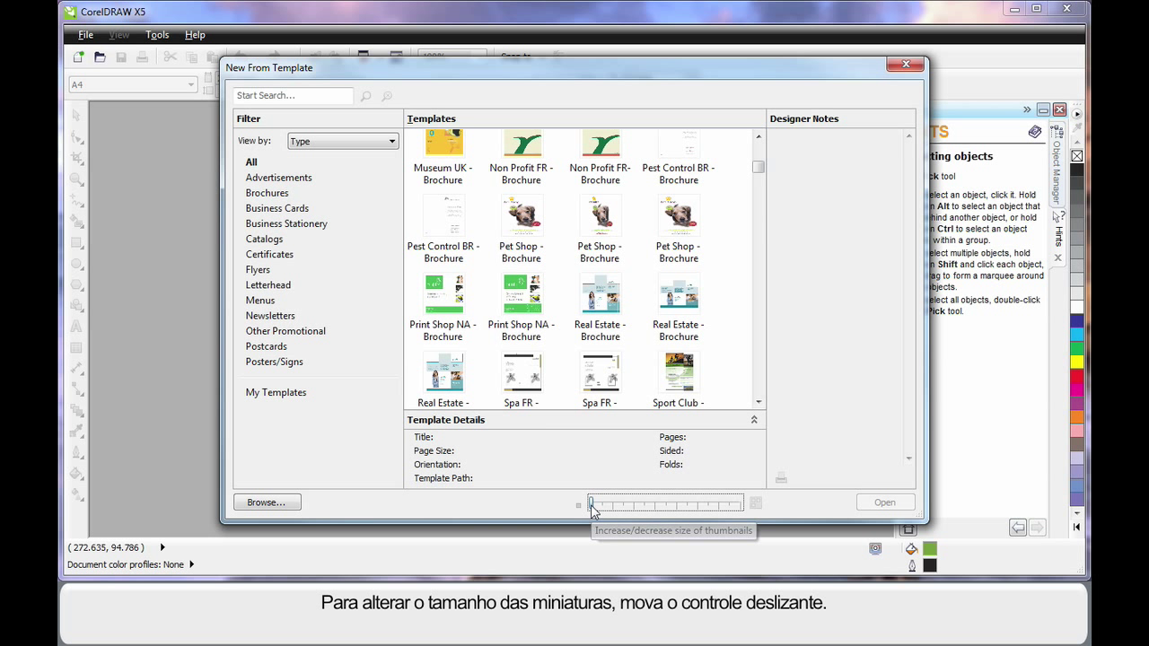
left_click_drag(590, 505, 666, 504)
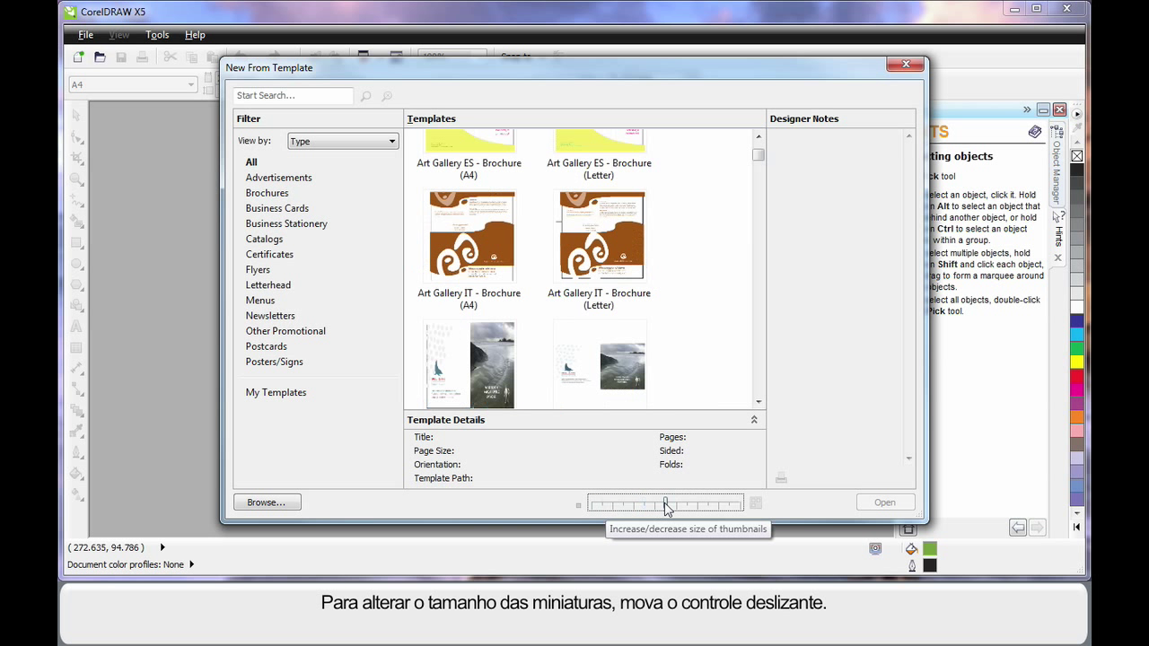
left_click_drag(666, 504, 687, 503)
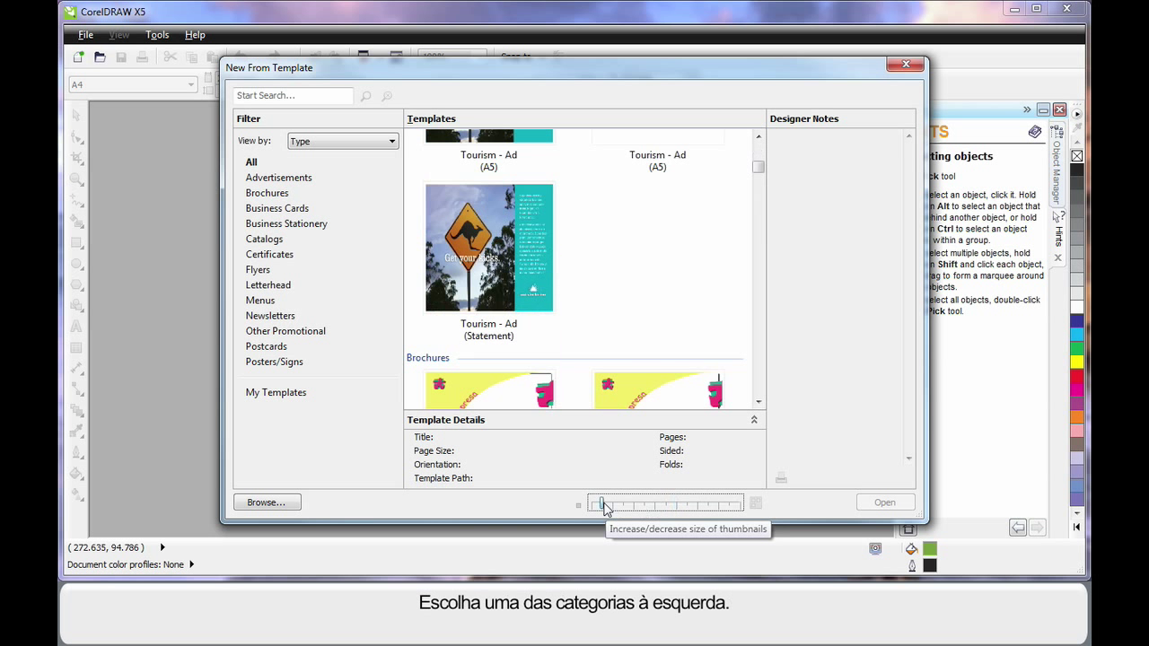
left_click(267, 193)
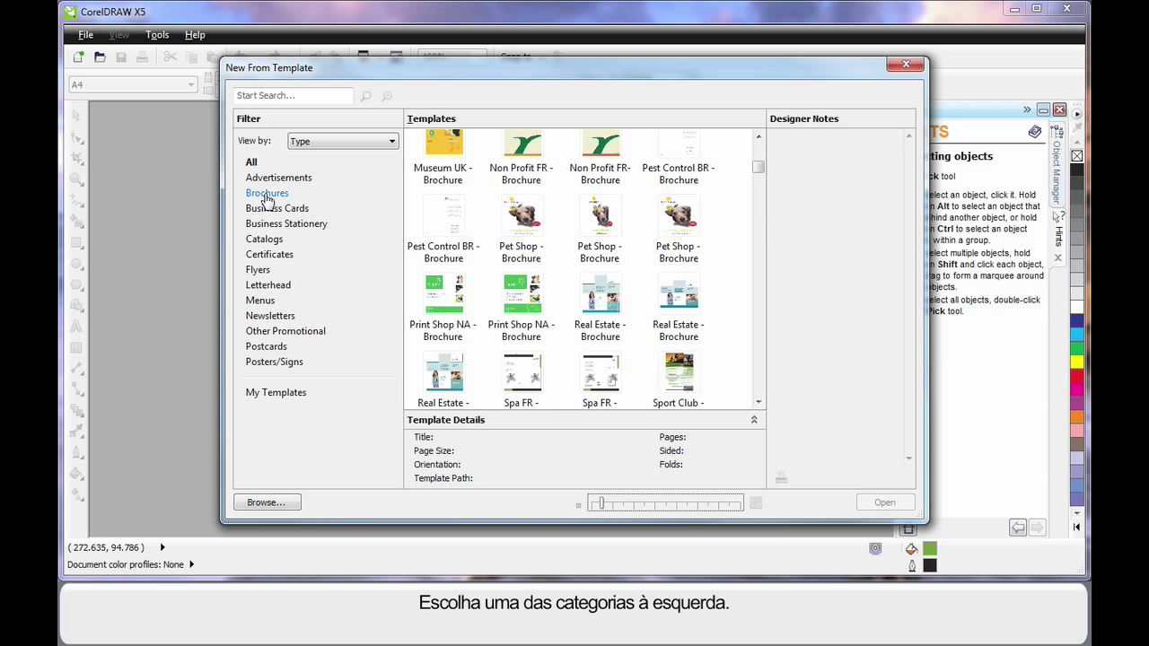
left_click(267, 192)
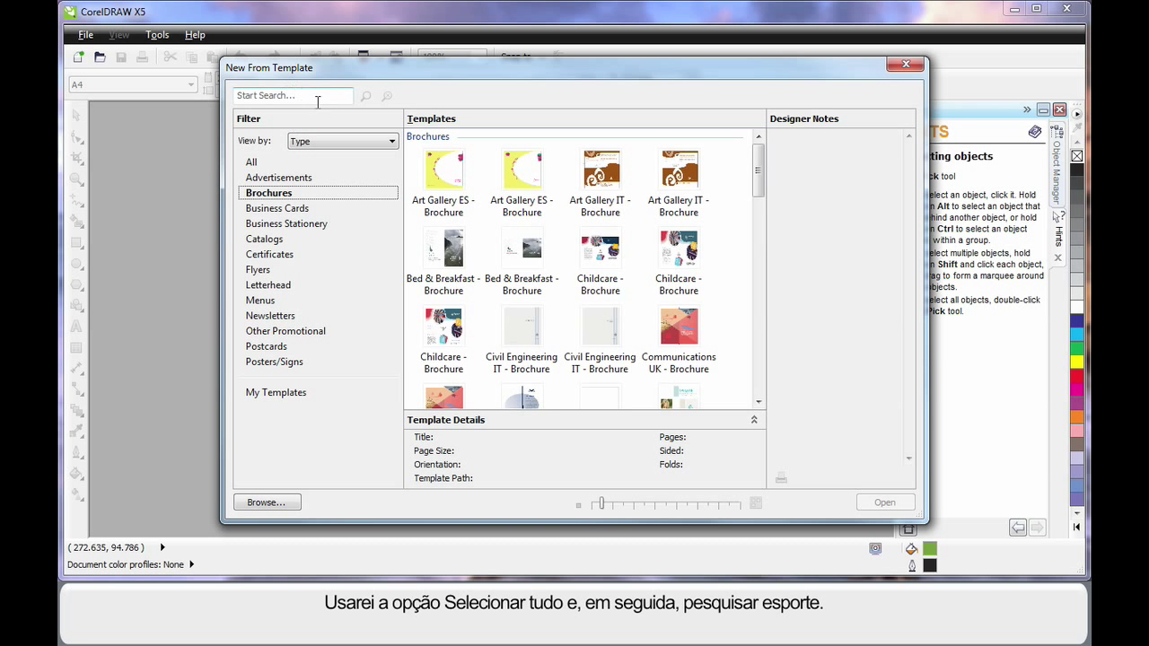
Step: Show all template categories and search 'spo' to find the Sports Club UK template
left_click(251, 162)
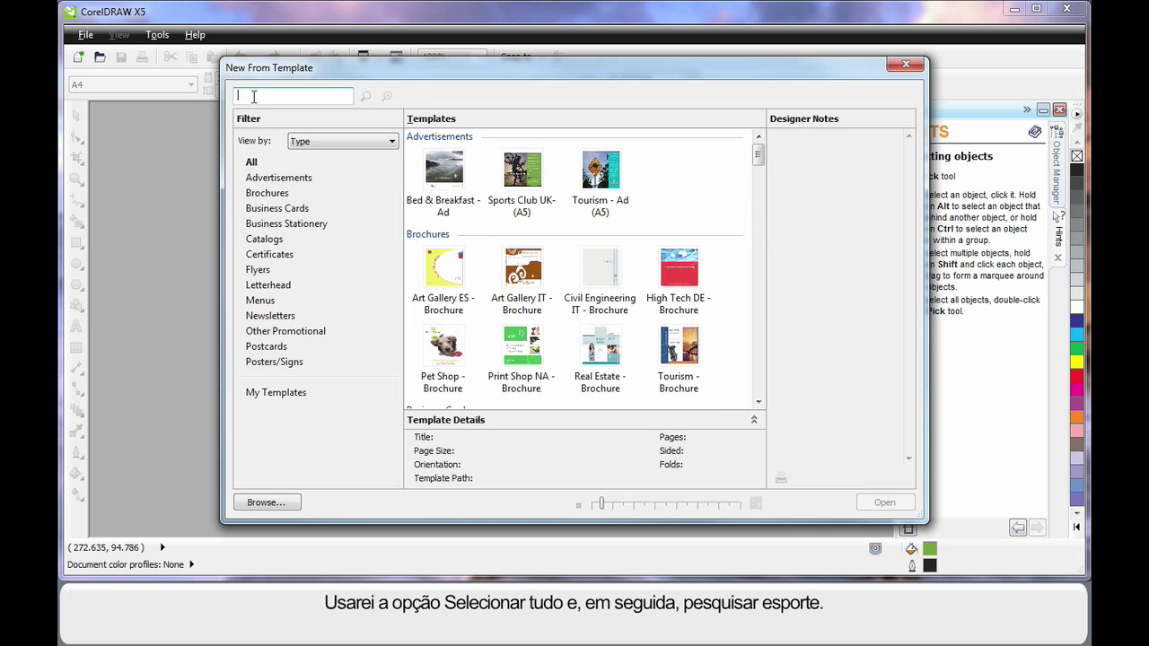
type("spo")
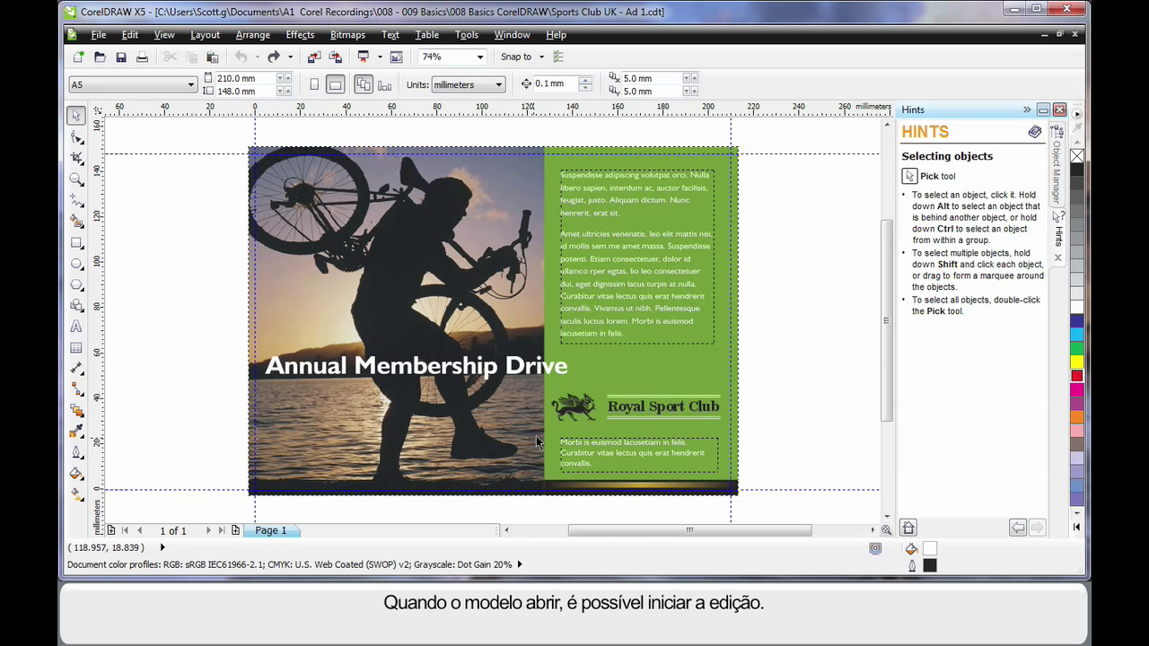
Step: Select the body text, the Royal Sport Club title, then the Annual Membership Drive headline
left_click(419, 366)
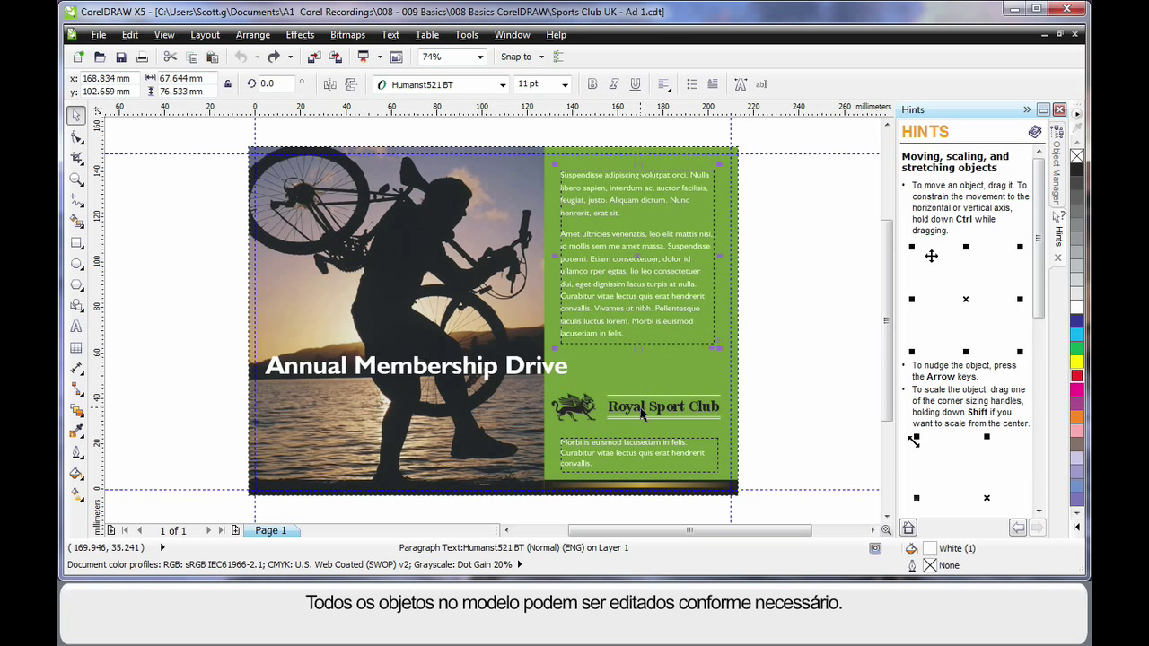
left_click(663, 407)
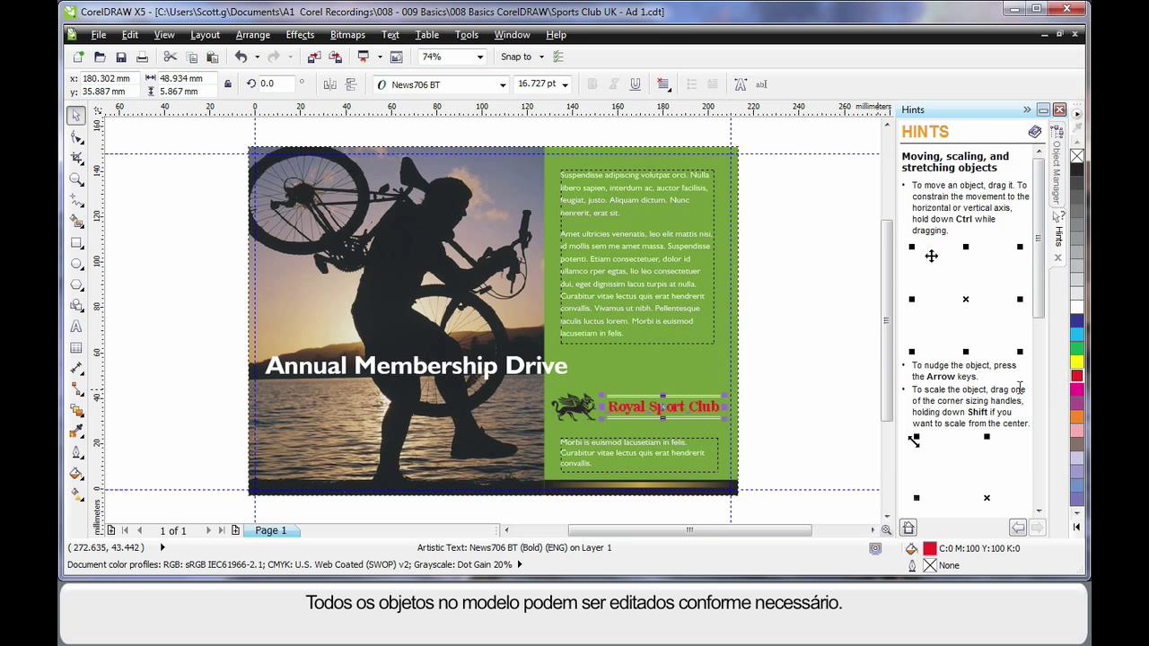
left_click(412, 366)
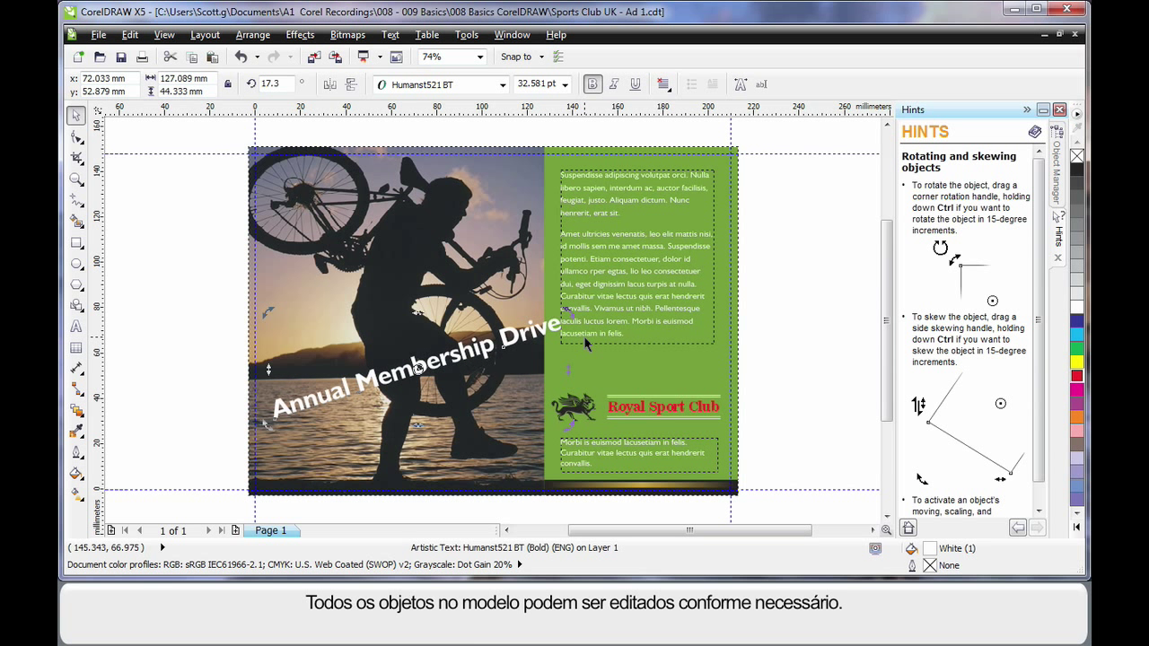
mouse_move(664, 405)
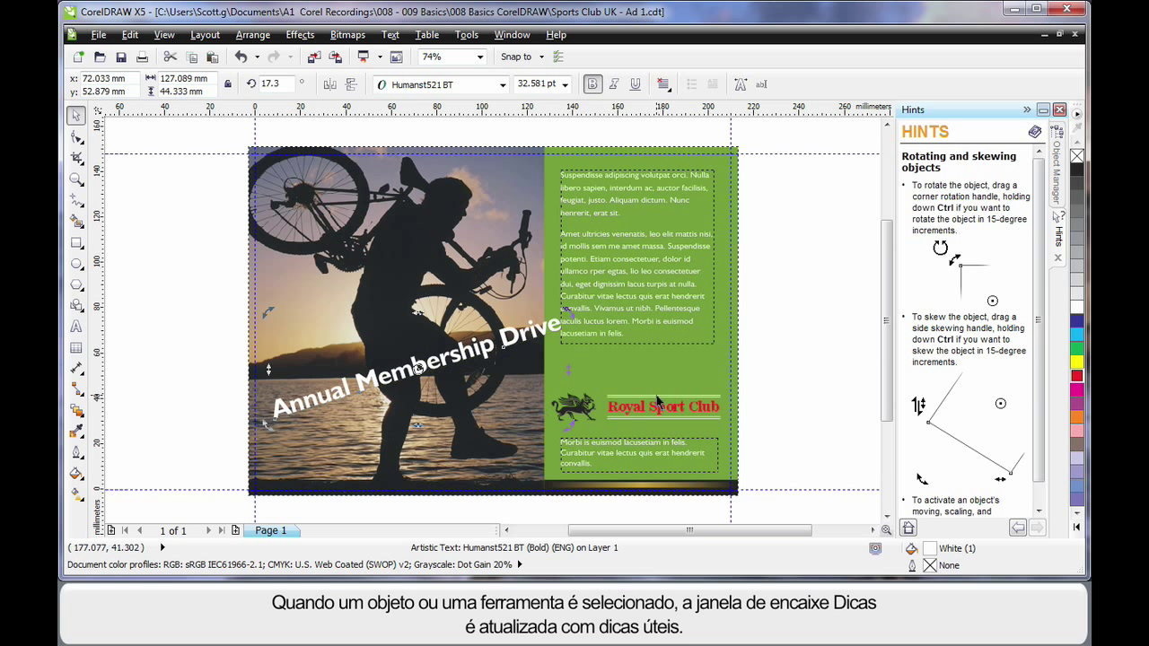
mouse_move(957, 444)
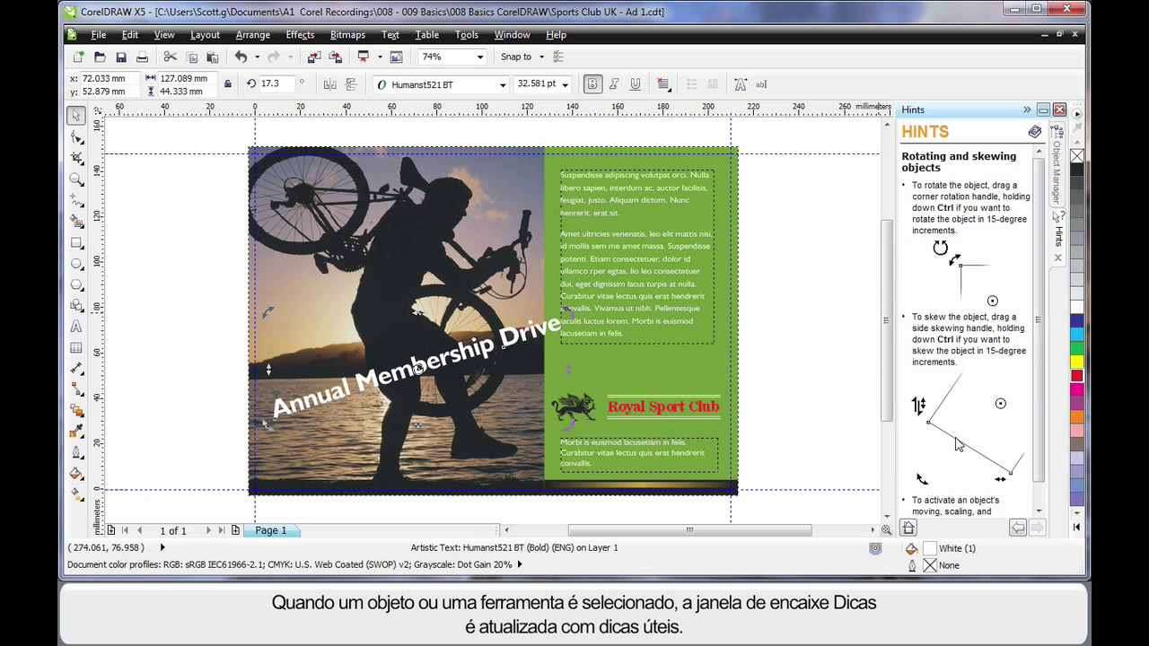
mouse_move(172, 183)
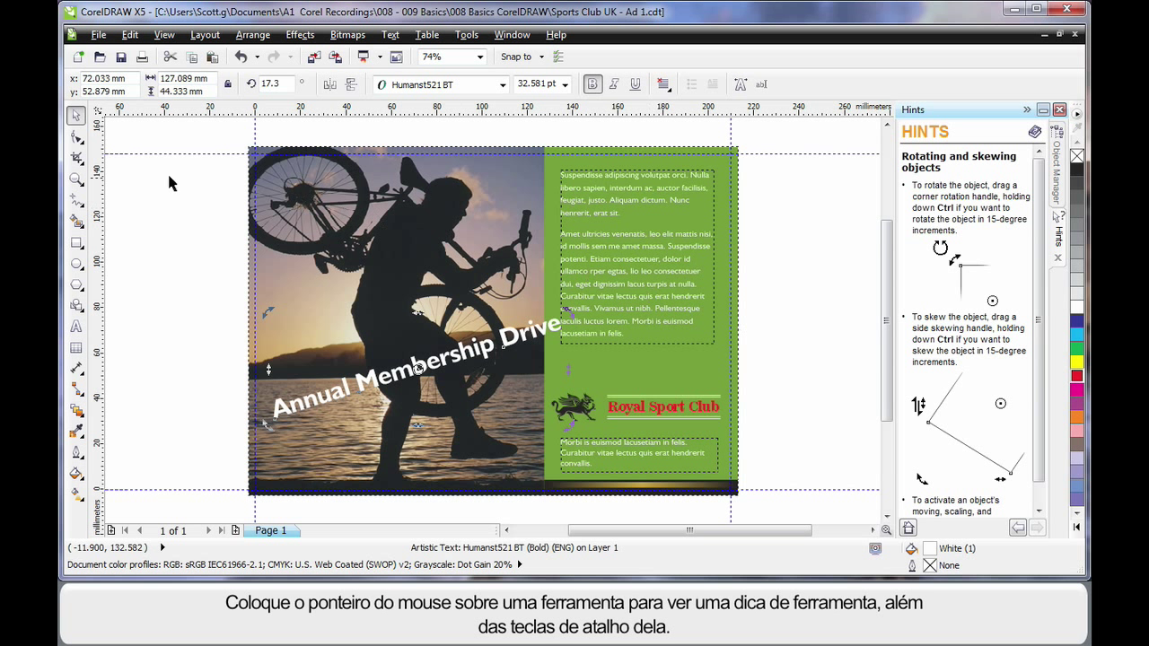
mouse_move(69, 139)
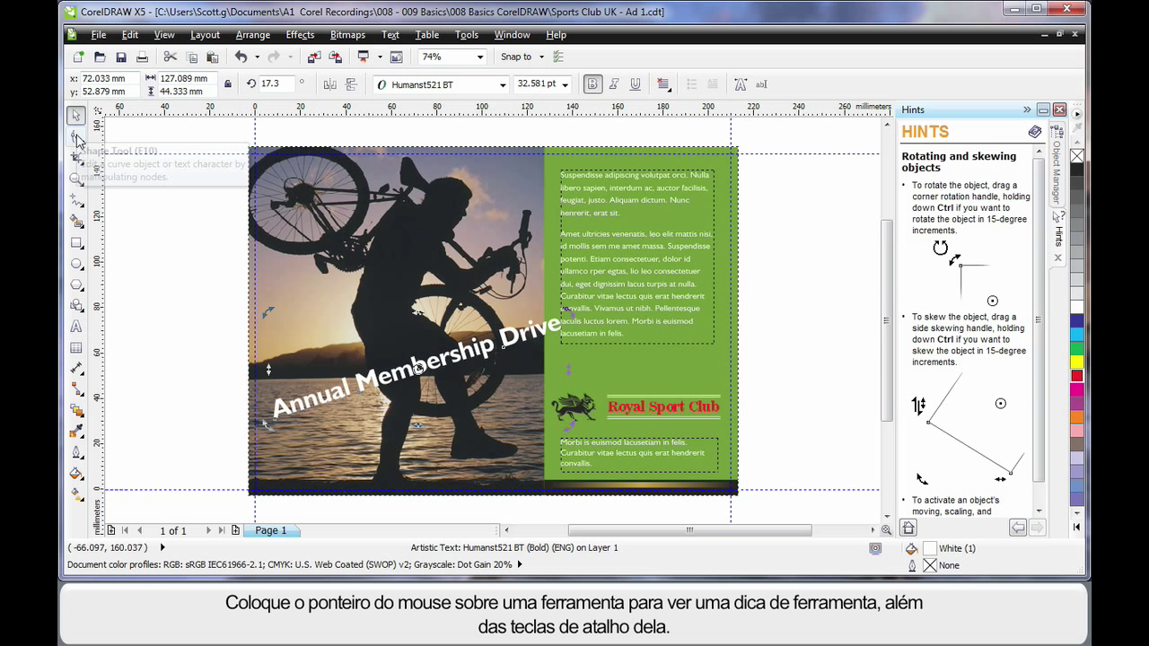
mouse_move(76, 178)
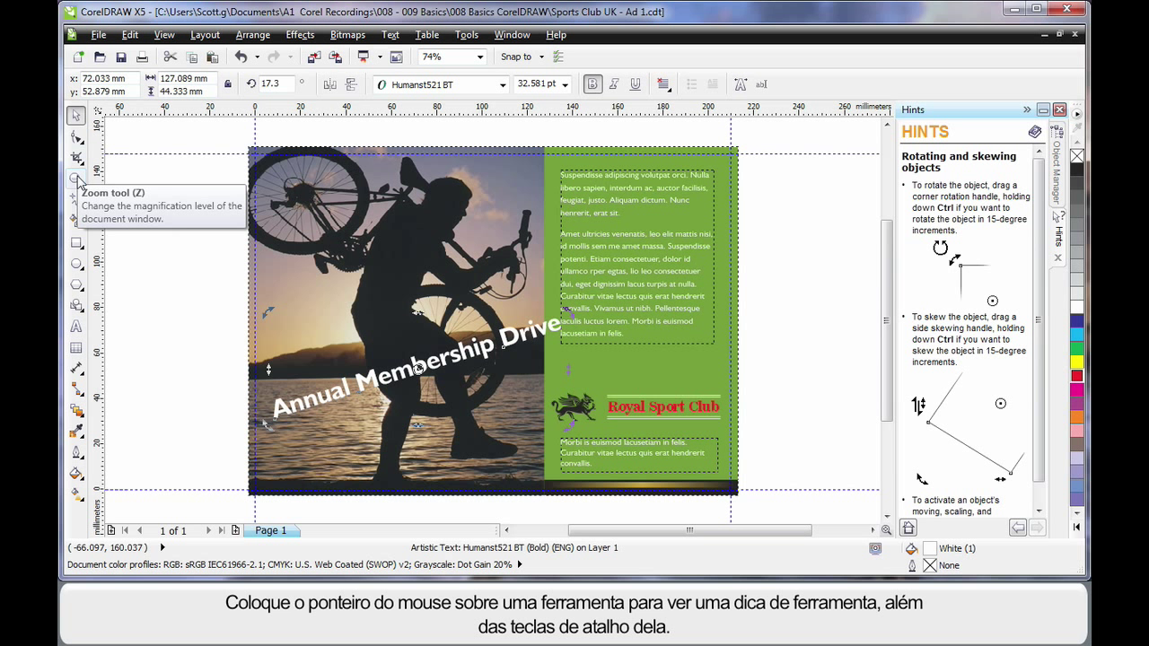
mouse_move(70, 203)
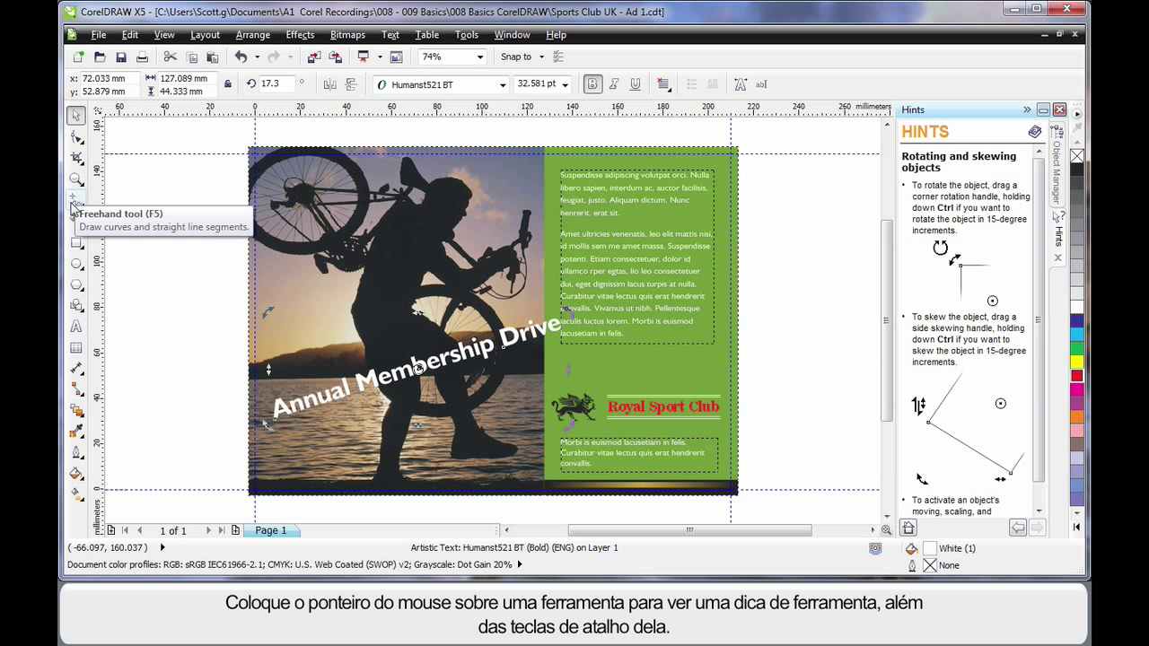
left_click(76, 243)
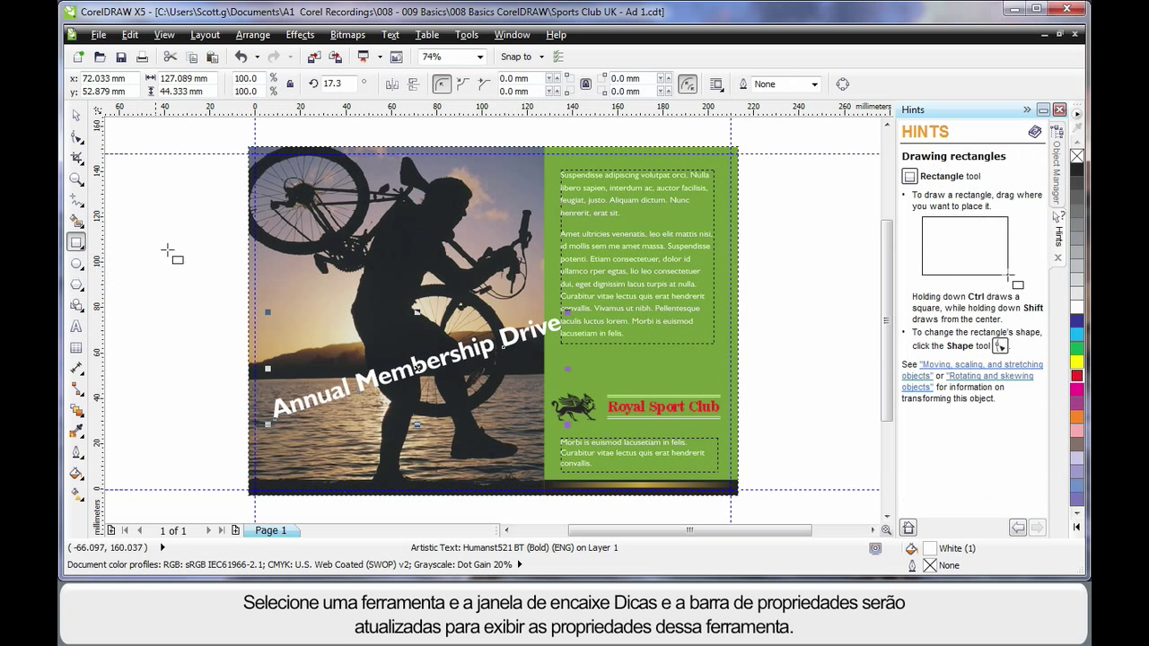
mouse_move(967, 411)
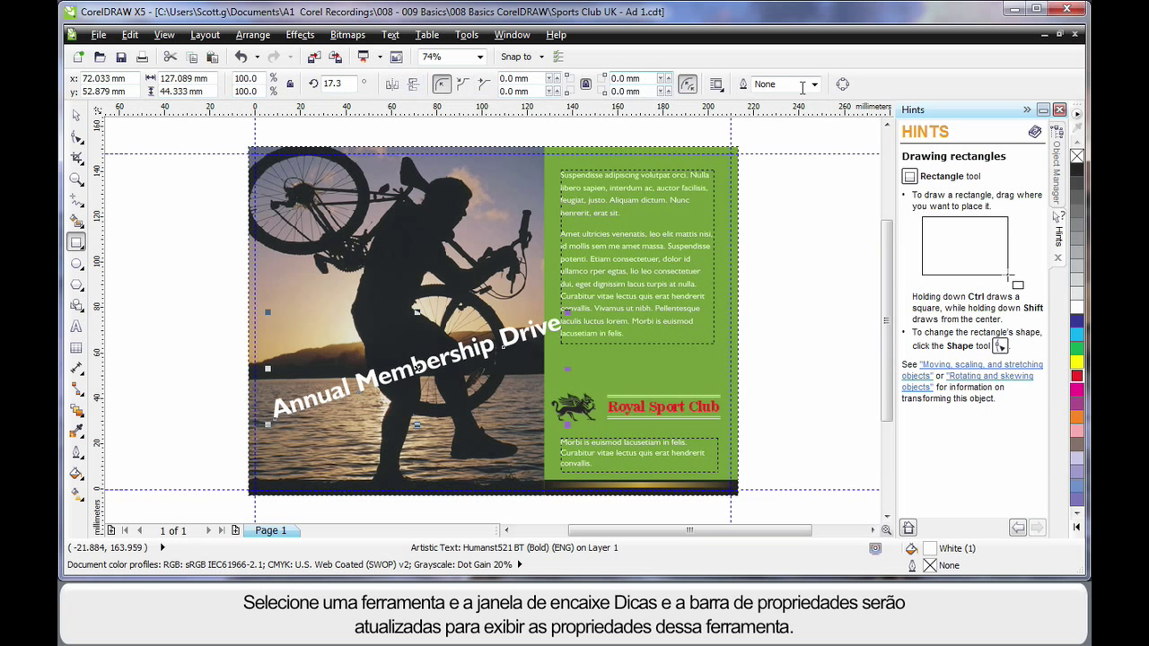
mouse_move(439, 84)
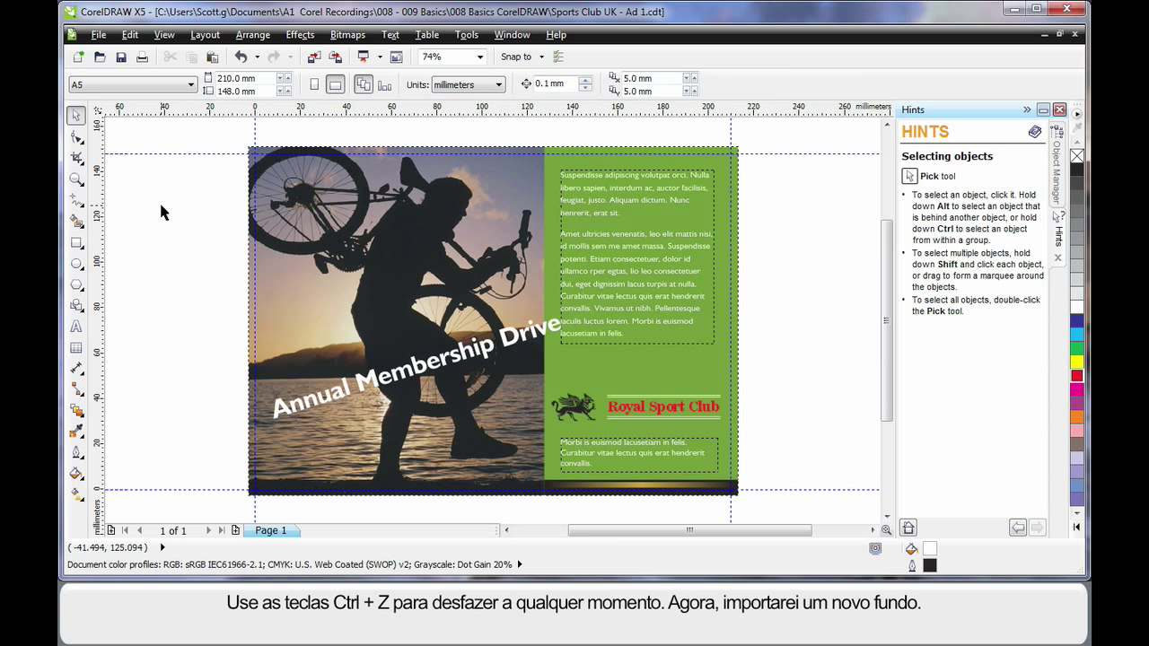
left_click(664, 406)
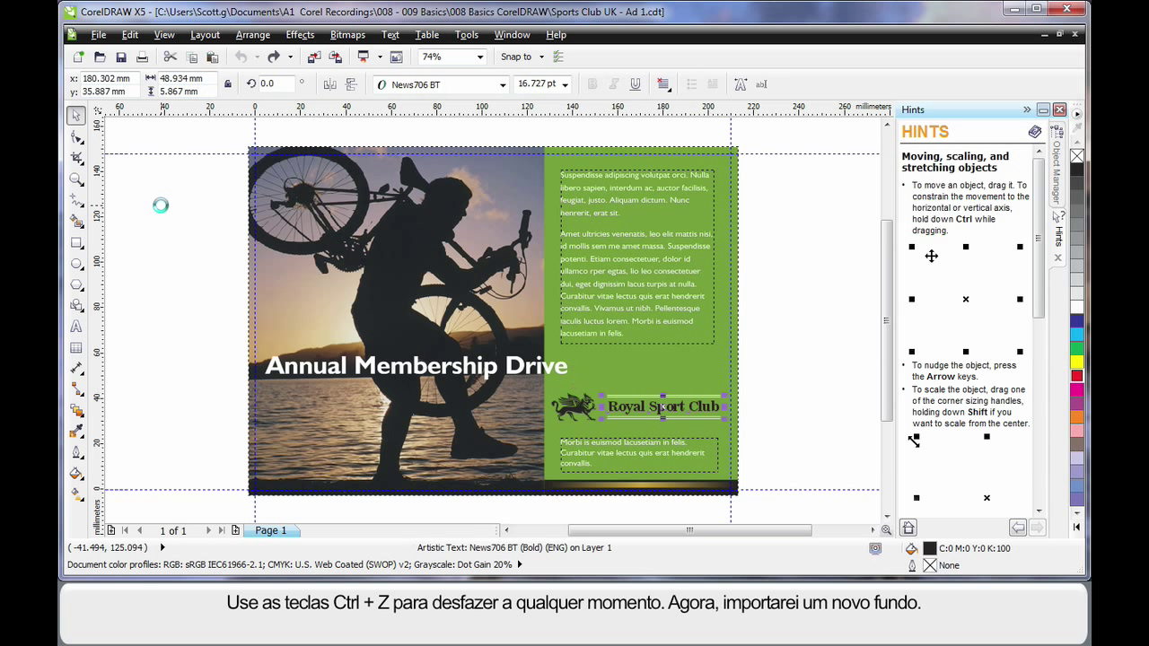
left_click(171, 252)
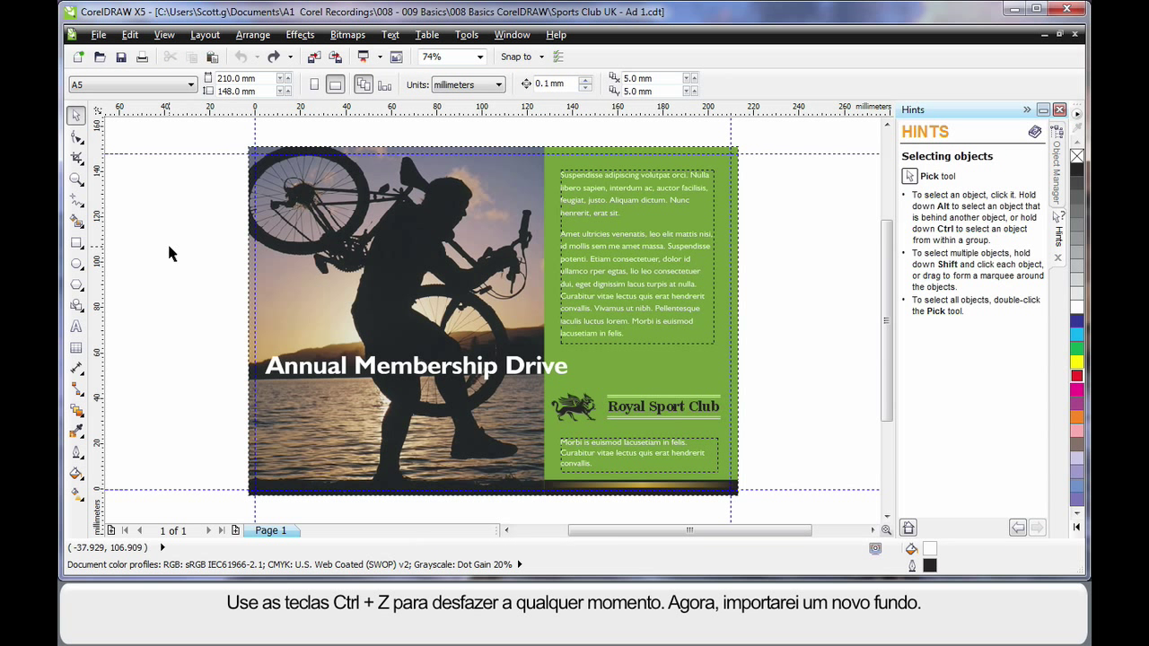
mouse_move(240, 213)
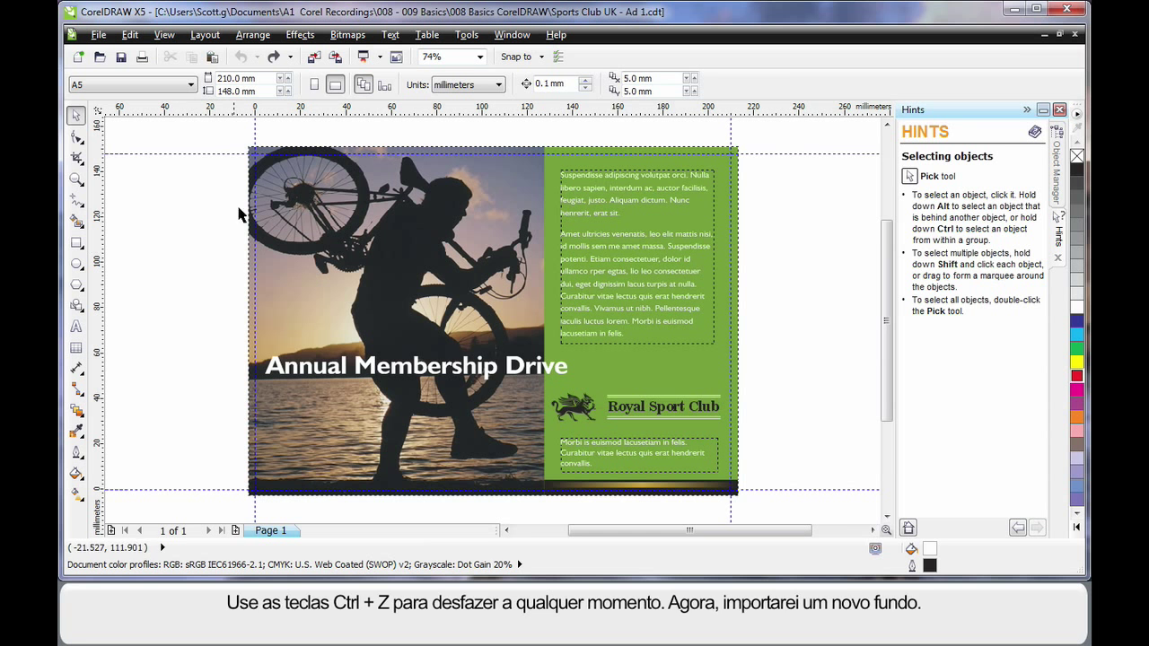
mouse_move(314, 56)
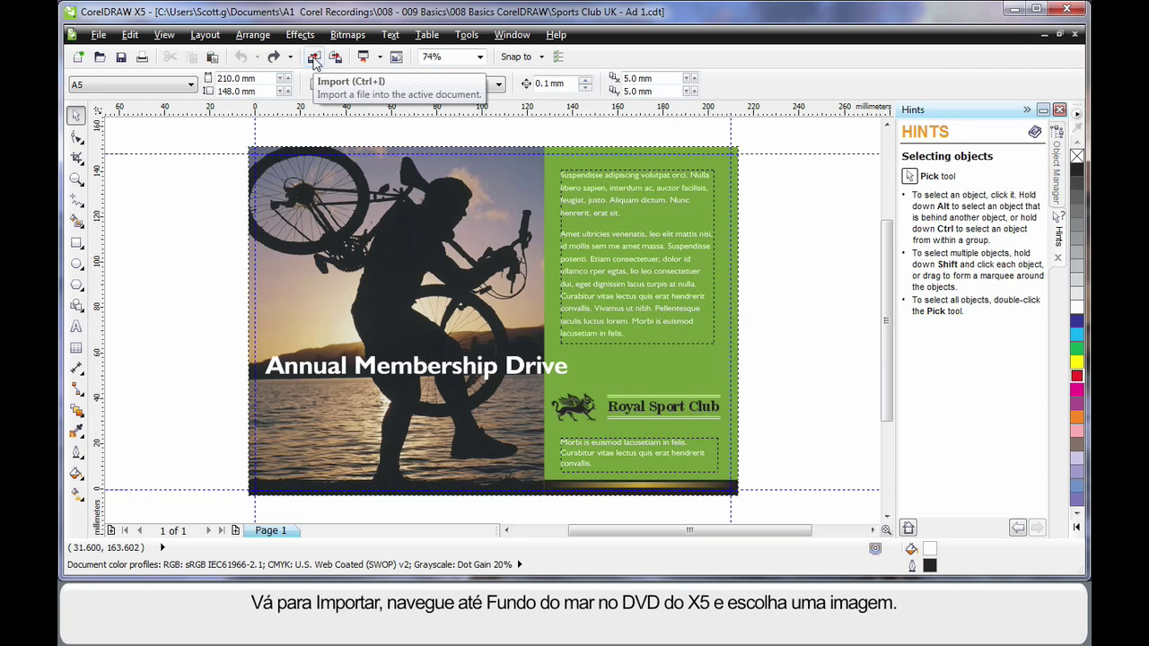
Step: Import PH00896.jpg from the X5 DVD's Photos > Undersea folder
left_click(313, 56)
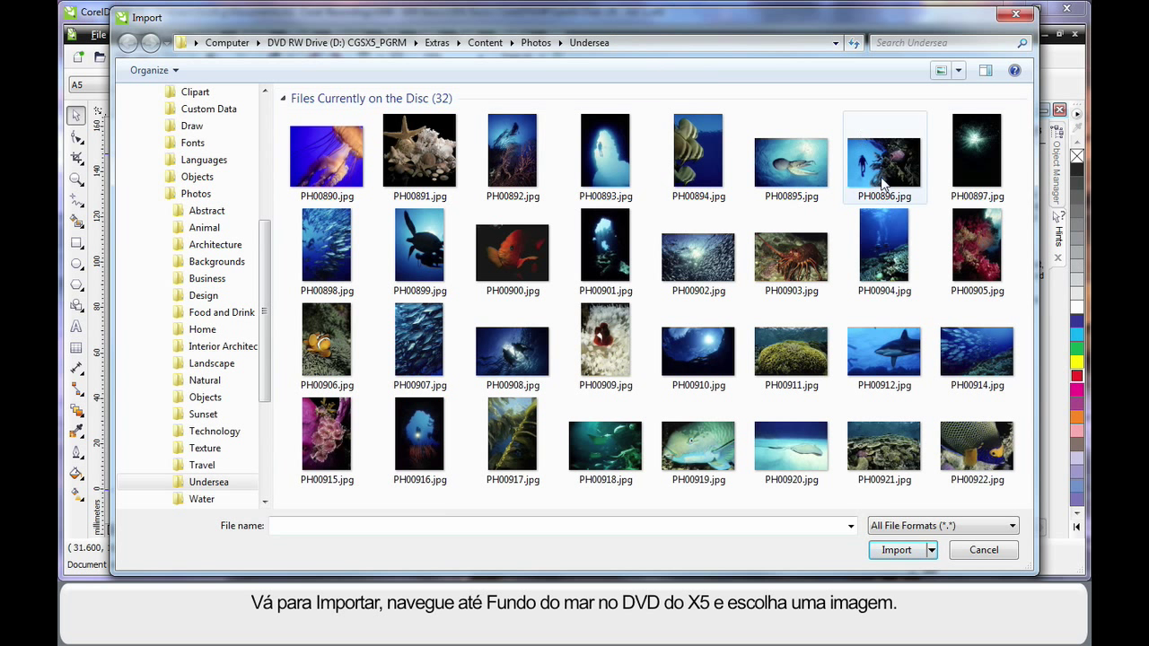
left_click(884, 153)
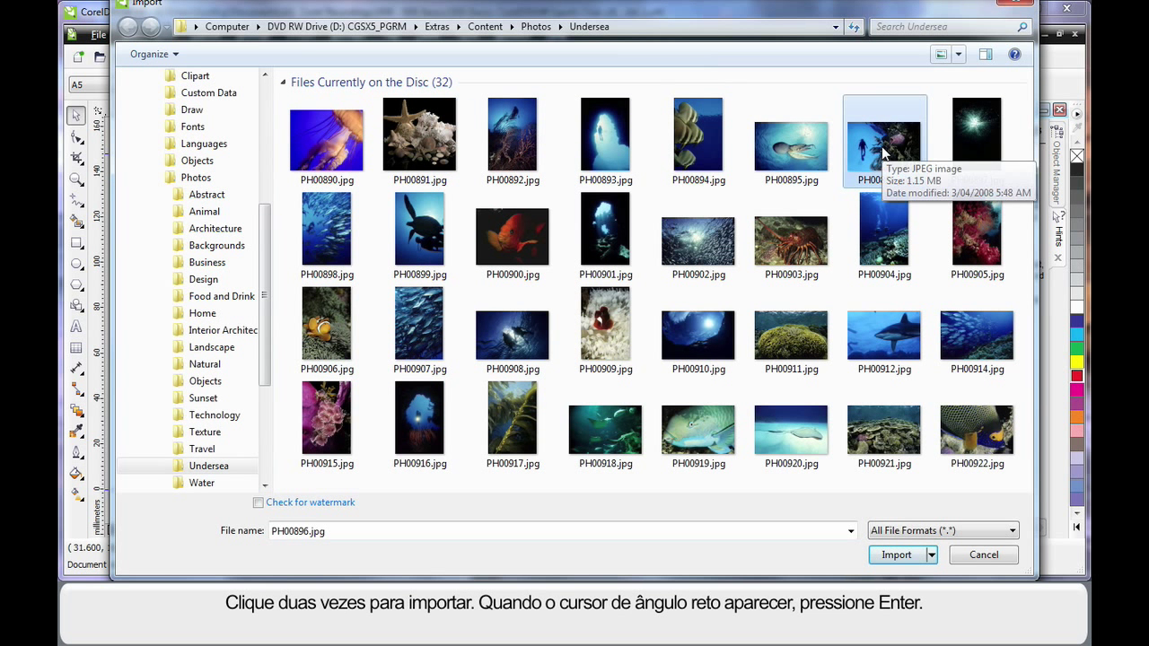
double_click(883, 144)
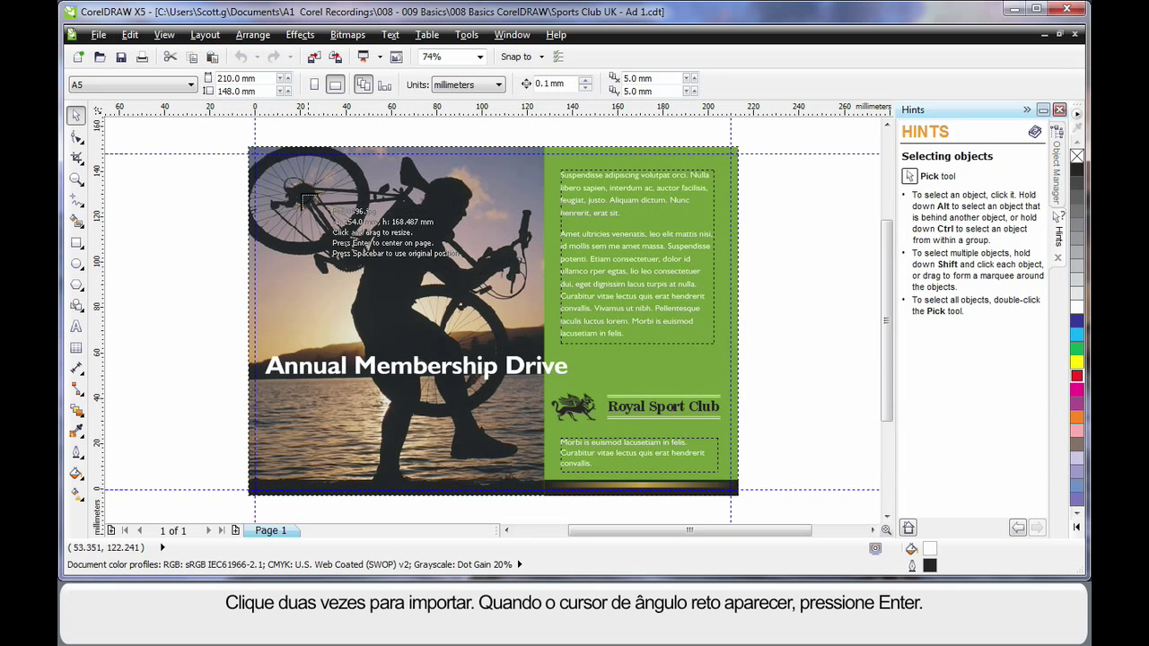
mouse_move(188, 186)
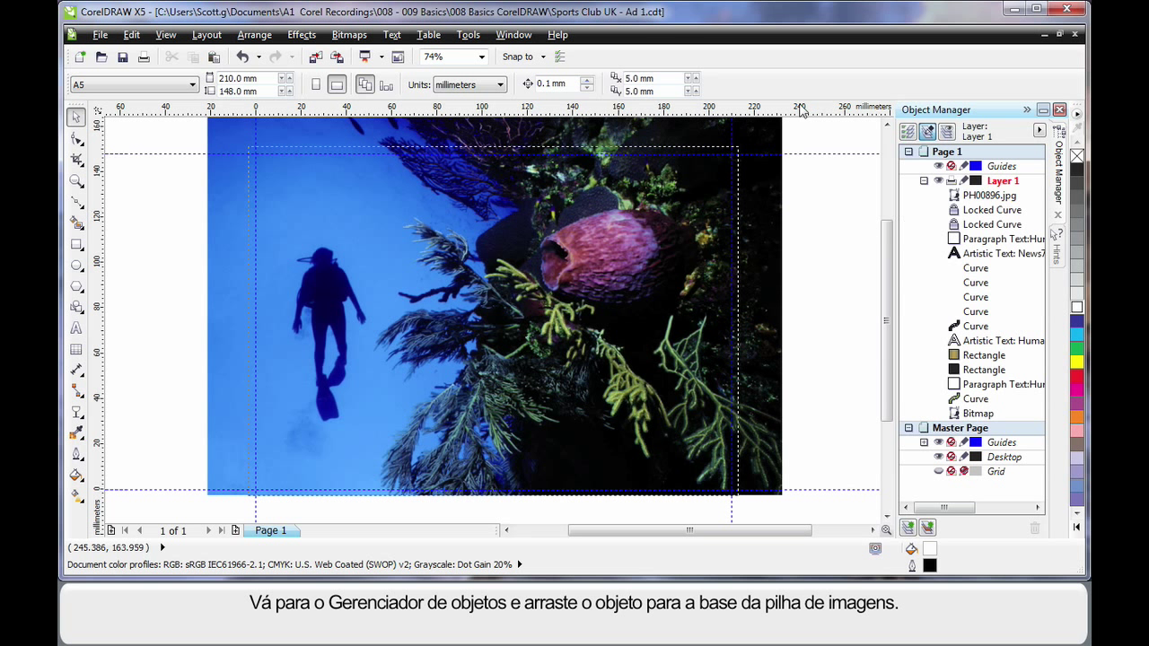
Step: Drag PH00896.jpg to the bottom of the Object Manager stack
left_click(989, 196)
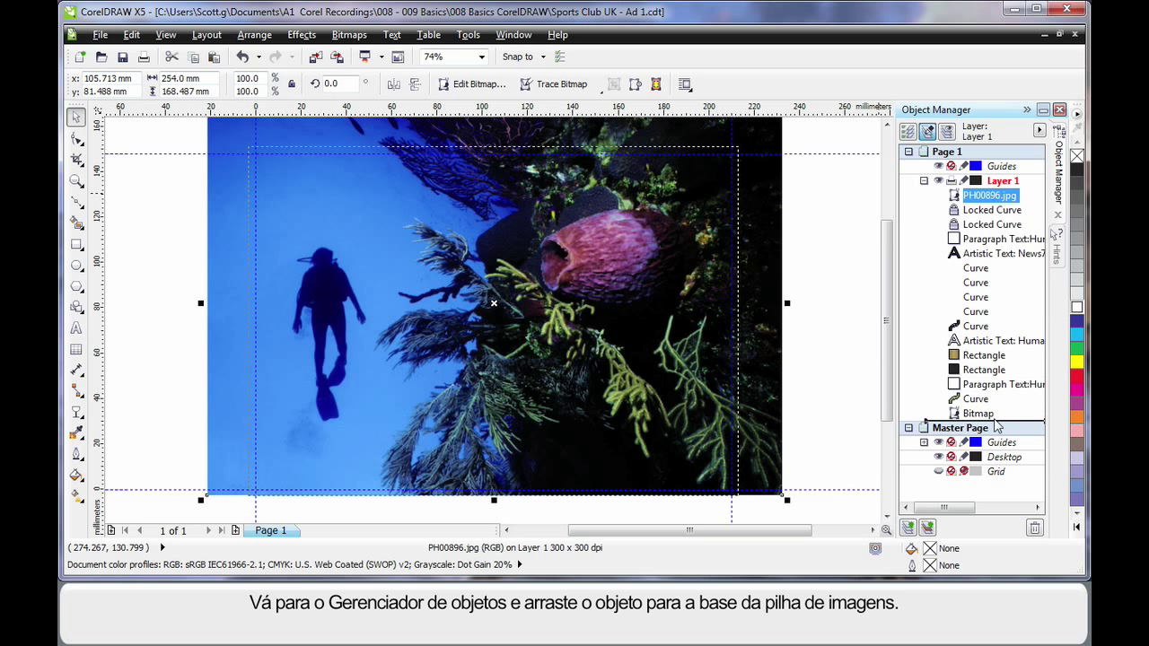
left_click_drag(990, 194, 990, 412)
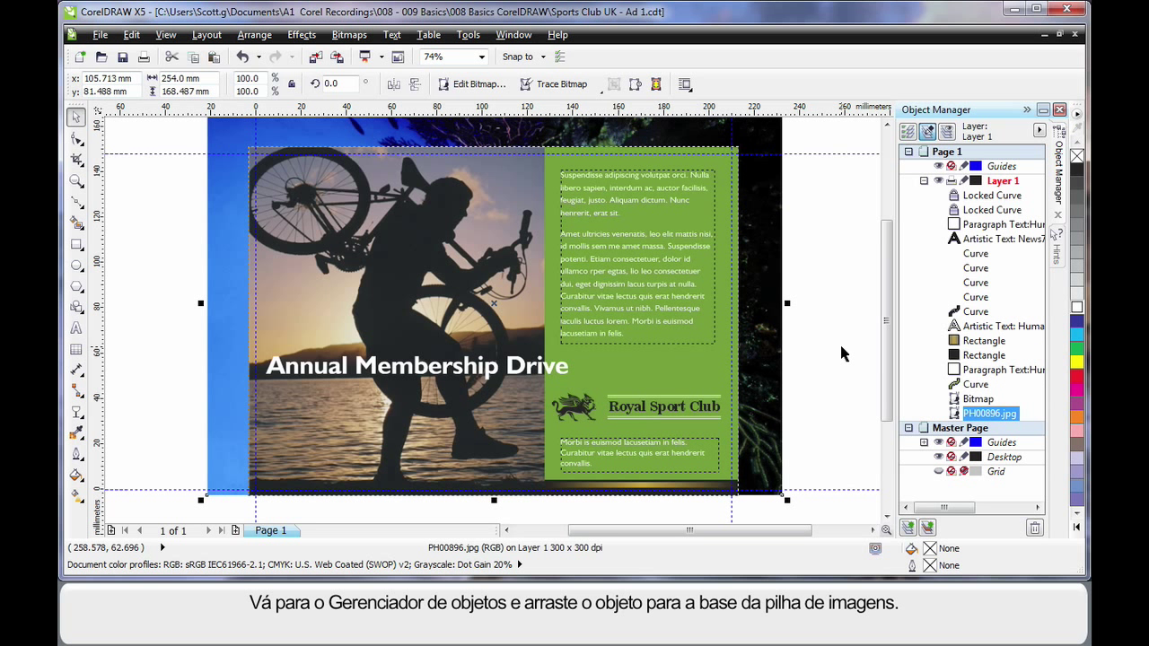
mouse_move(954, 373)
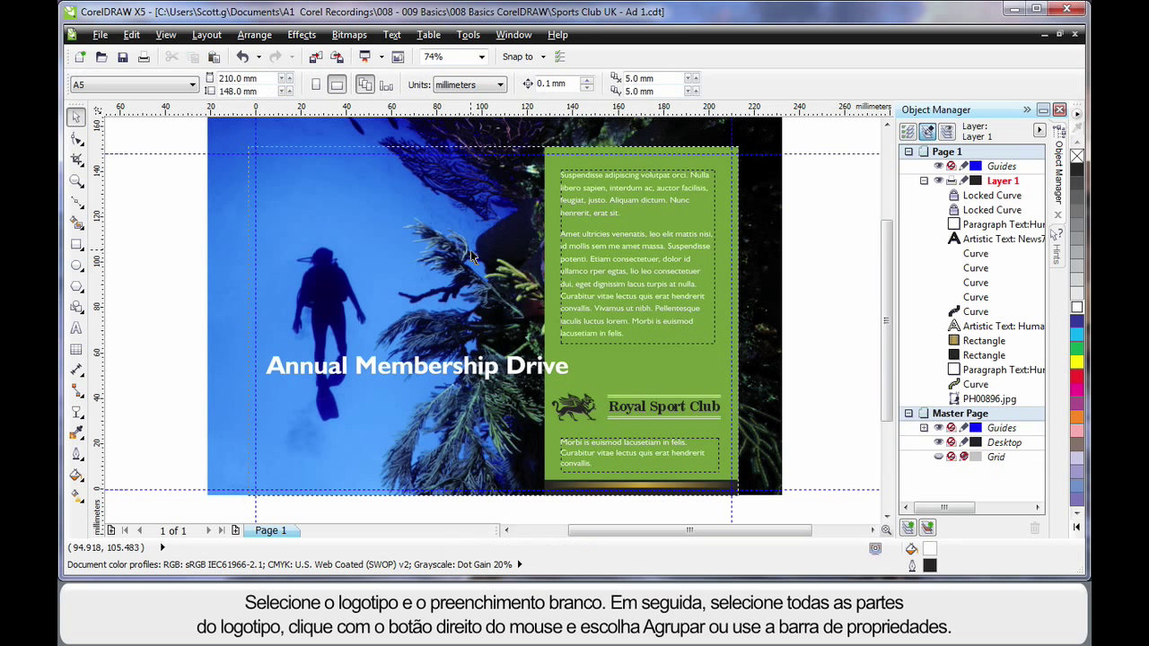
mouse_move(702, 419)
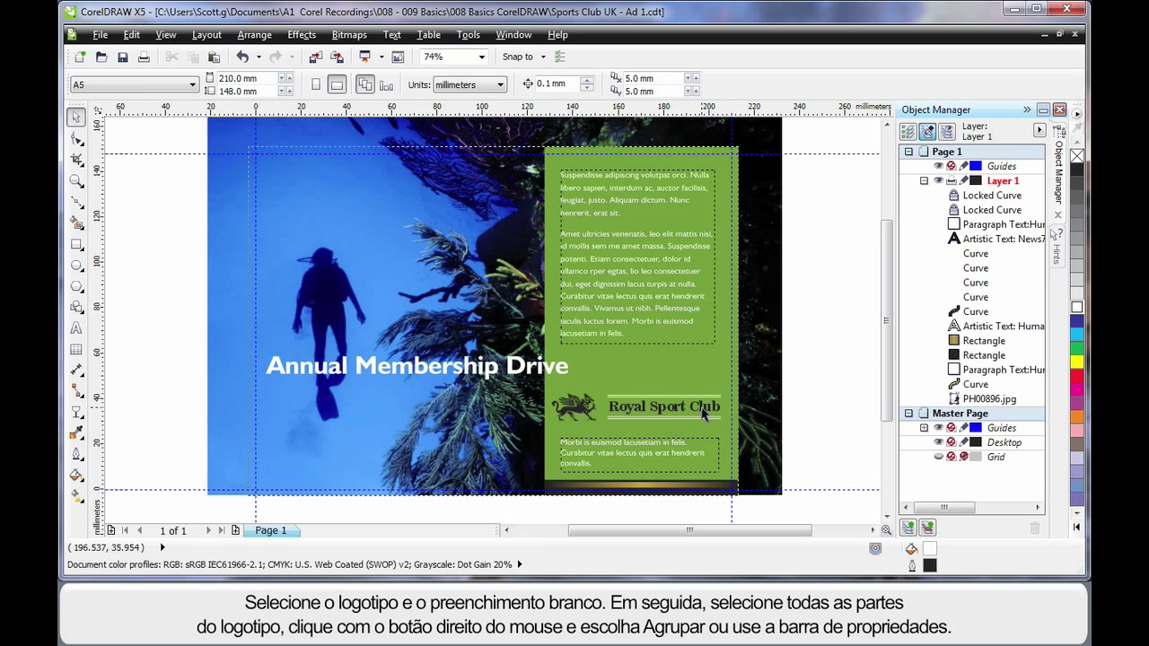
Step: Group the six Royal Sport Club logo parts and move the group below the headline
left_click(664, 407)
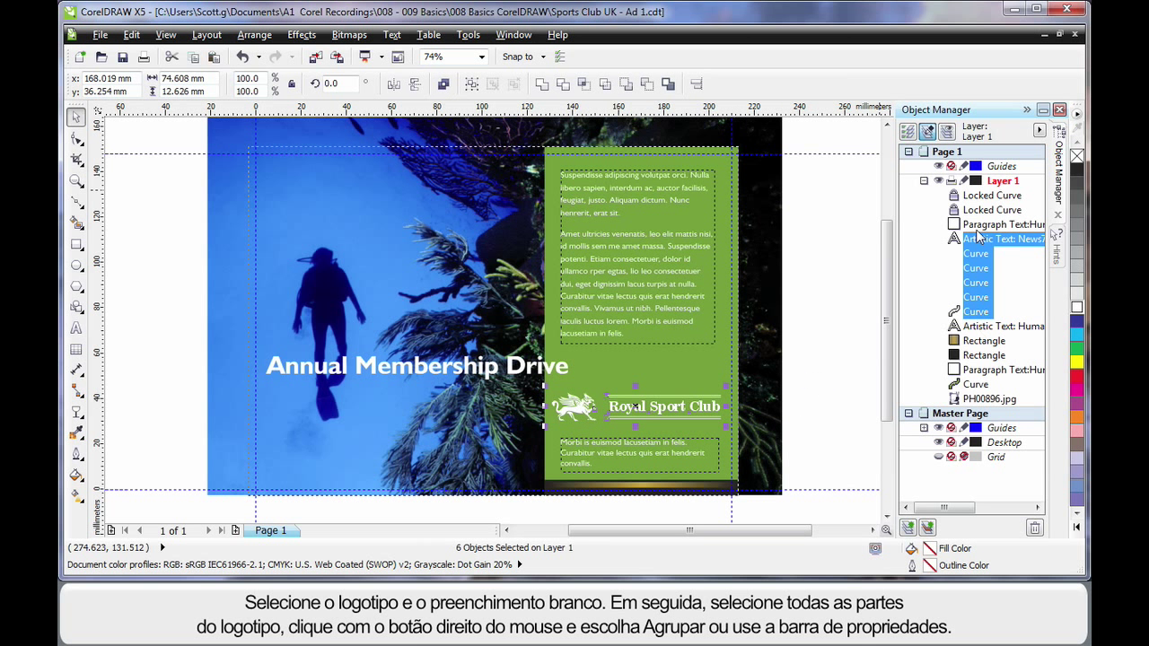
right_click(987, 254)
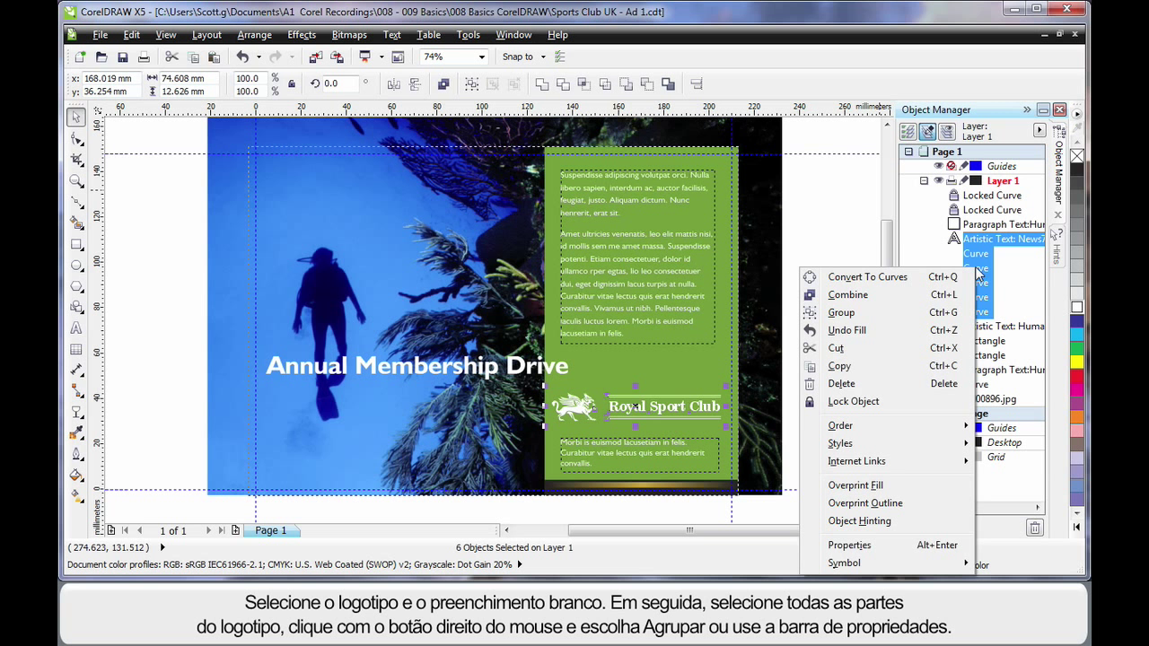
mouse_move(483, 83)
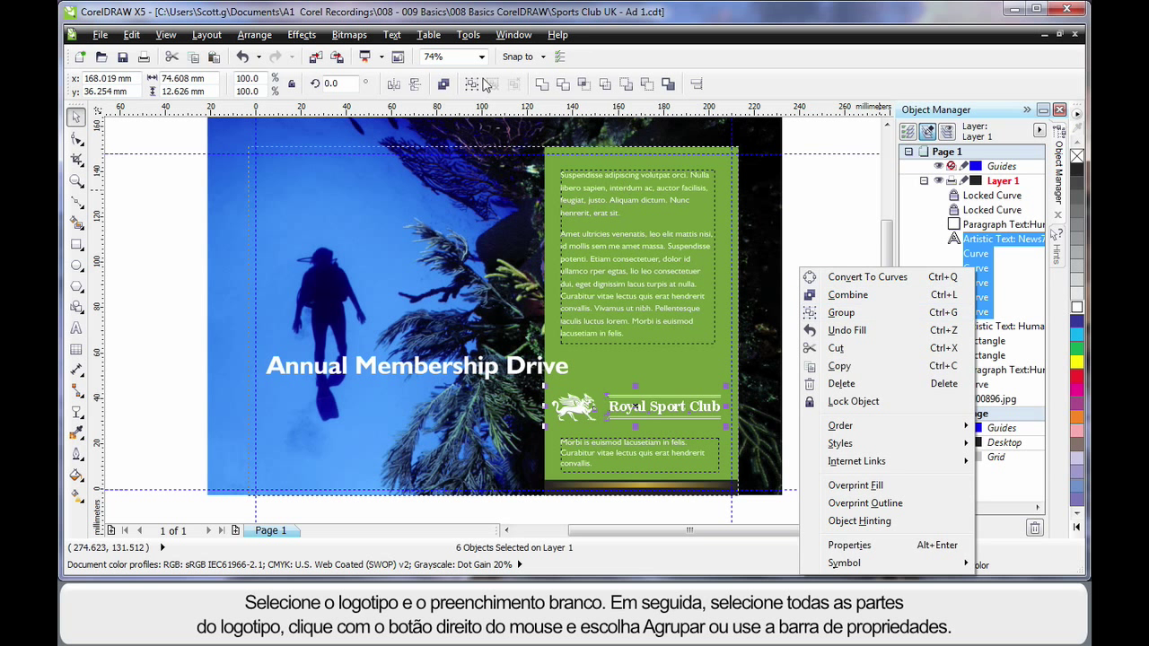
left_click(841, 313)
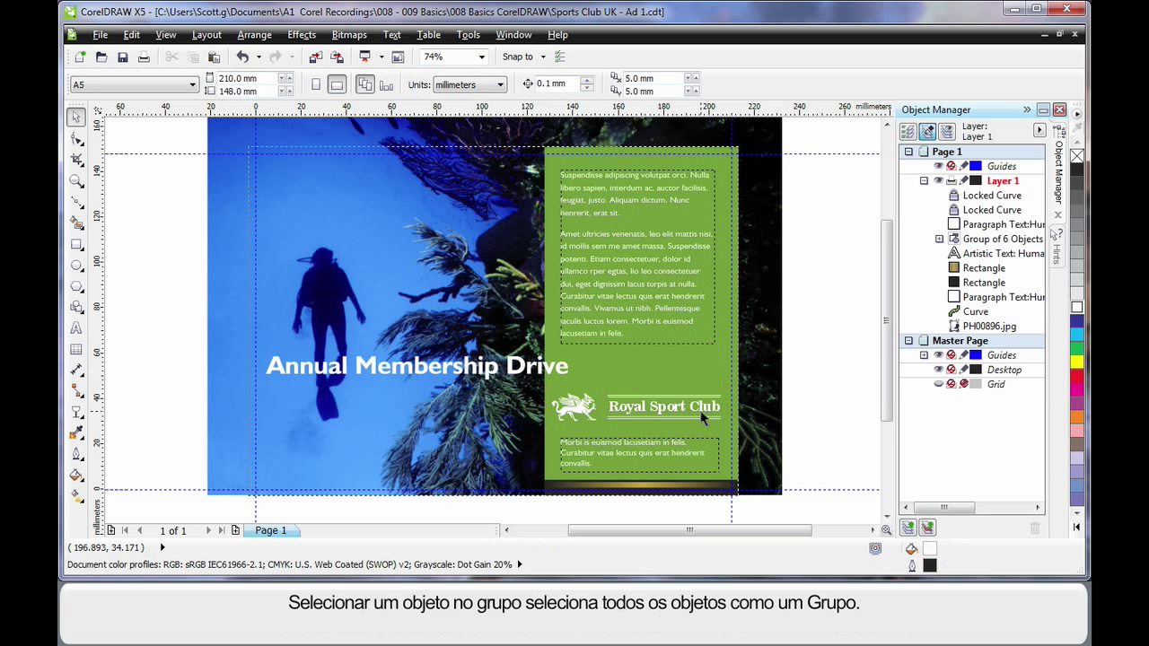
left_click(637, 406)
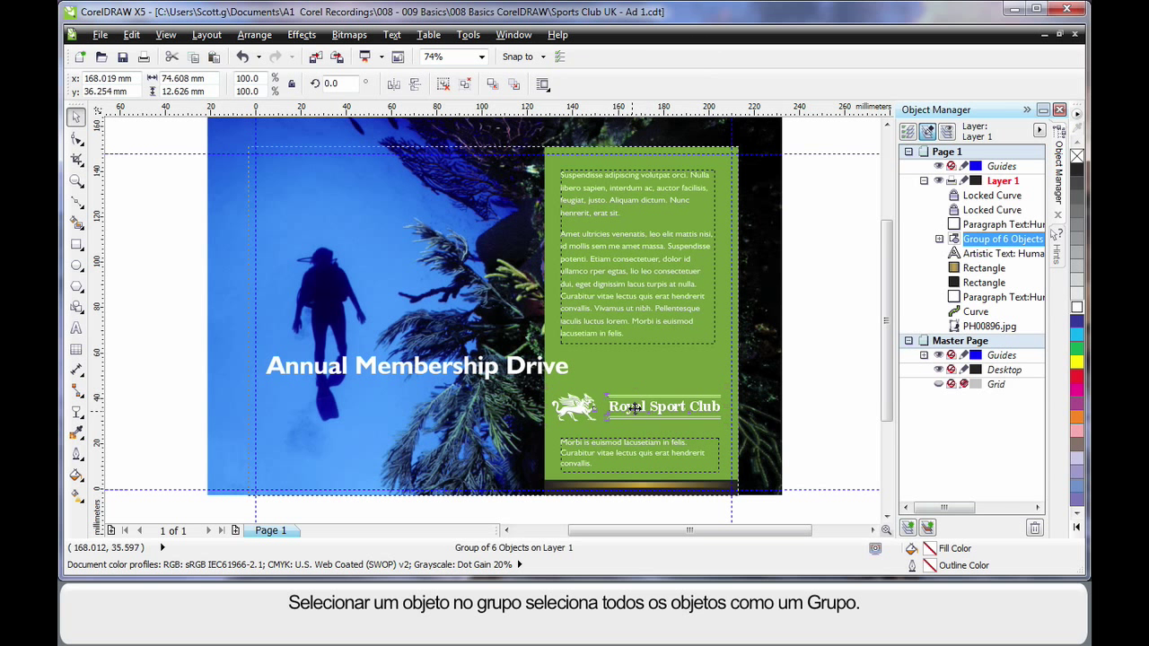
left_click_drag(638, 406, 355, 399)
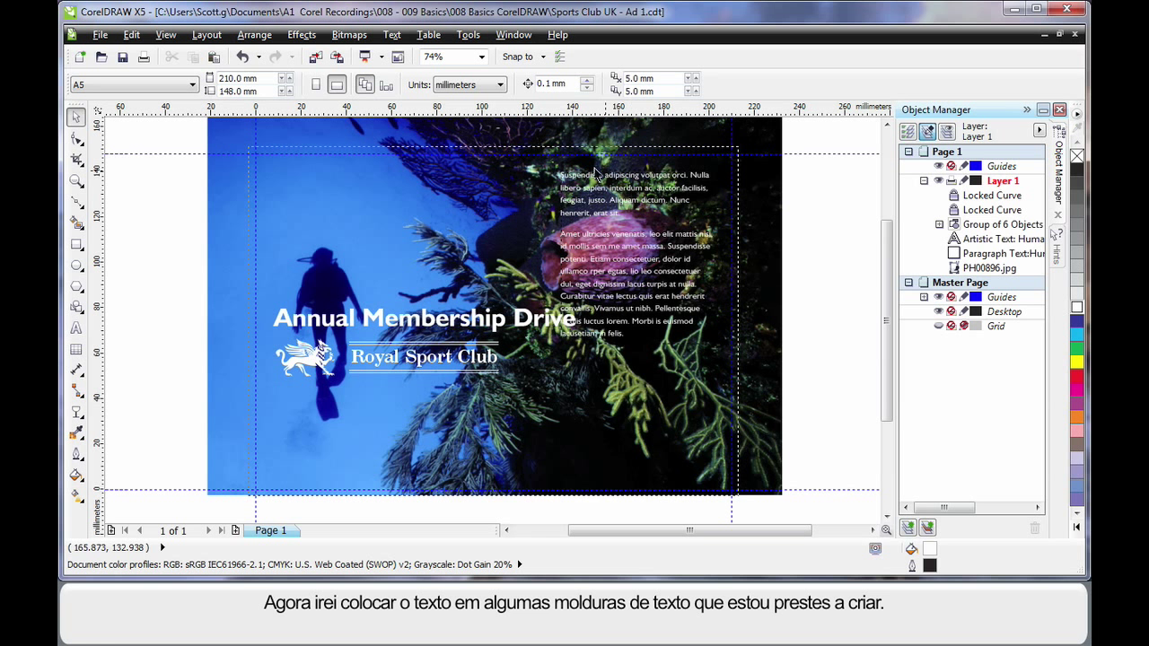
mouse_move(412, 465)
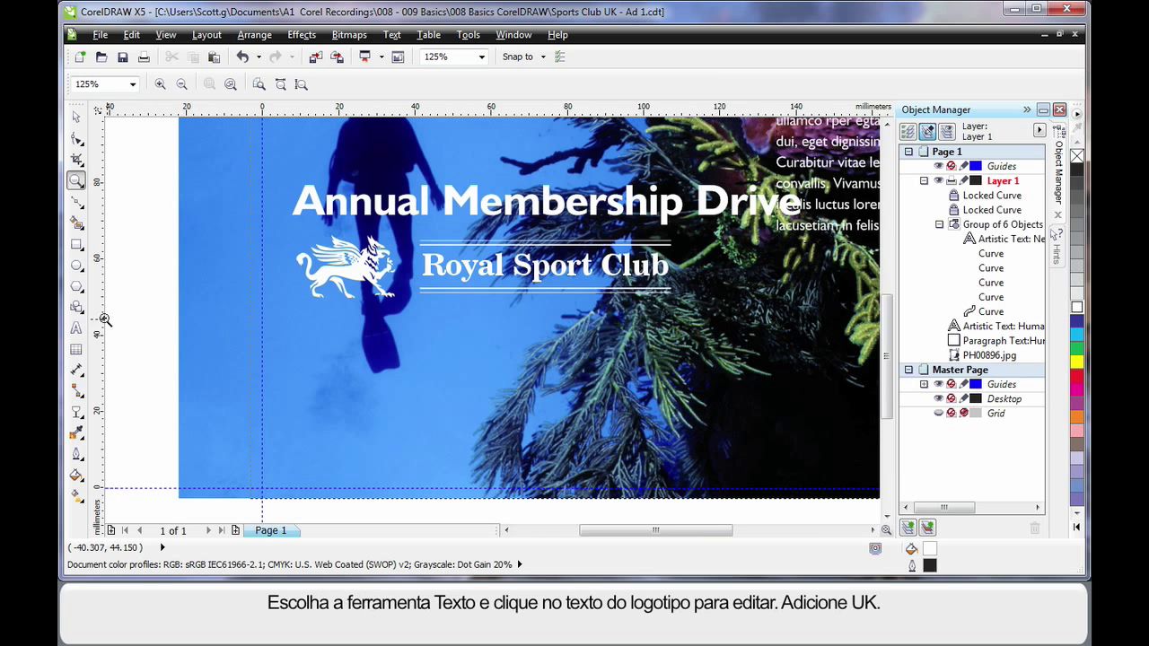
Step: Append 'UK' to the logo name and nudge it down between the logo's lines
left_click(76, 330)
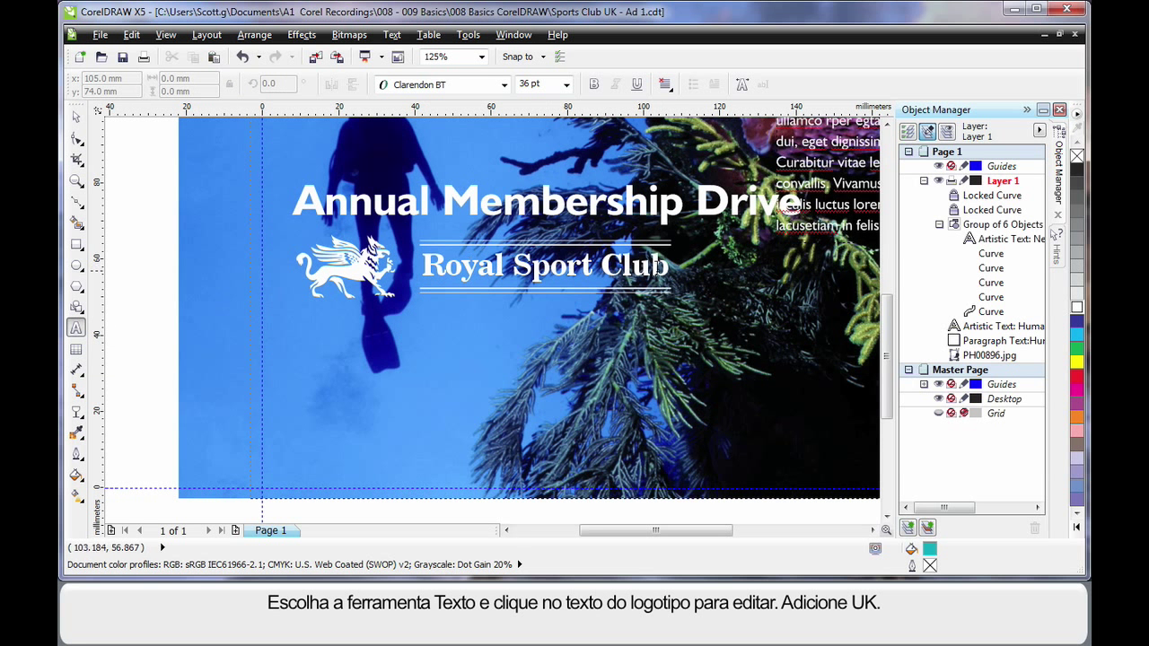
left_click(544, 264)
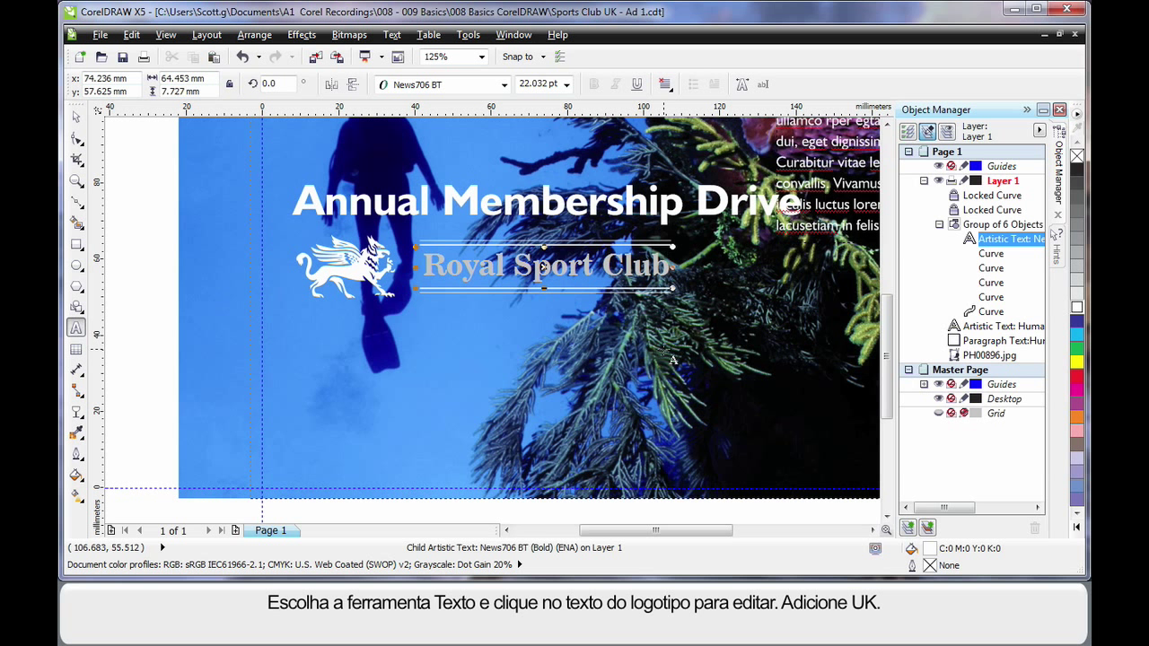
type("Ul")
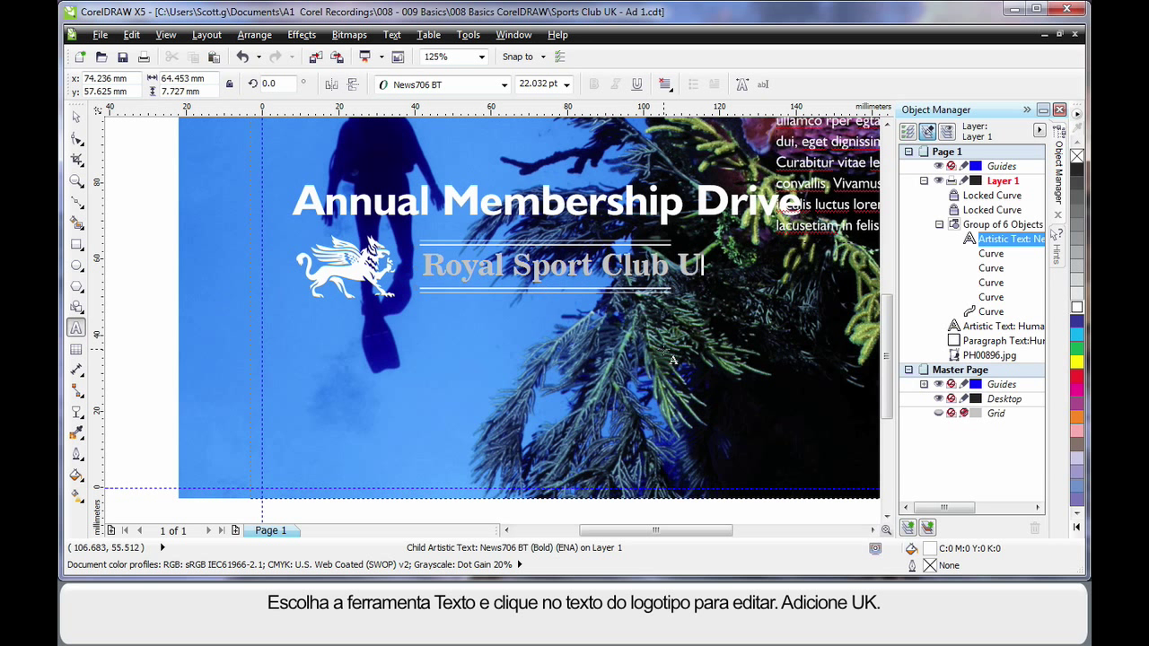
type("l")
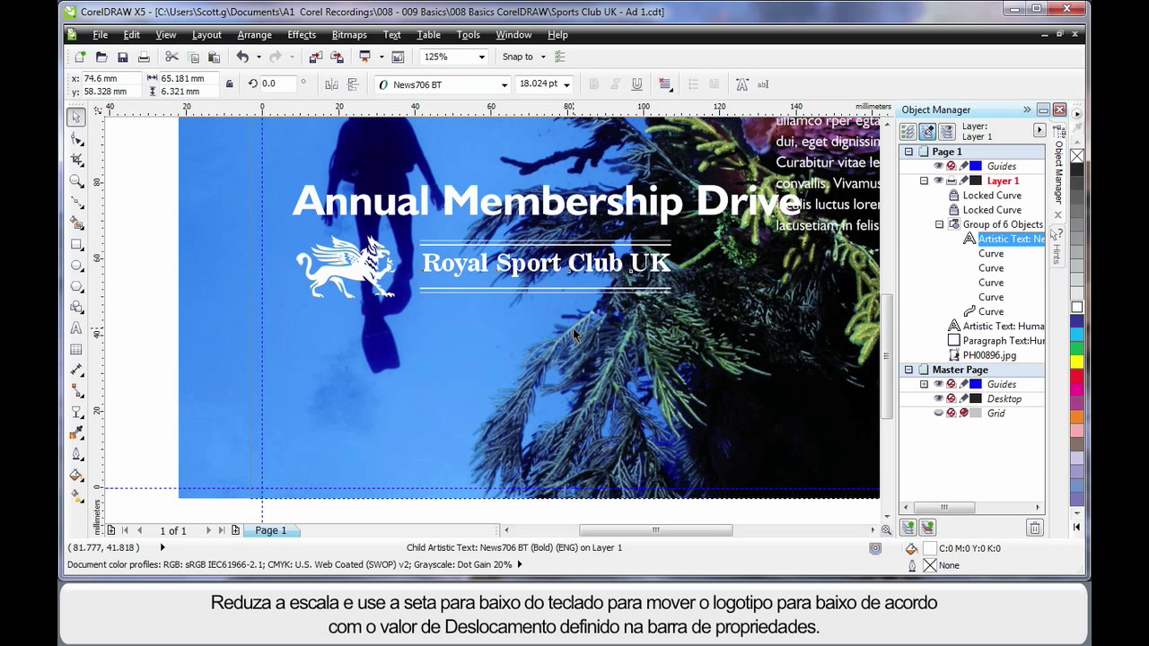
key("Down")
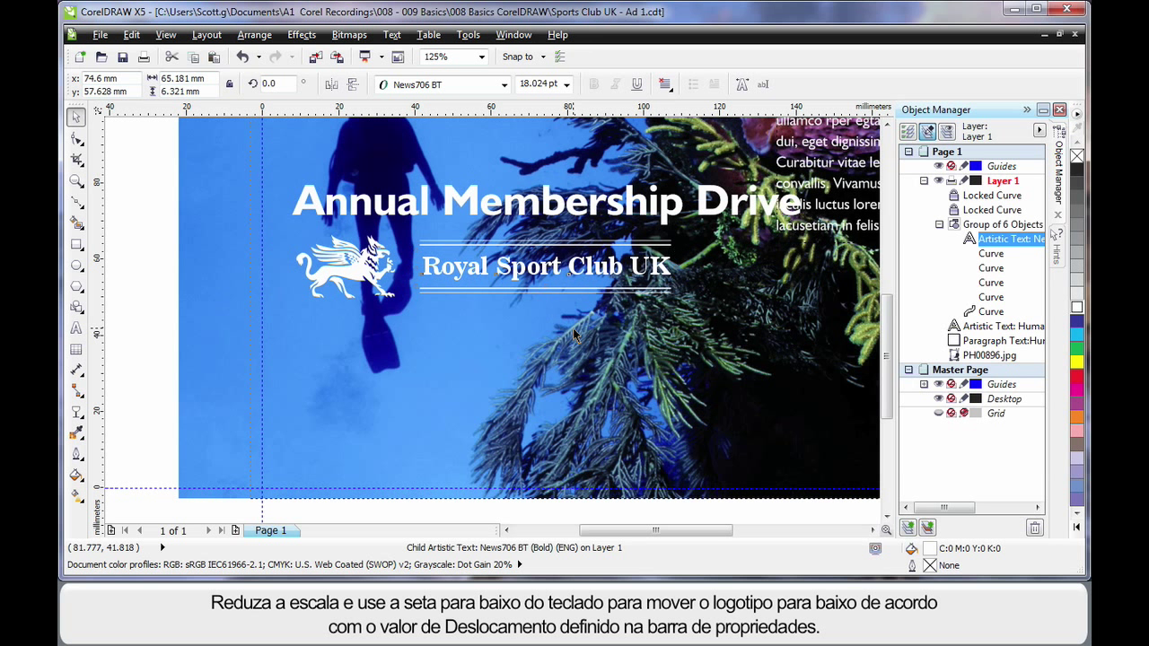
left_click(546, 265)
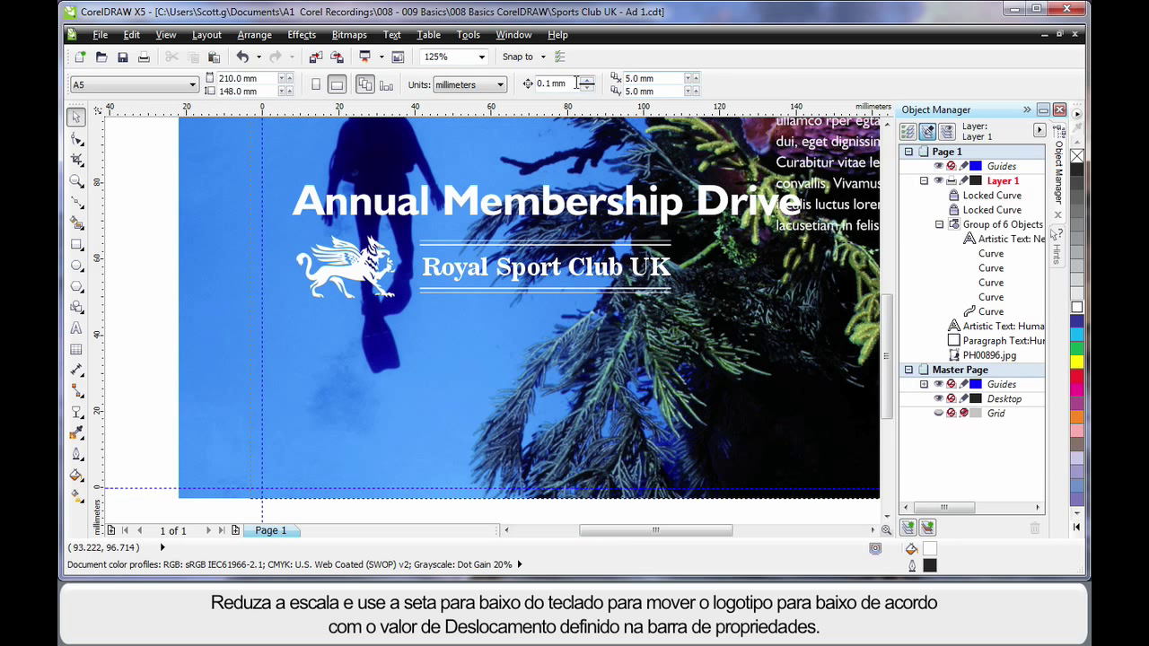
mouse_move(289, 250)
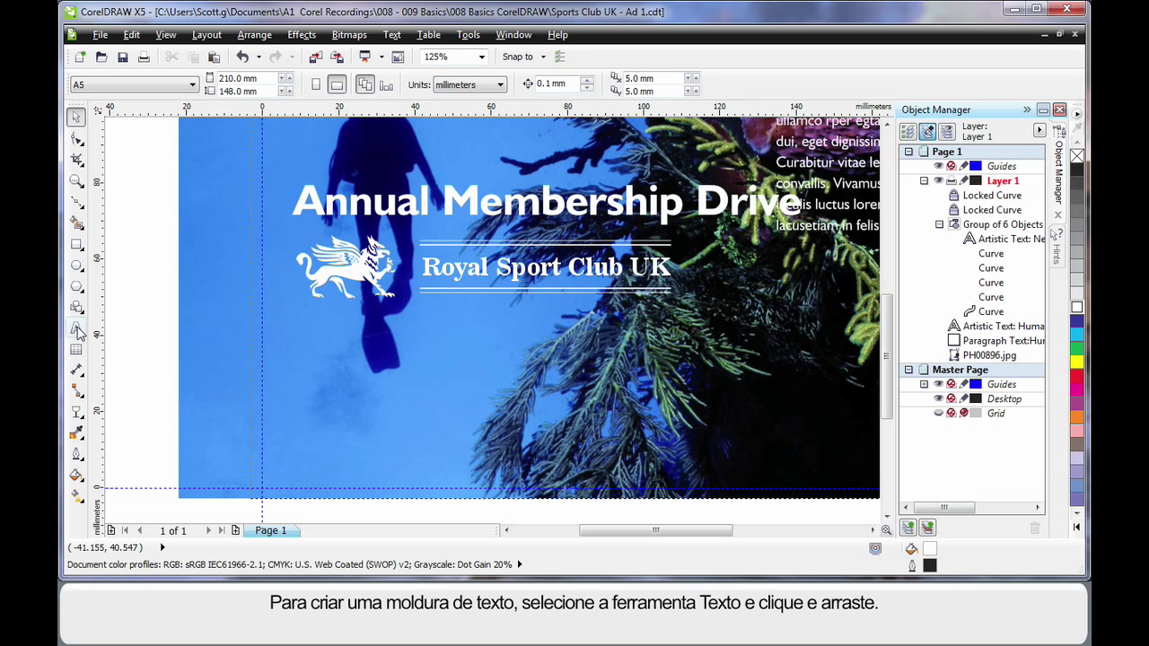
Step: Draw a lower-left paragraph frame and move the Lorem Ipsum text into it
left_click(77, 329)
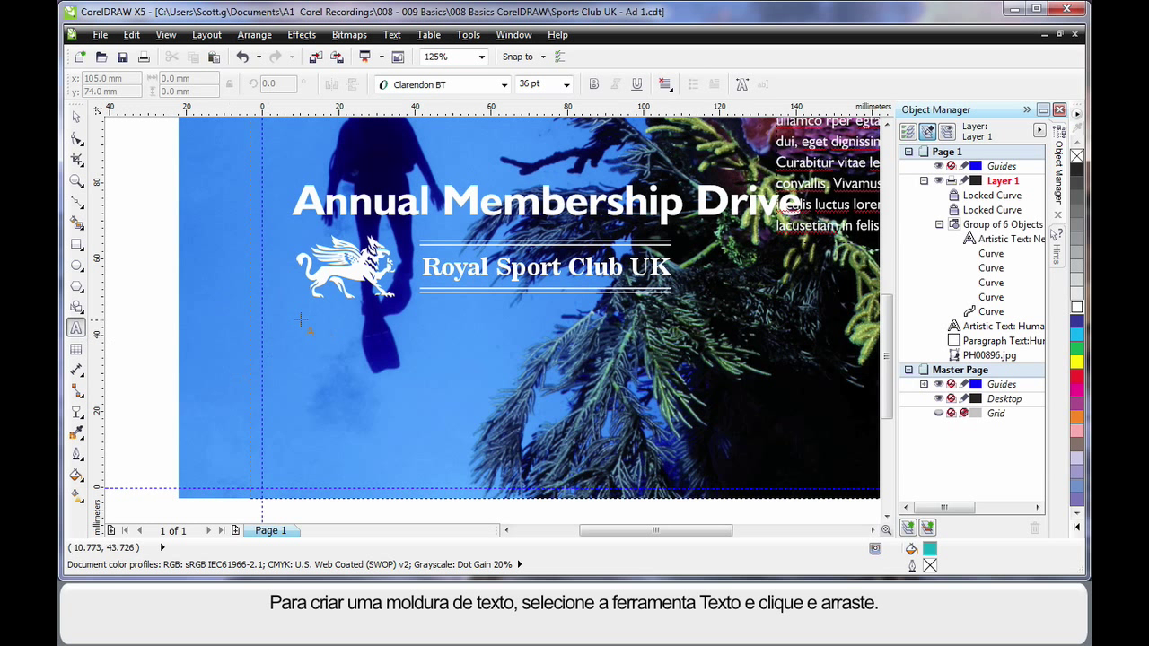
left_click_drag(300, 314, 462, 467)
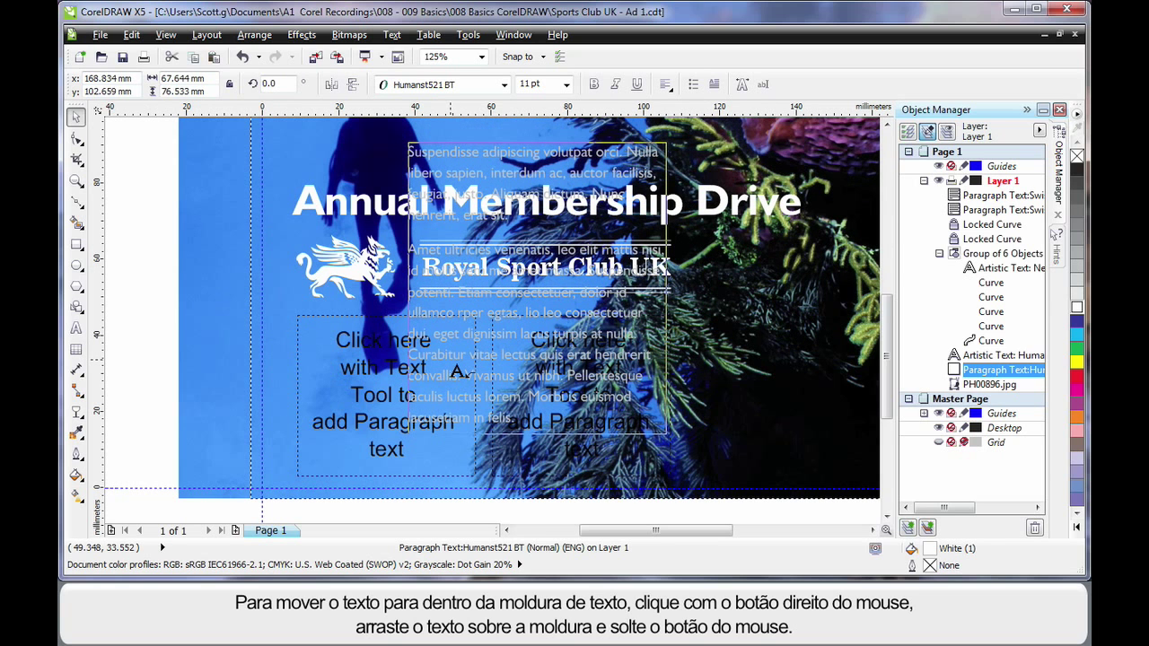
right_click(455, 365)
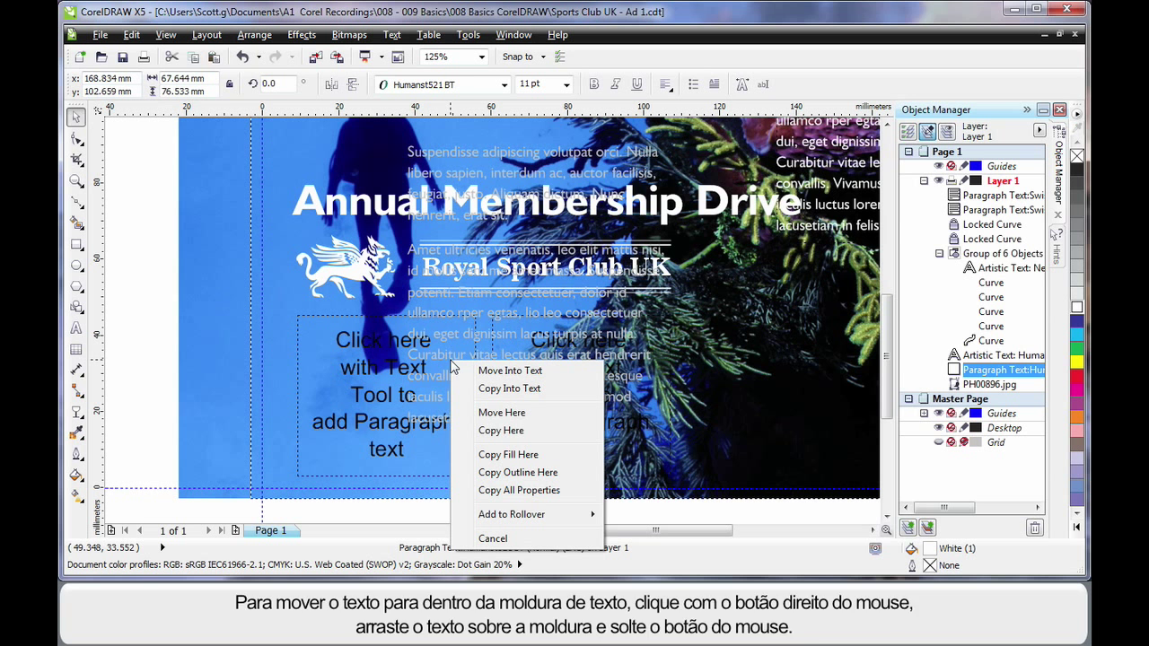
mouse_move(510, 371)
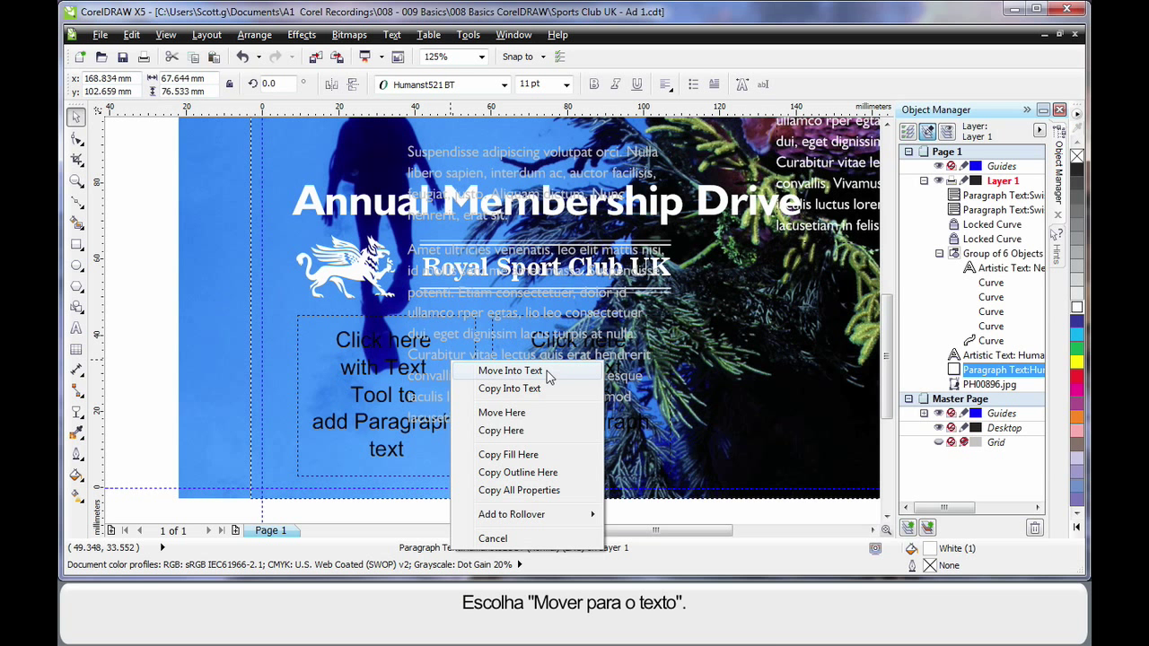
left_click(509, 370)
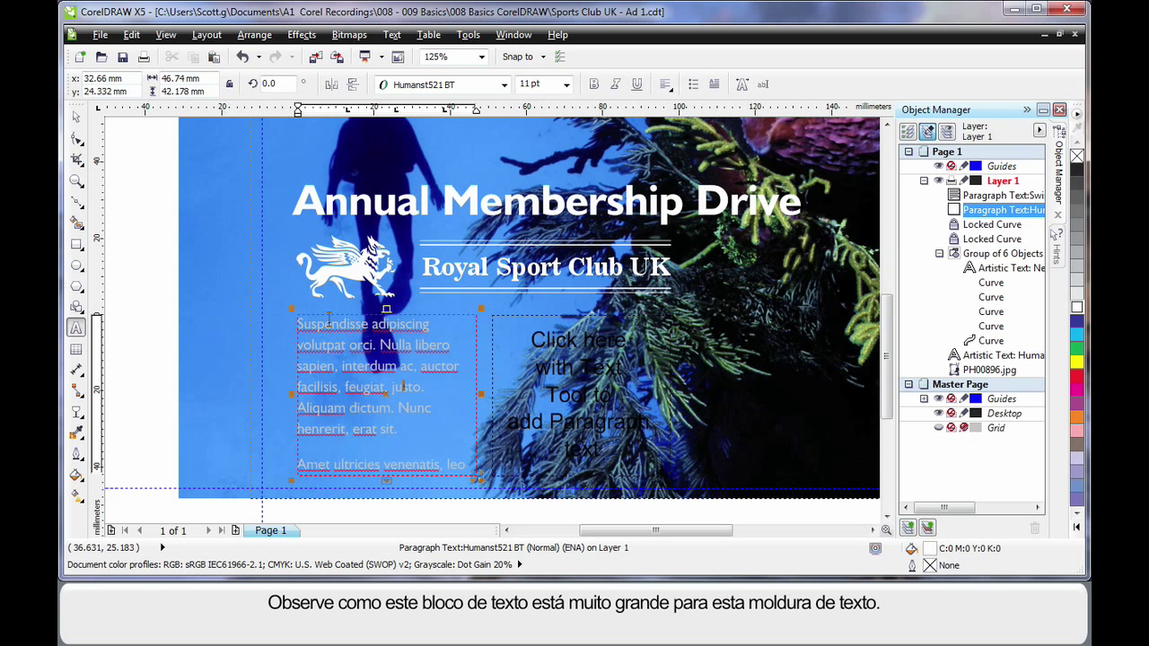
mouse_move(419, 437)
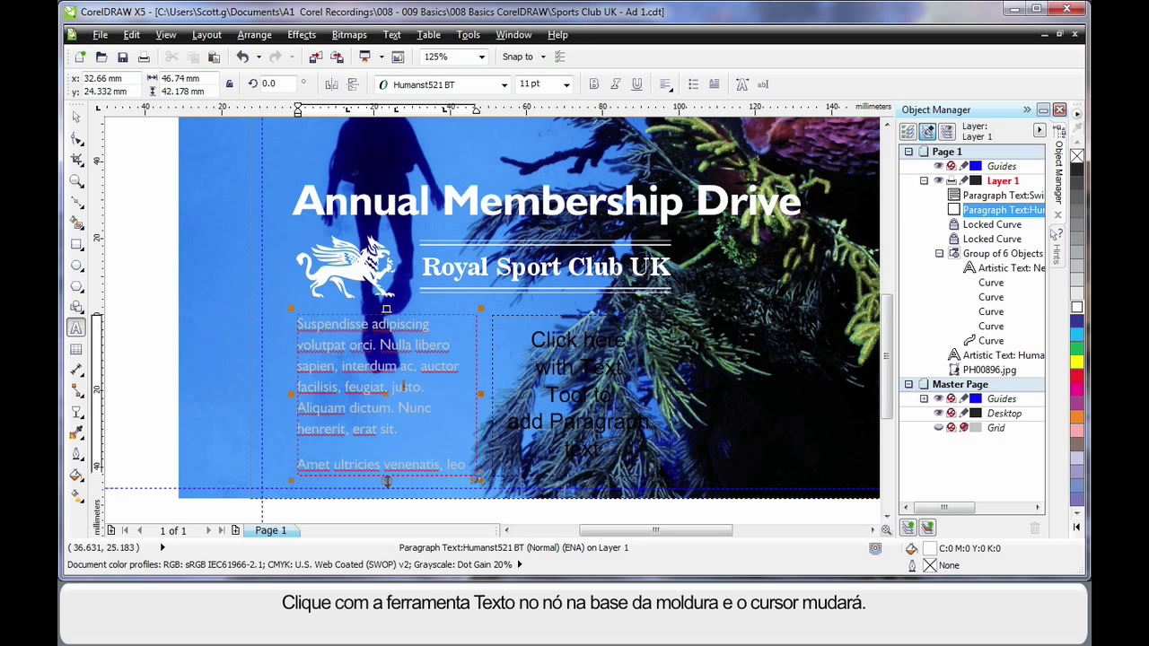
Step: Link the overflow into the second frame, fully justify, and apply Fit Text To Frame
left_click(387, 481)
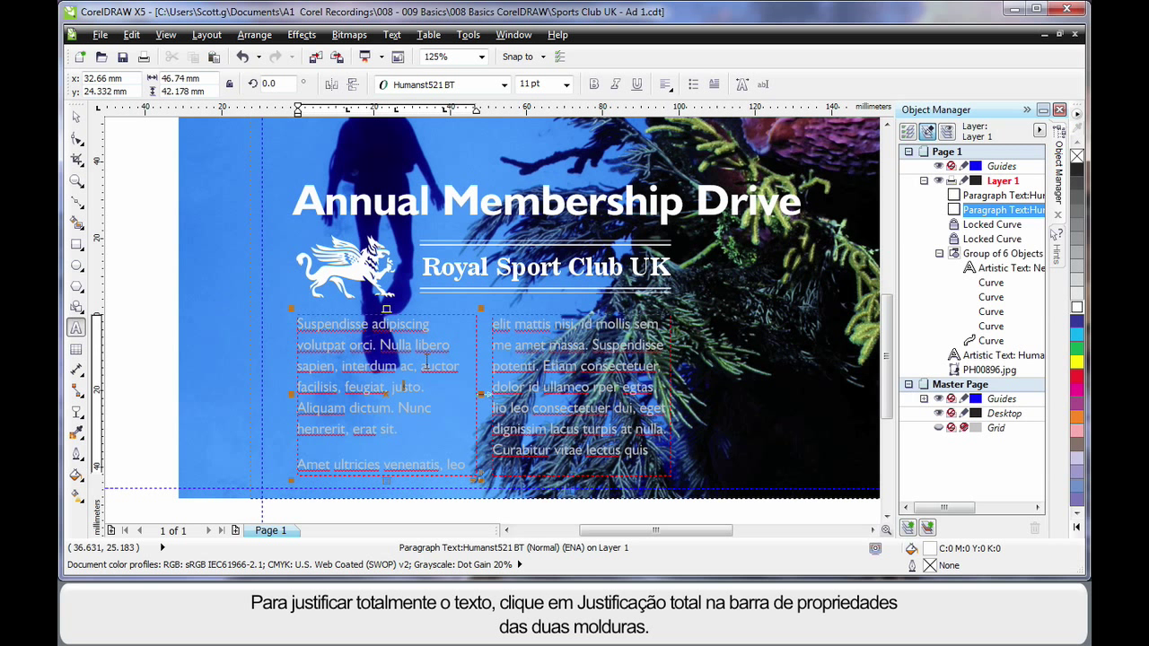
left_click(671, 83)
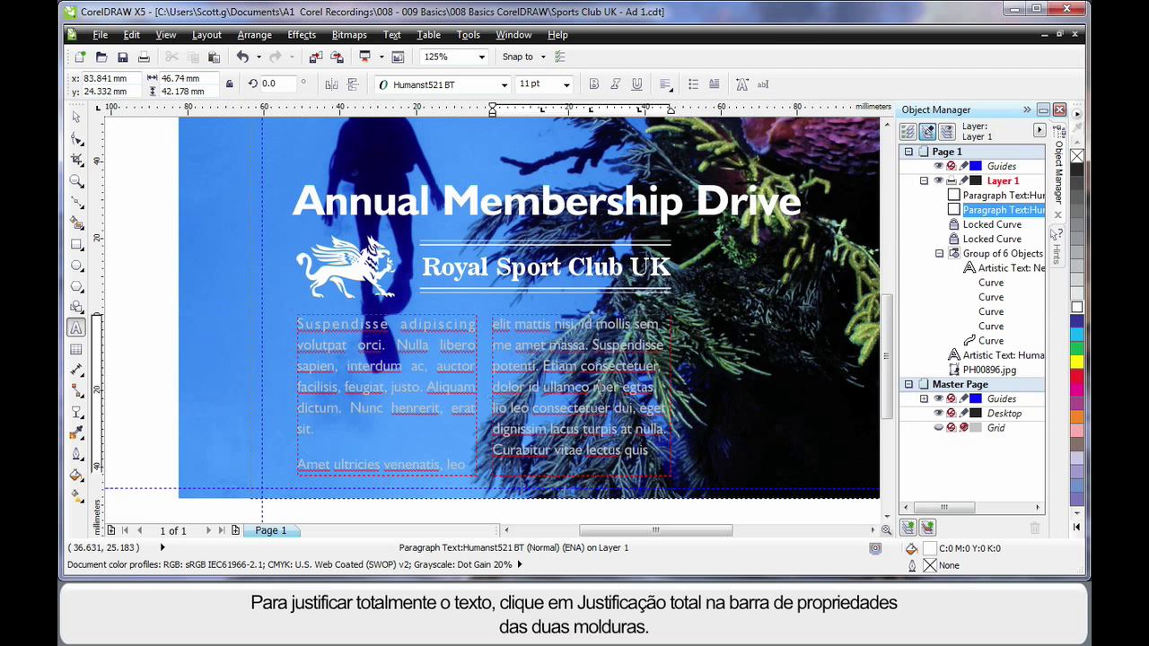
left_click(666, 83)
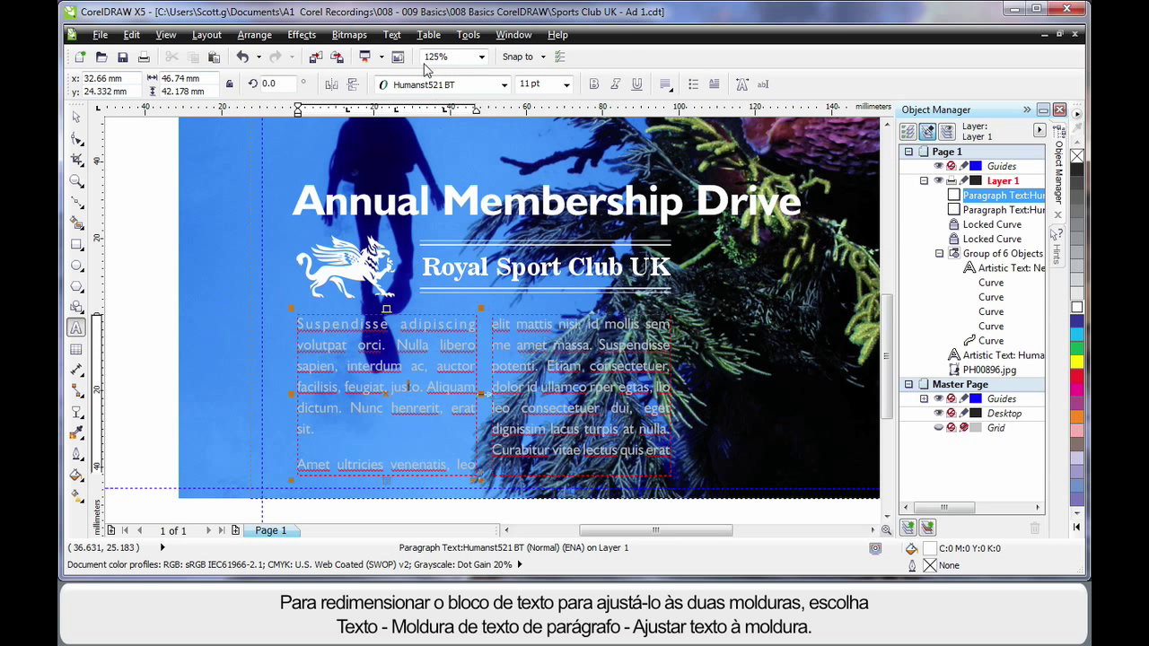
left_click(391, 34)
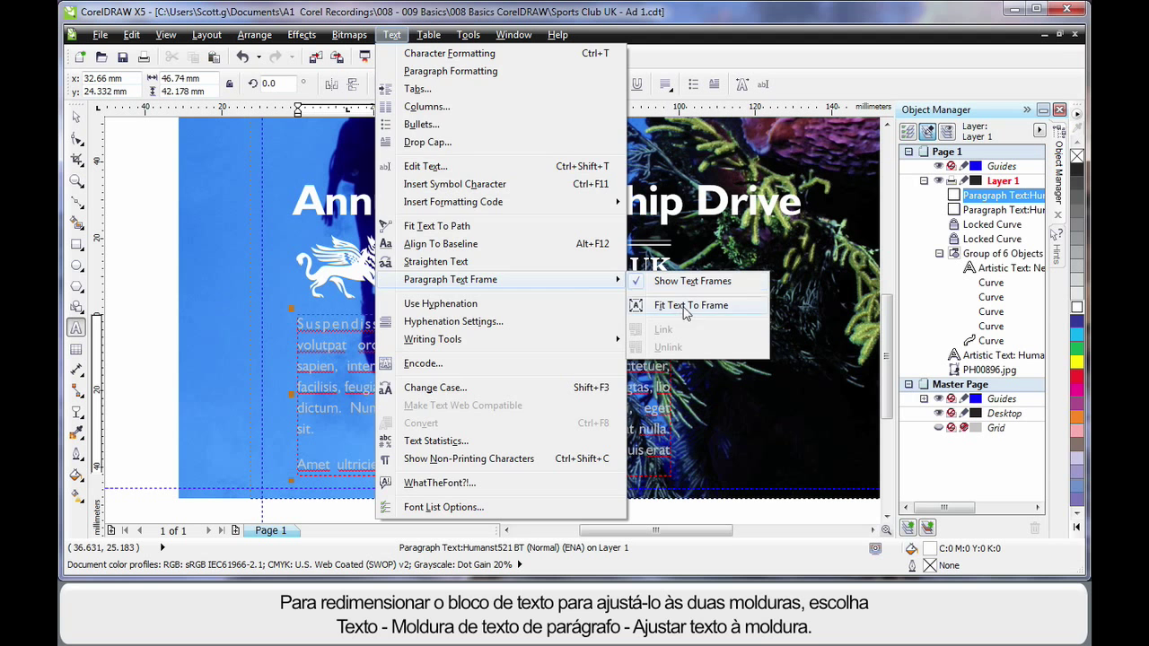
left_click(690, 305)
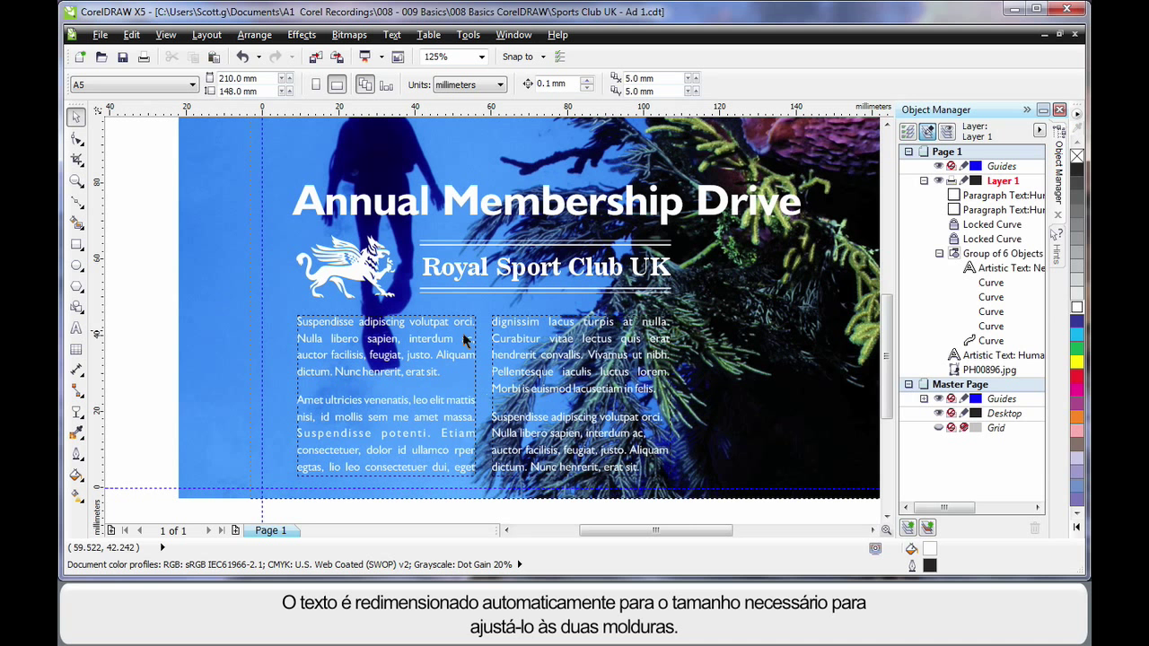
mouse_move(392, 391)
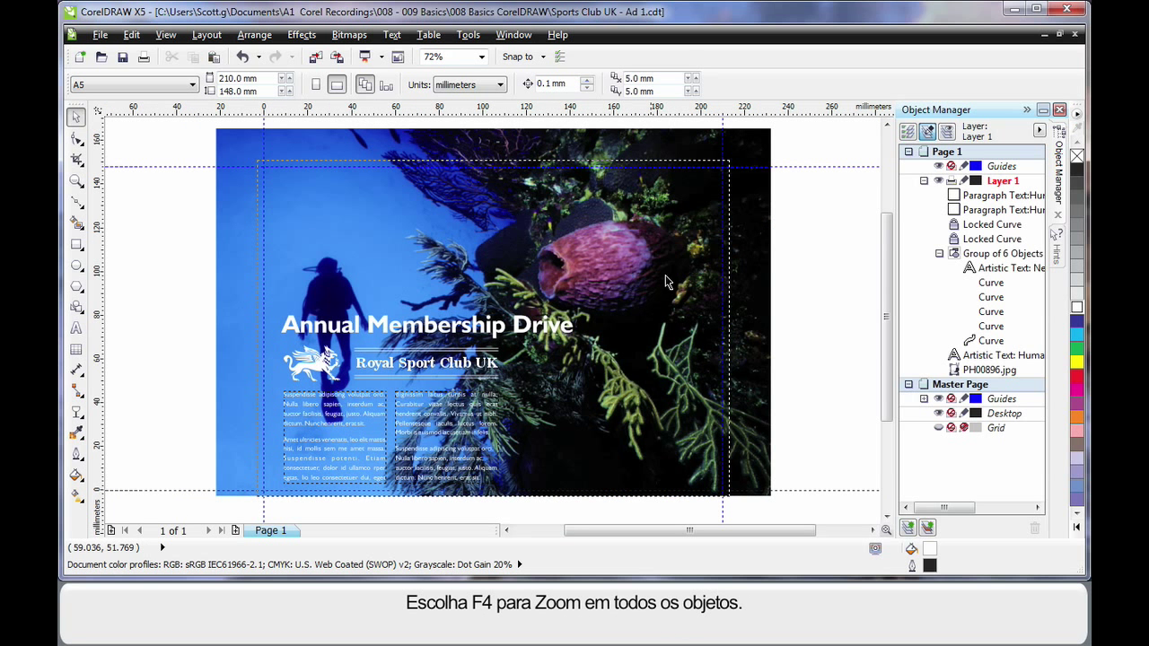
mouse_move(815, 298)
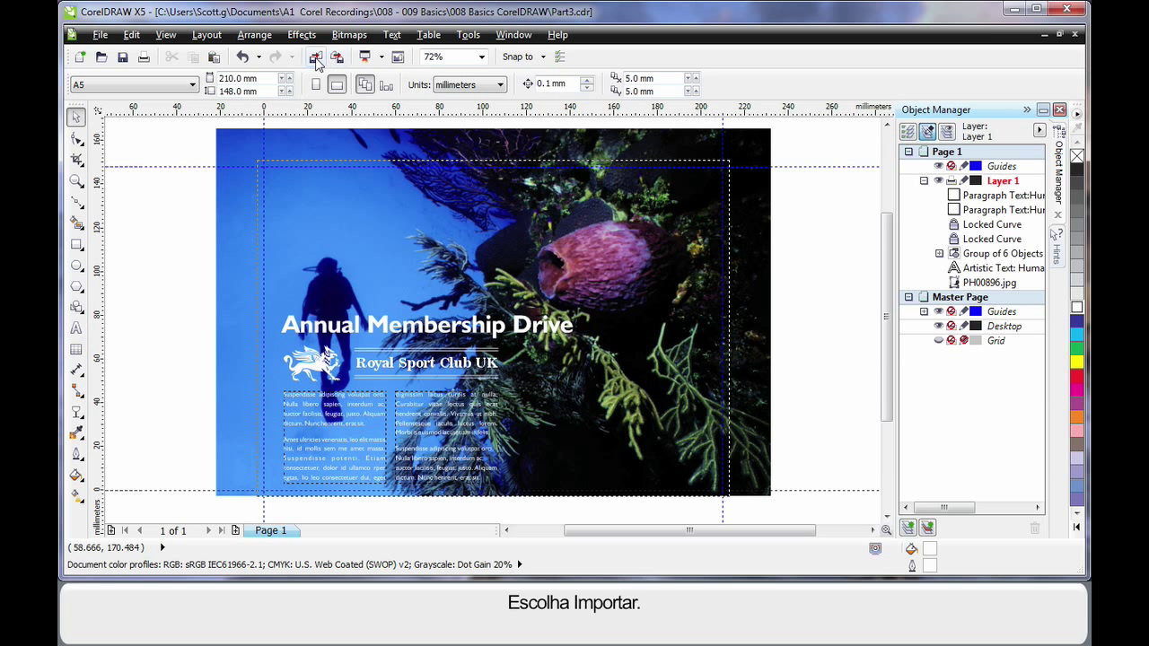
Step: Start an import browsing Extras > Content > Objects > Ani_king > Water_Ani
left_click(315, 57)
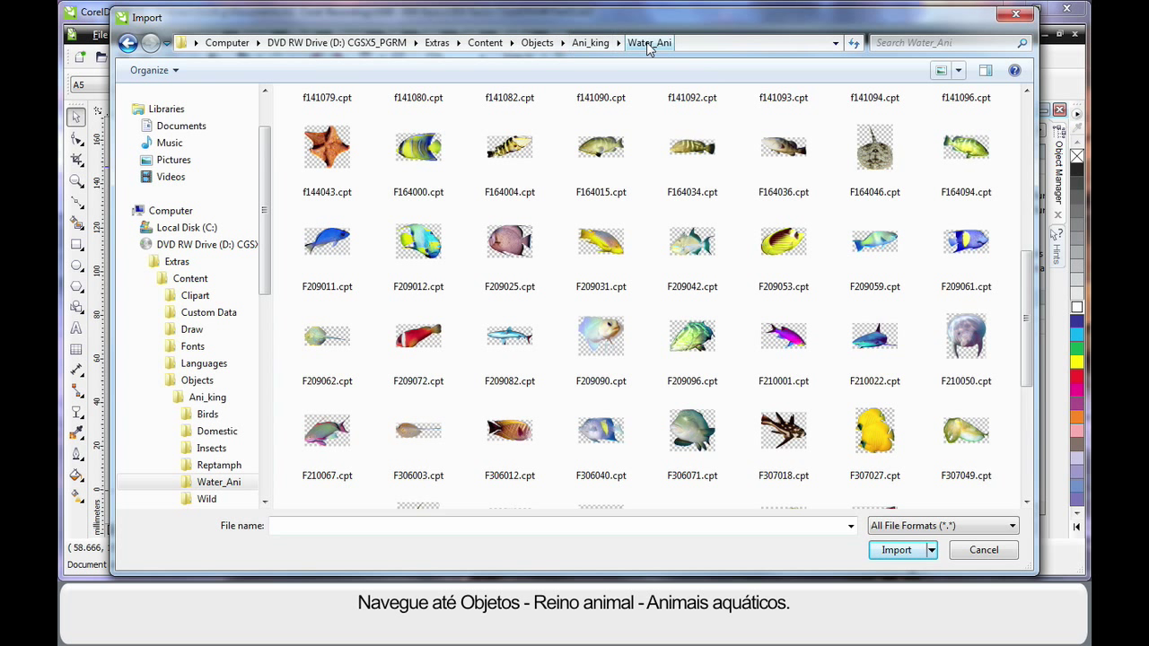
Step: Select the starfish (f144043.cpt) and yellow fish (F307027.cpt) files and import both
left_click(327, 147)
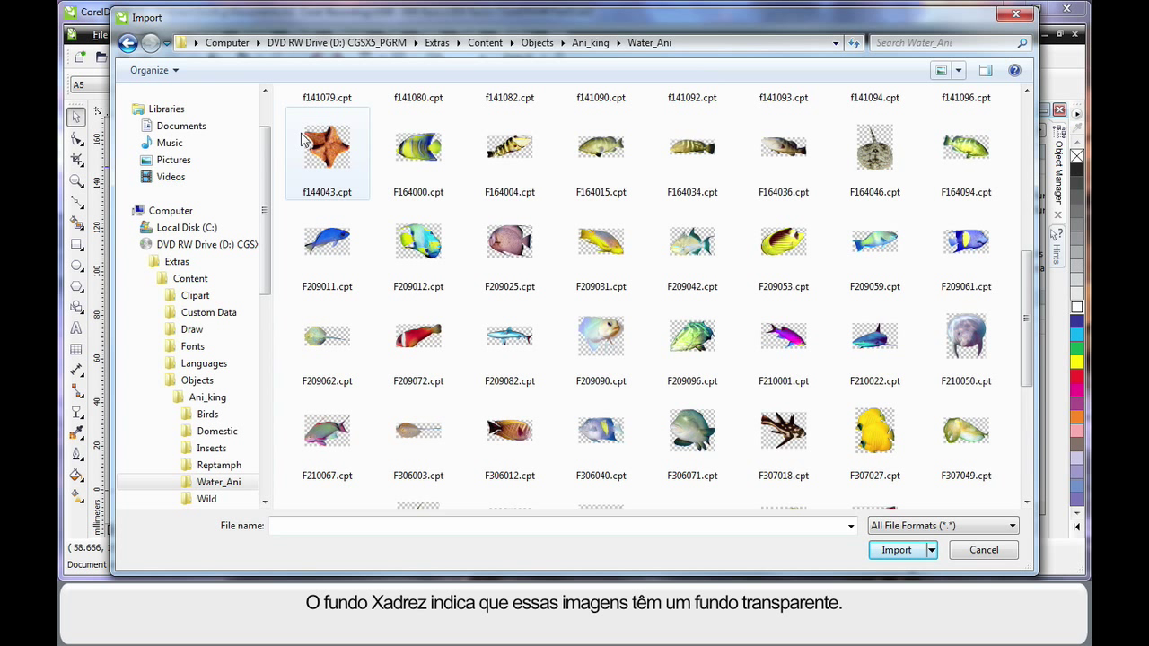
mouse_move(357, 166)
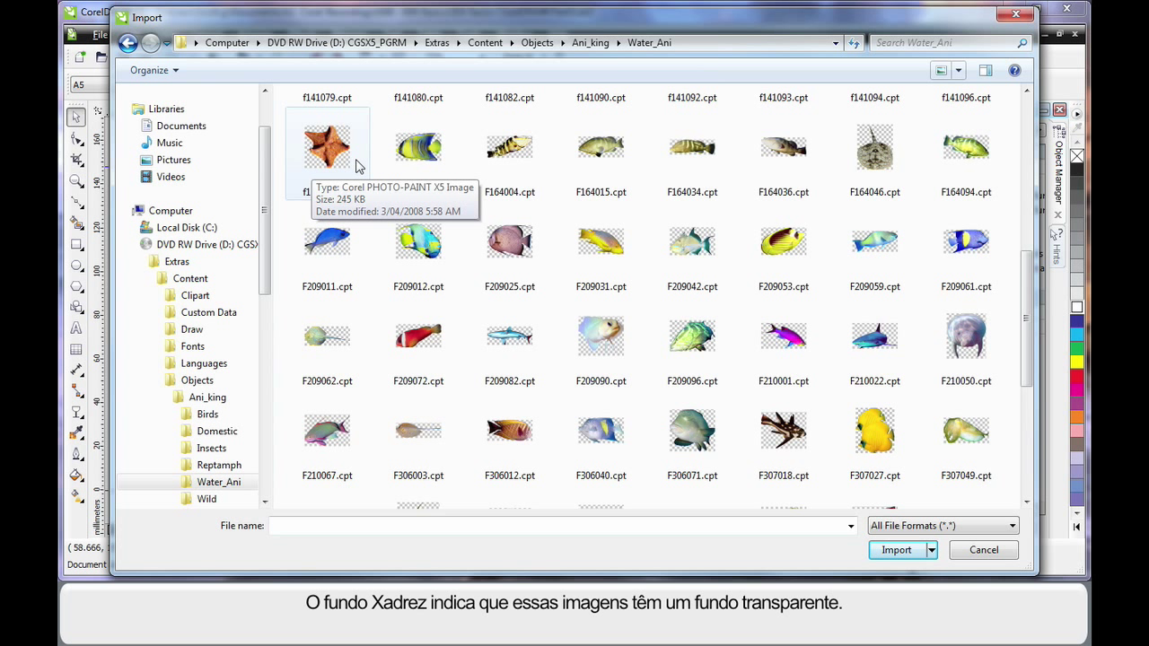
left_click(326, 126)
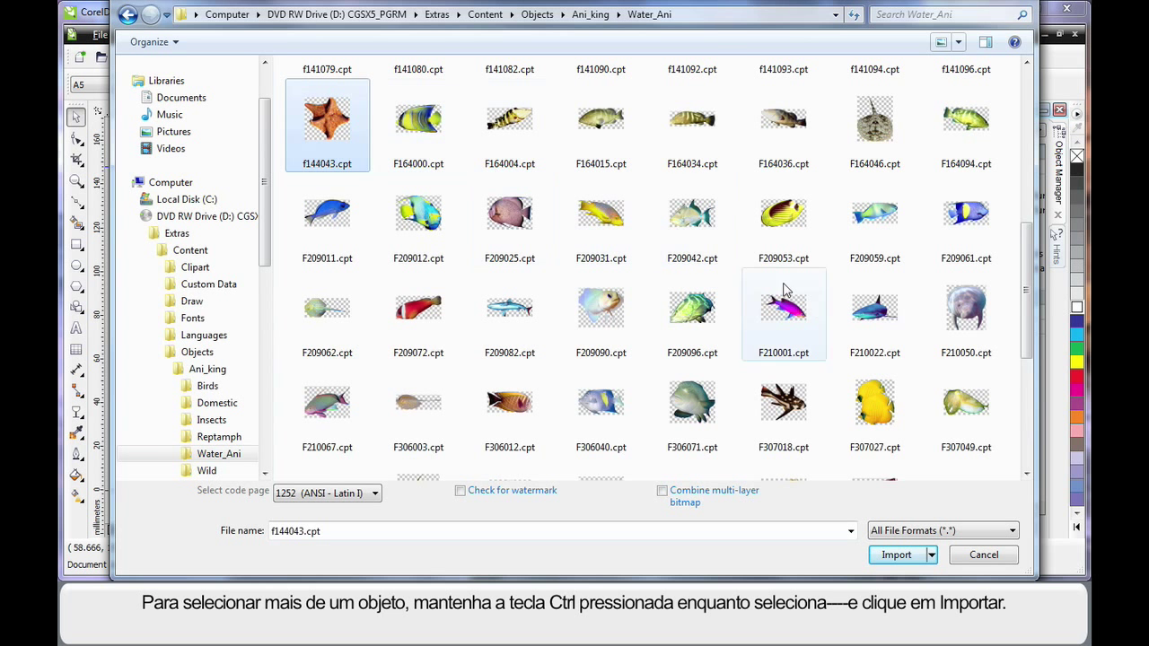
left_click(875, 406)
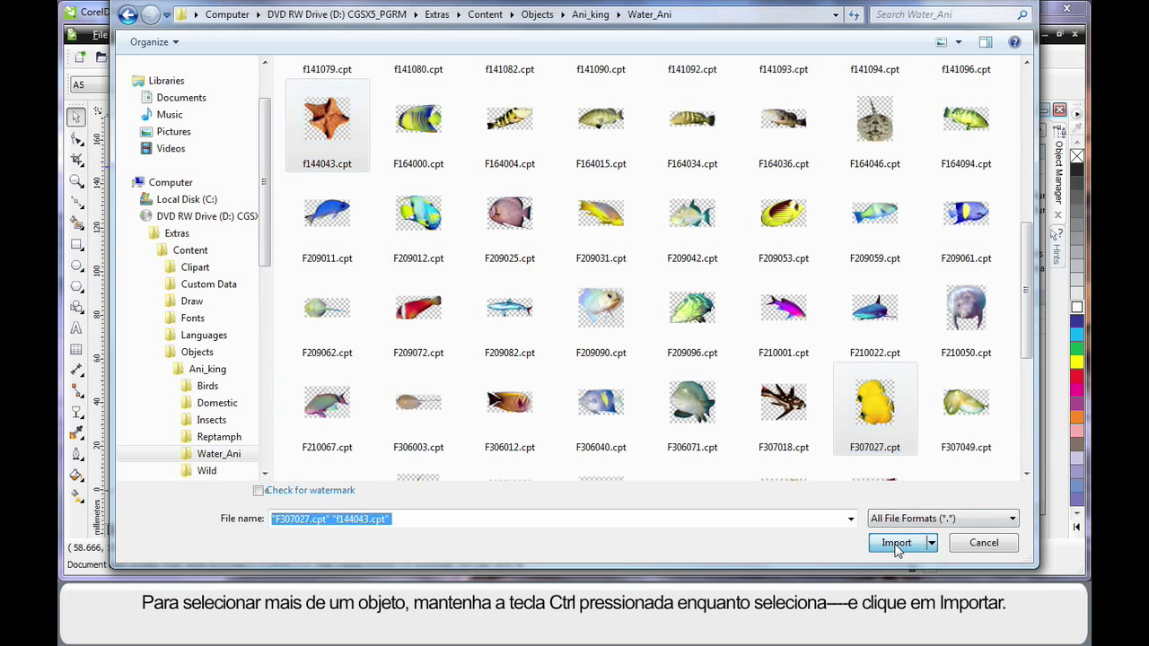
left_click(895, 543)
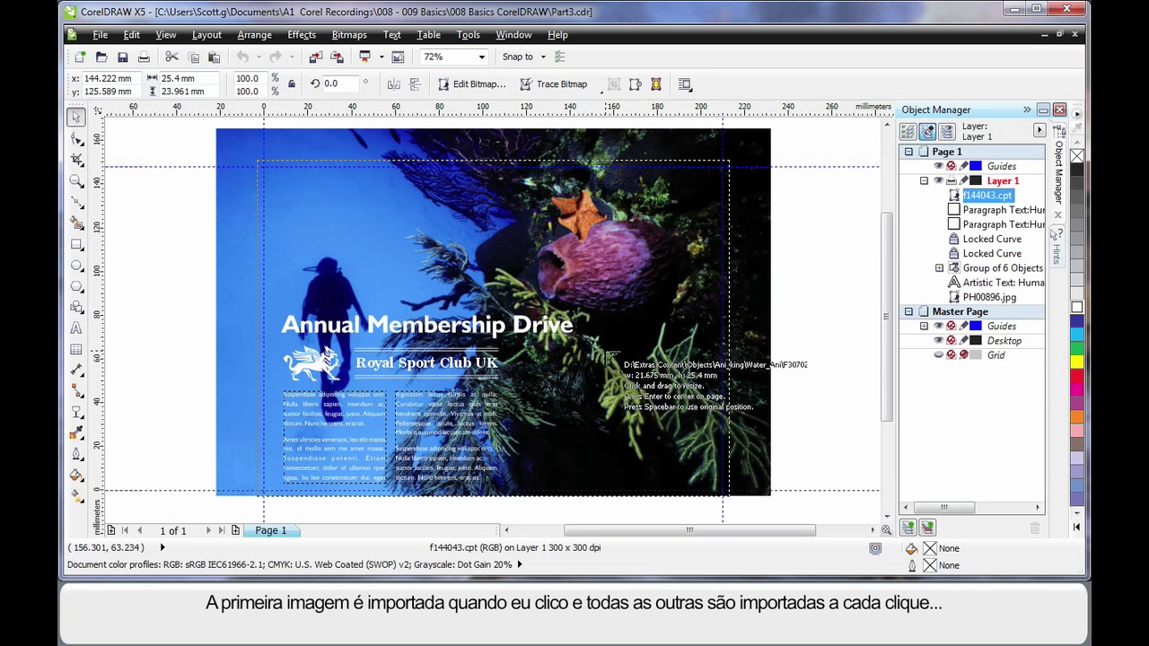
Step: Place the starfish on the purple sponge and the yellow fish at lower right
left_click(632, 370)
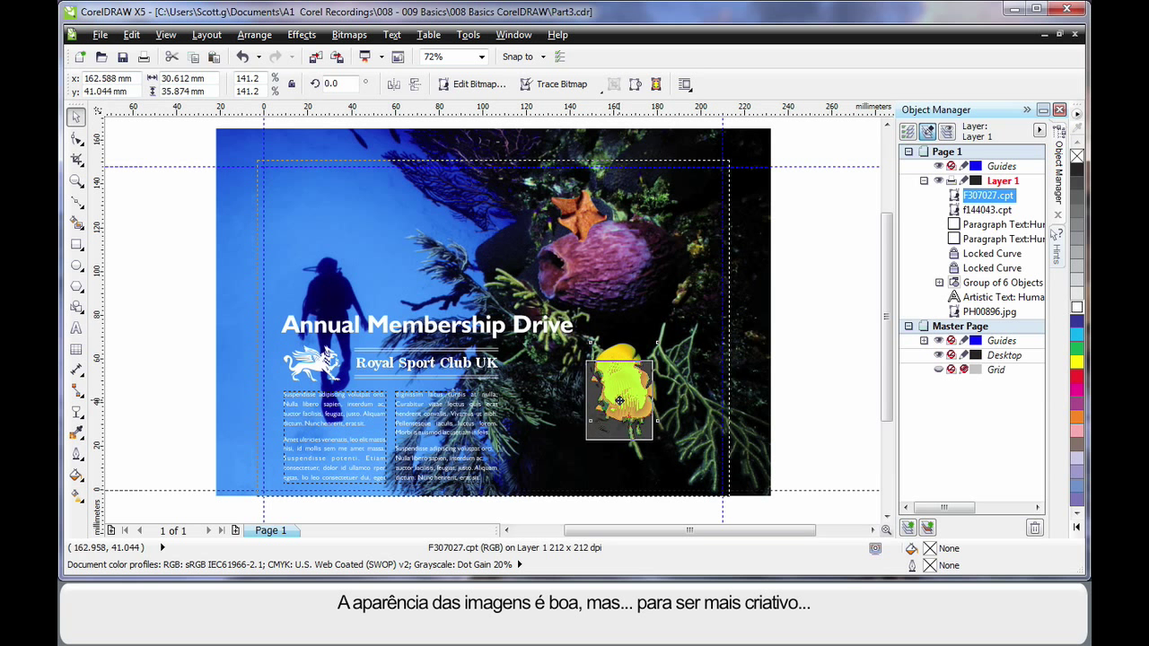
left_click(835, 378)
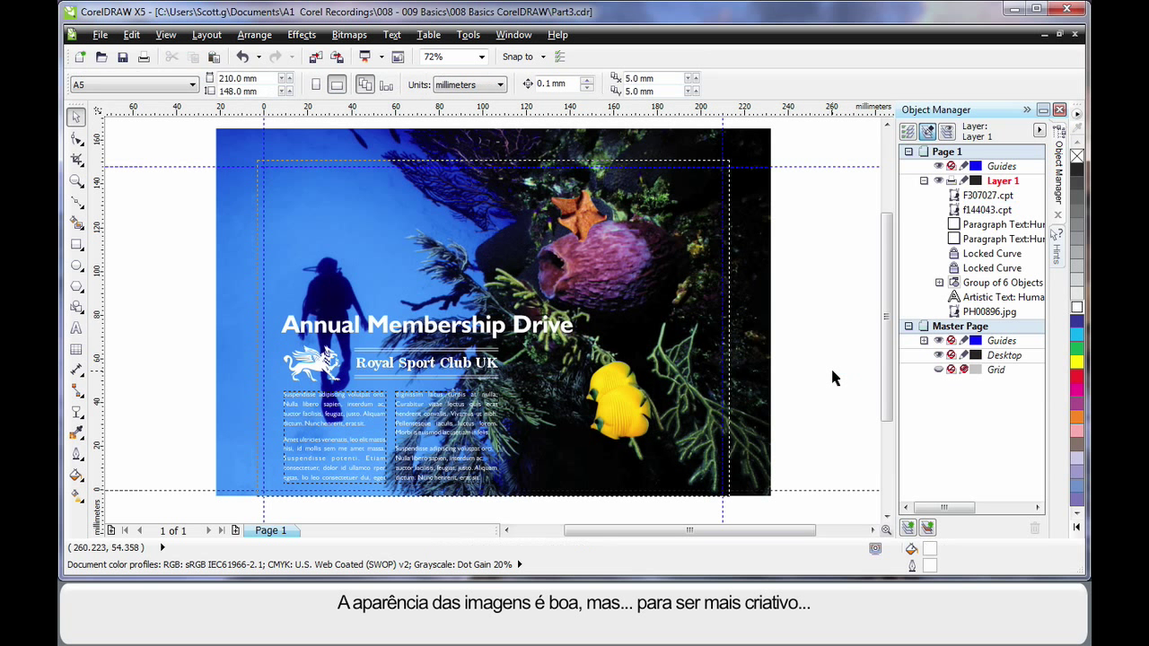
mouse_move(618, 274)
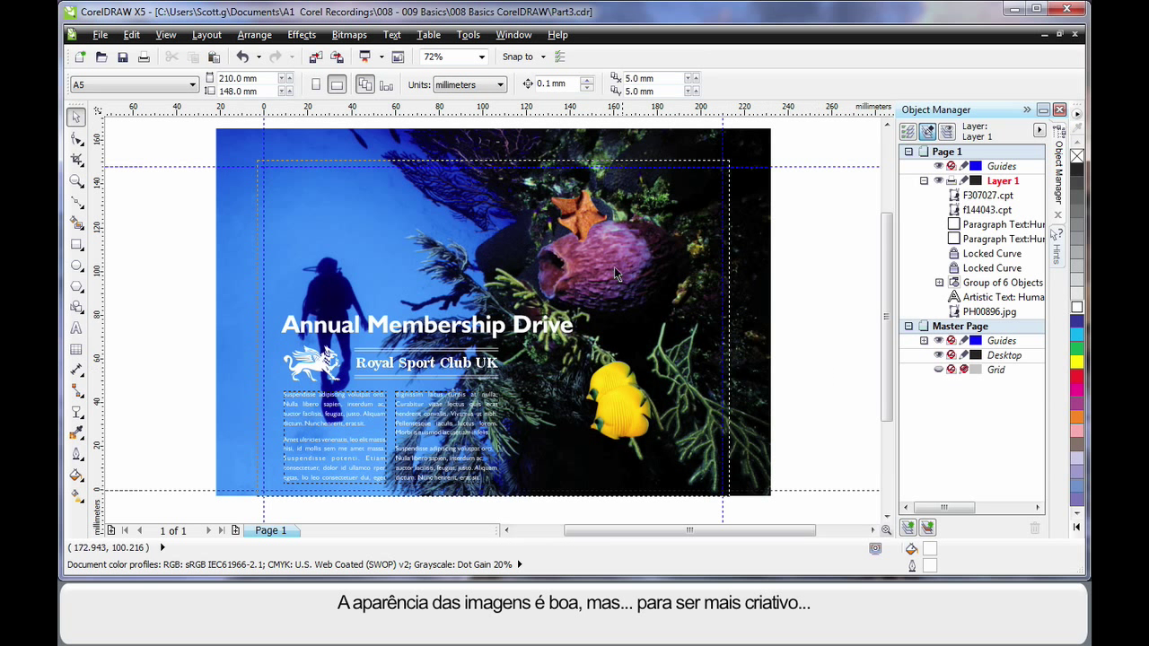
mouse_move(74, 269)
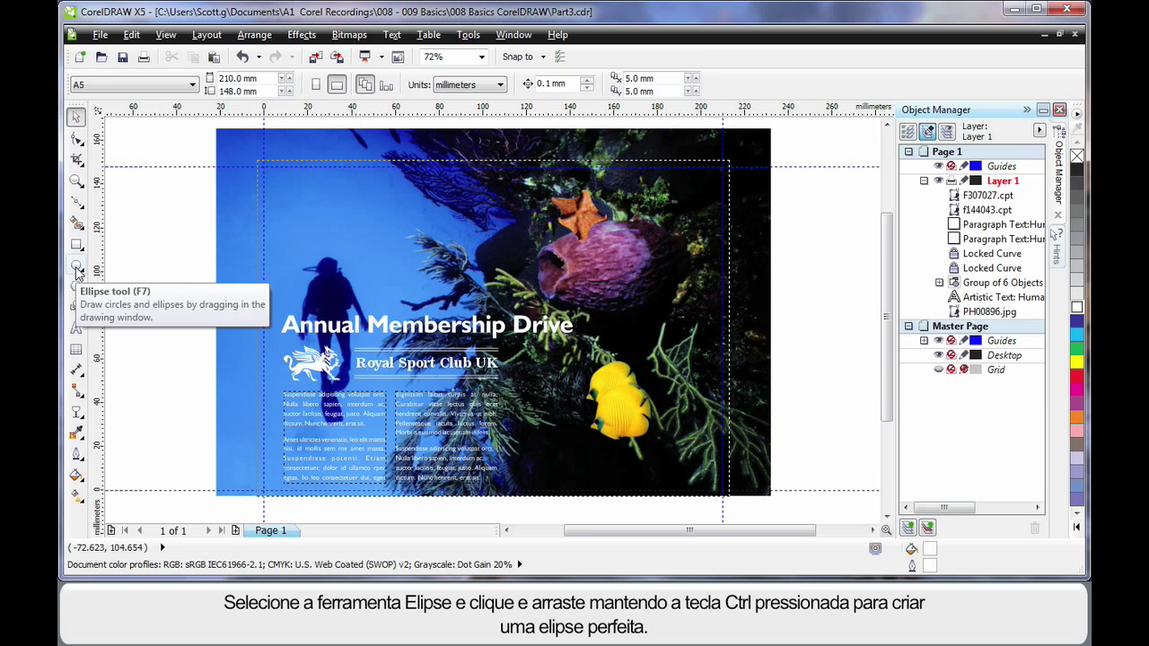
Step: Draw a white circle with the Ellipse tool above the headline near the diver
left_click(69, 268)
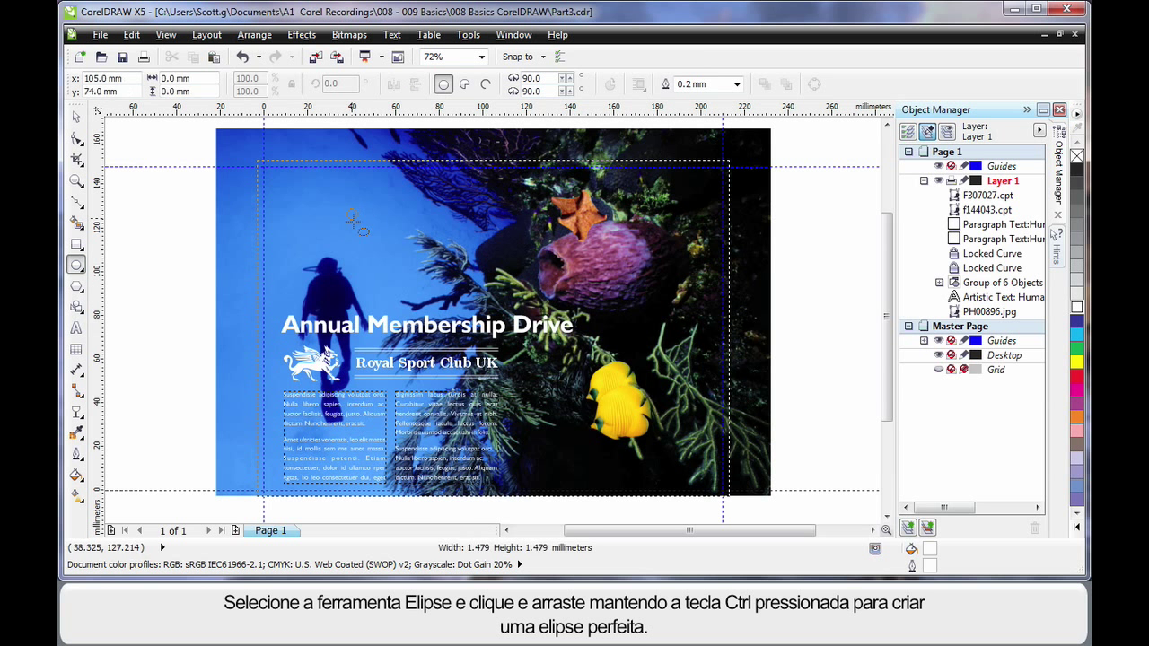
left_click_drag(341, 204, 437, 301)
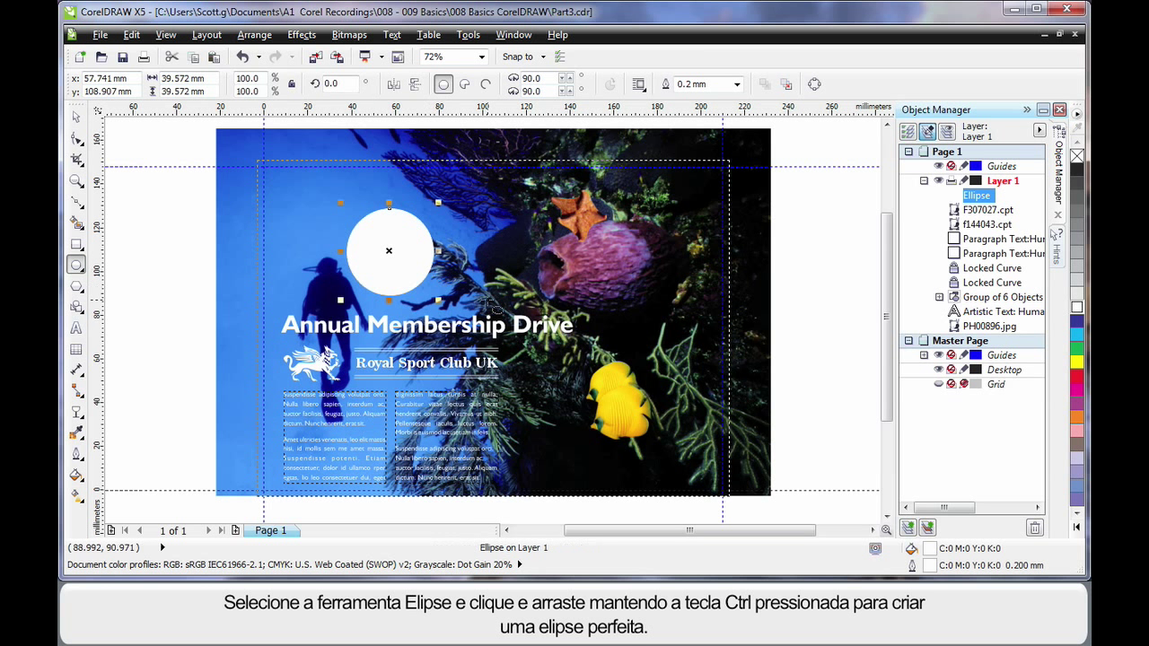
mouse_move(451, 293)
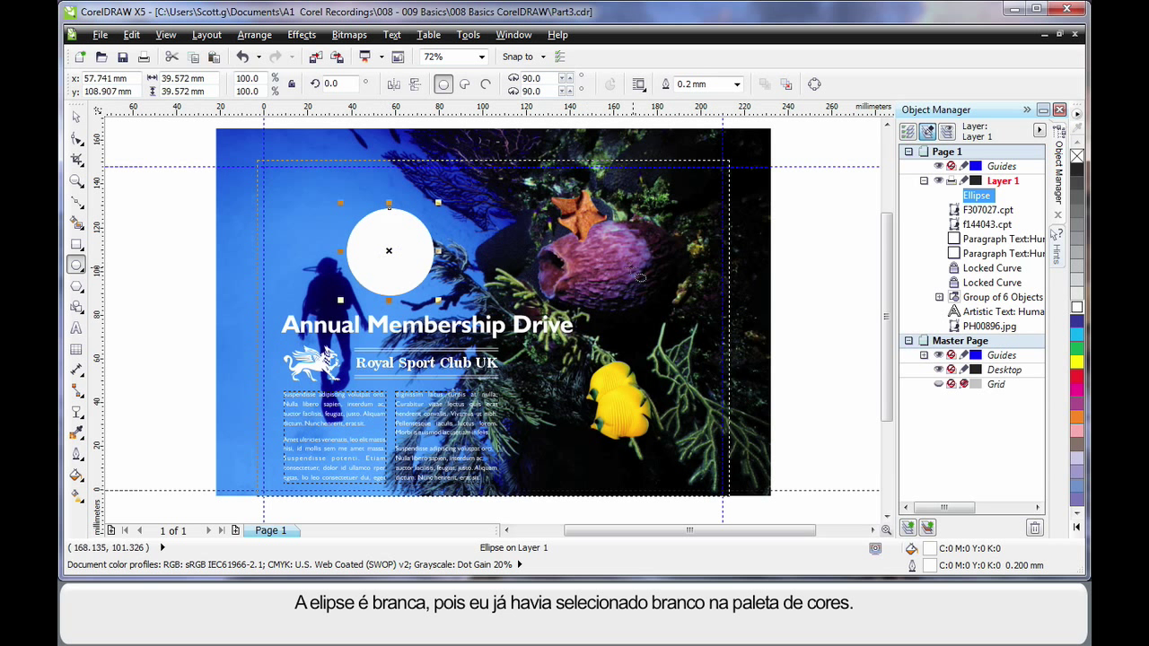
mouse_move(787, 254)
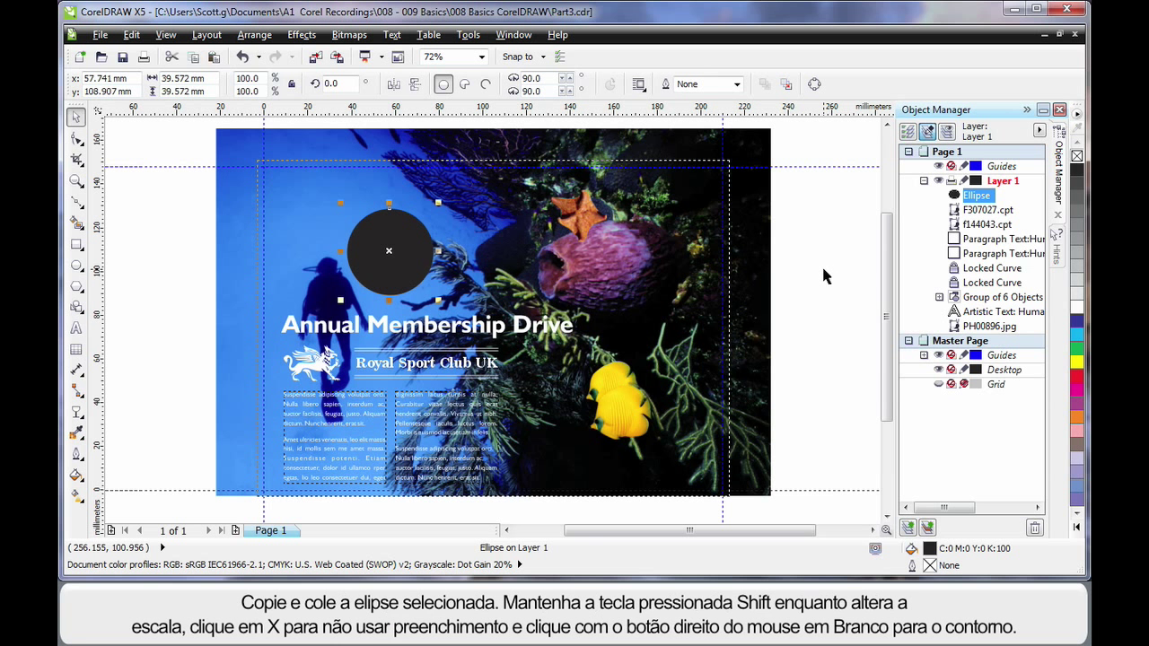
mouse_move(824, 261)
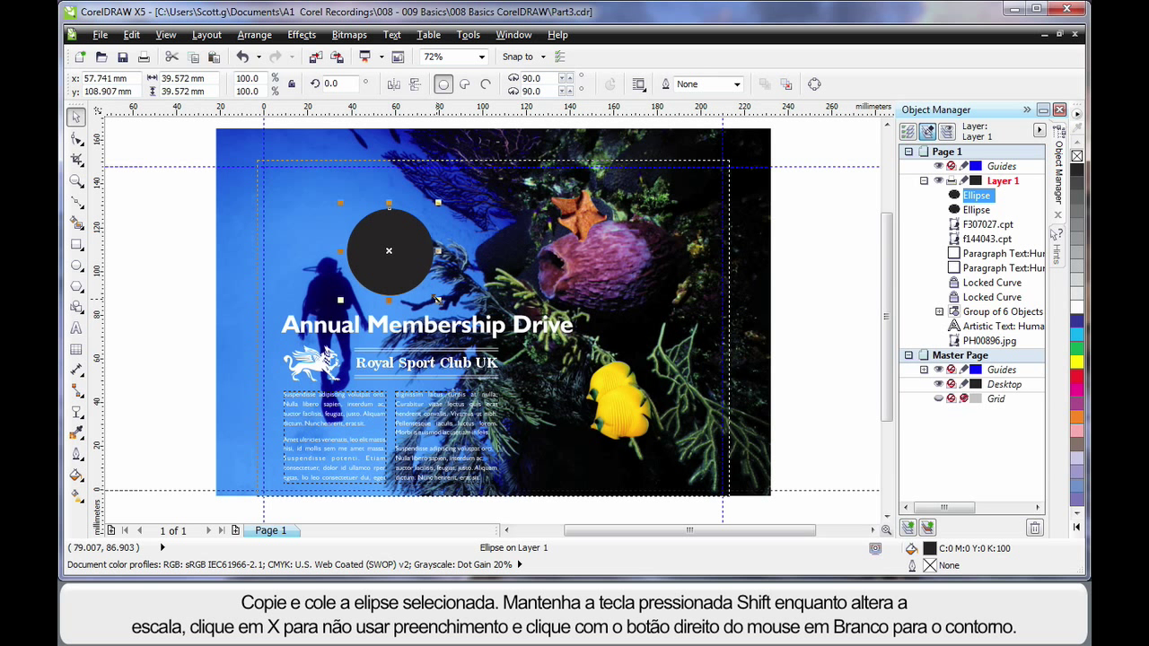
Step: Scale the ring copy and the dark inner circle slightly larger, then select both circles
left_click_drag(438, 300, 440, 305)
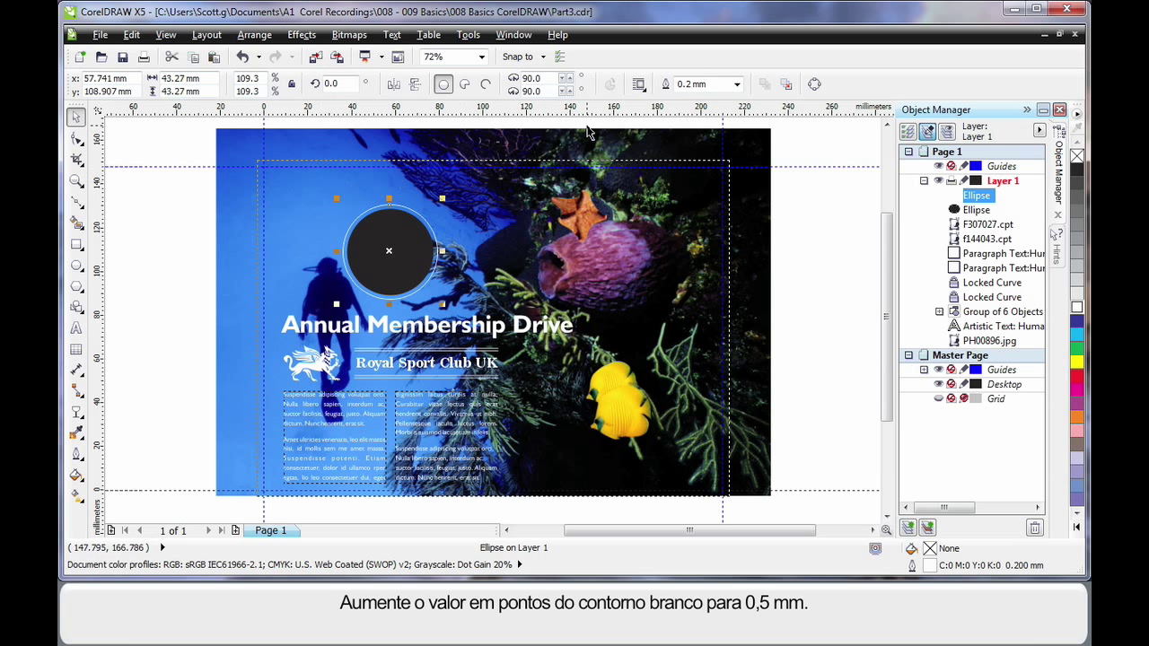
left_click(736, 84)
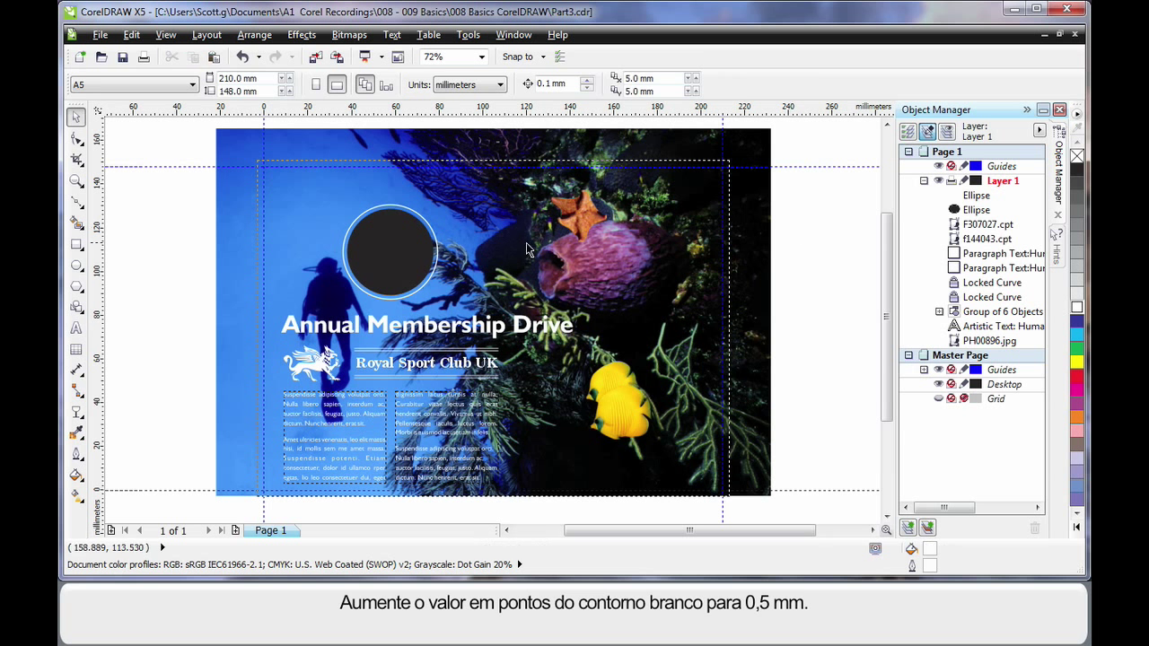
left_click(388, 249)
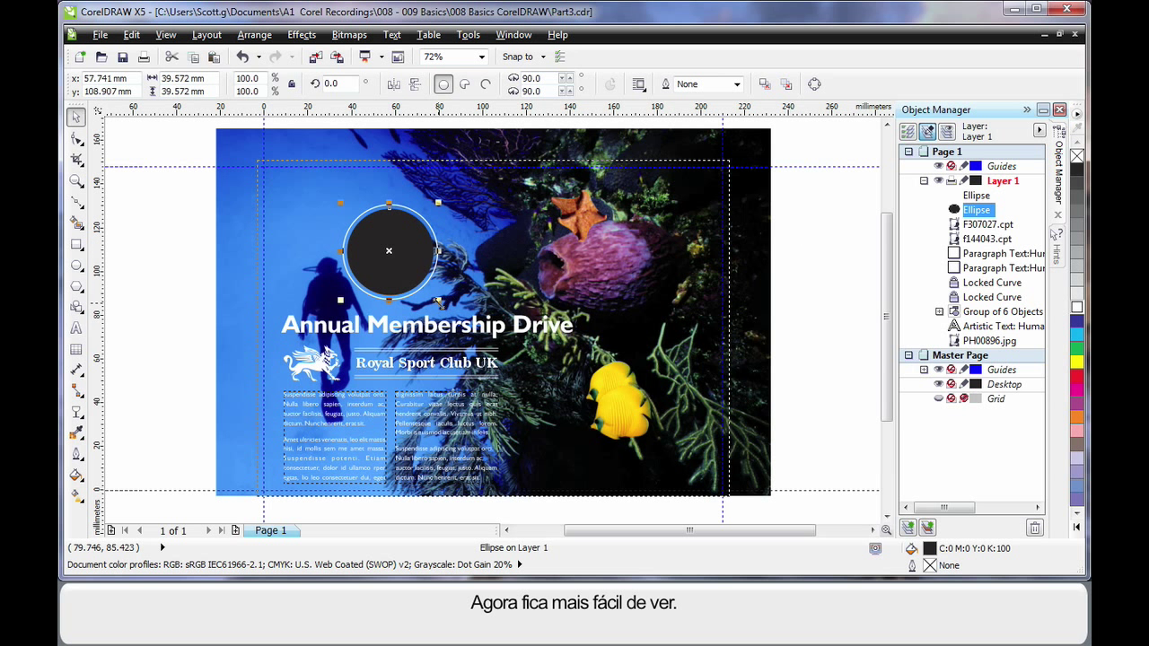
left_click_drag(438, 297, 440, 302)
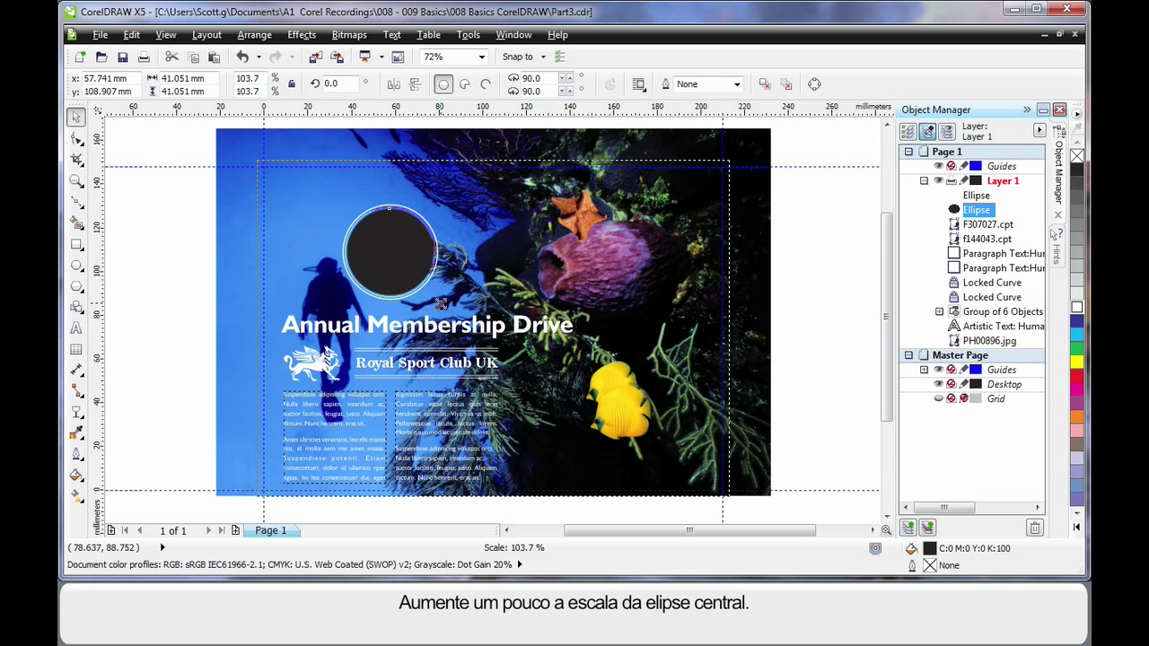
left_click(388, 249)
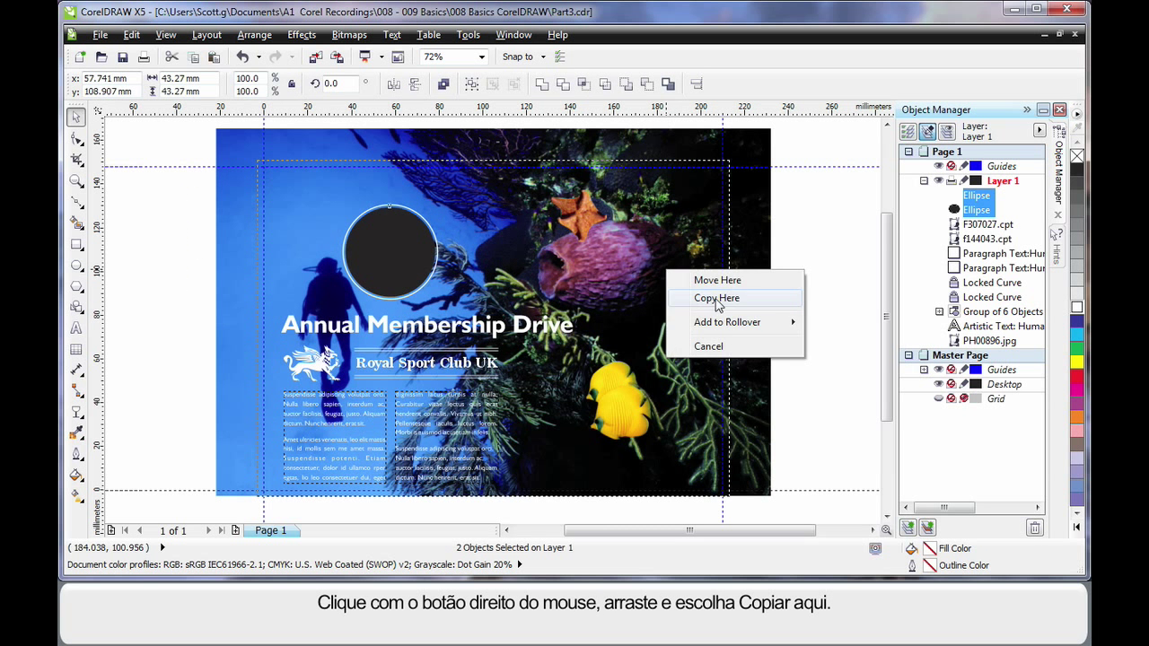
Step: Copy the ringed circle pair, fit the yellow fish inside, and move them below the bottom edge
left_click(716, 297)
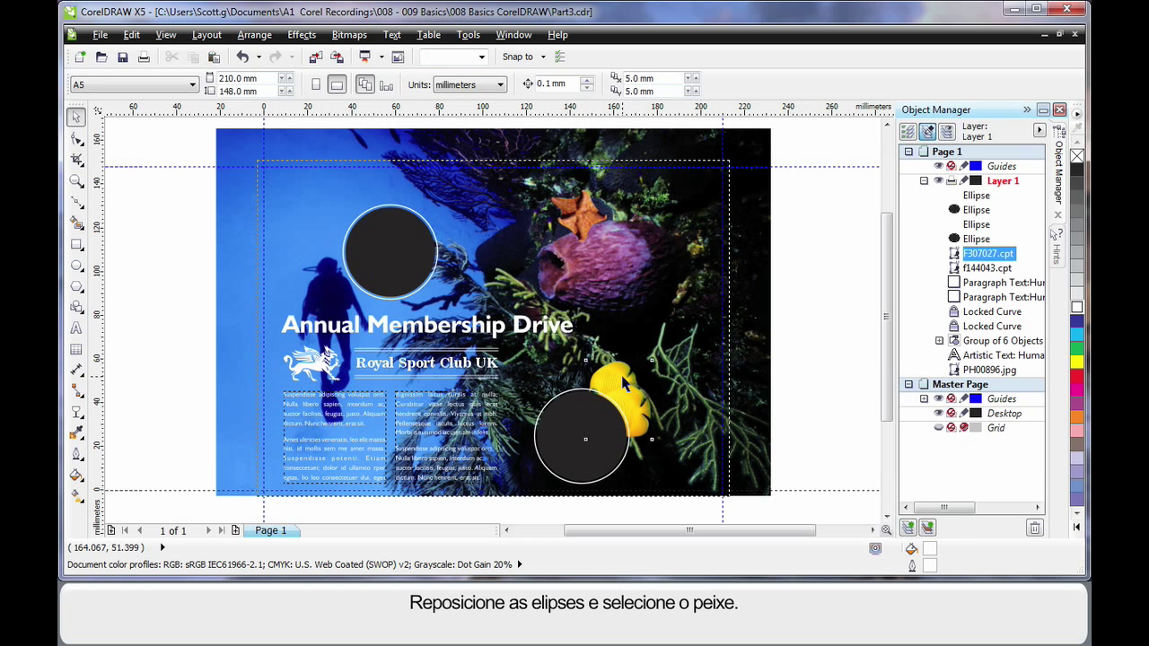
left_click(618, 399)
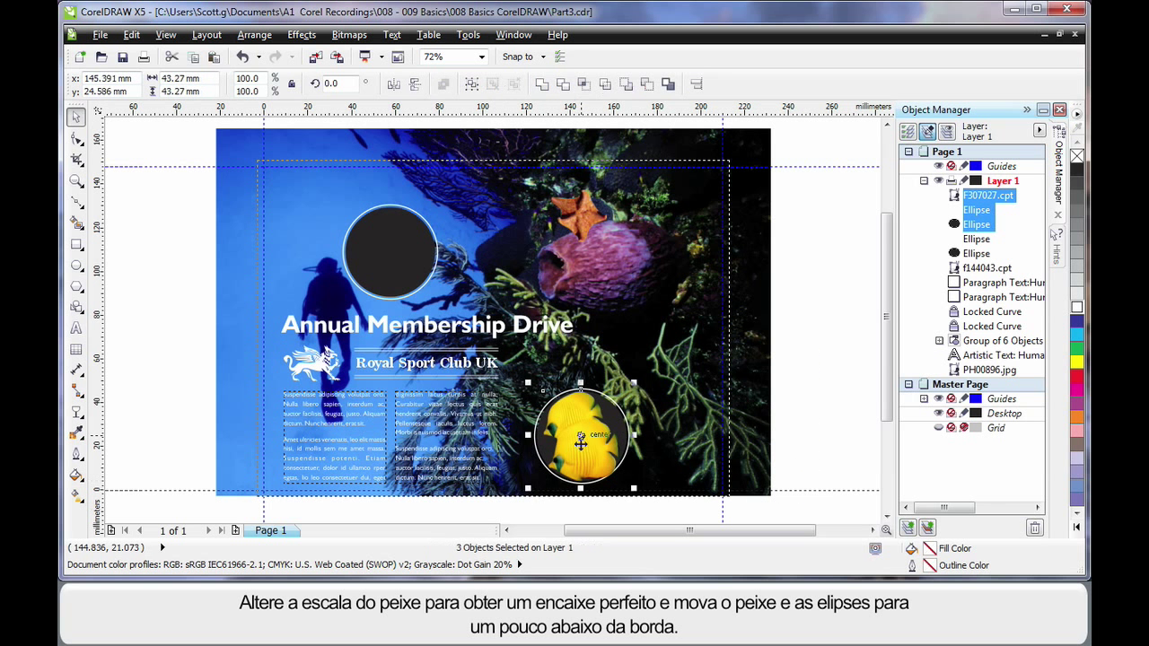
left_click_drag(581, 440, 574, 458)
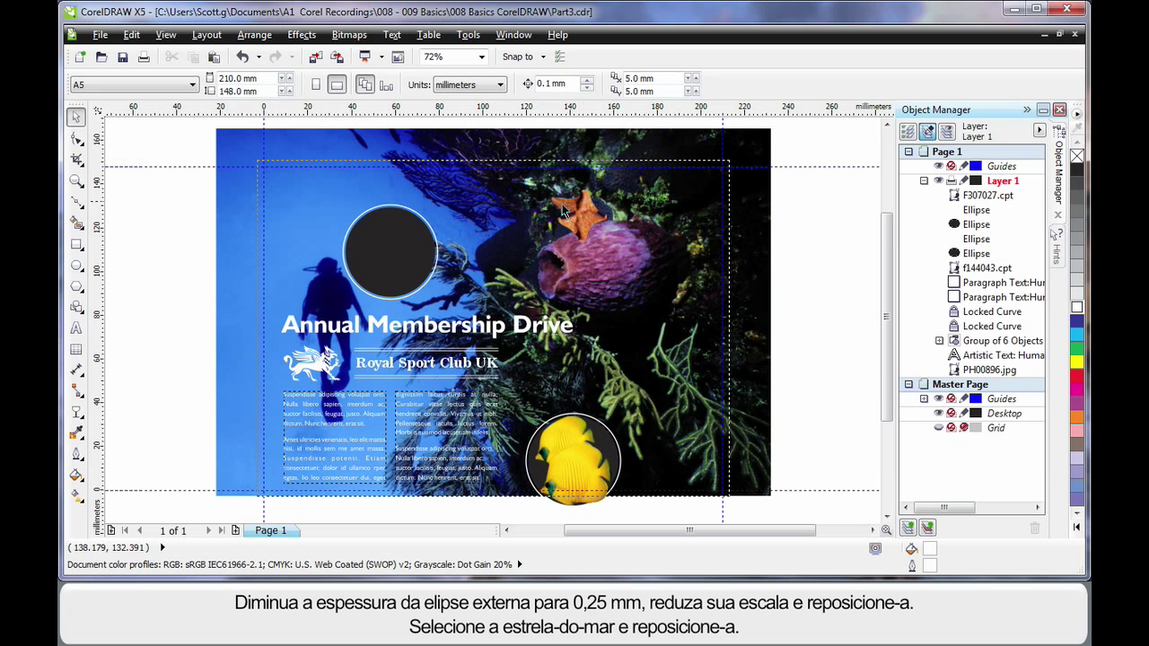
mouse_move(437, 240)
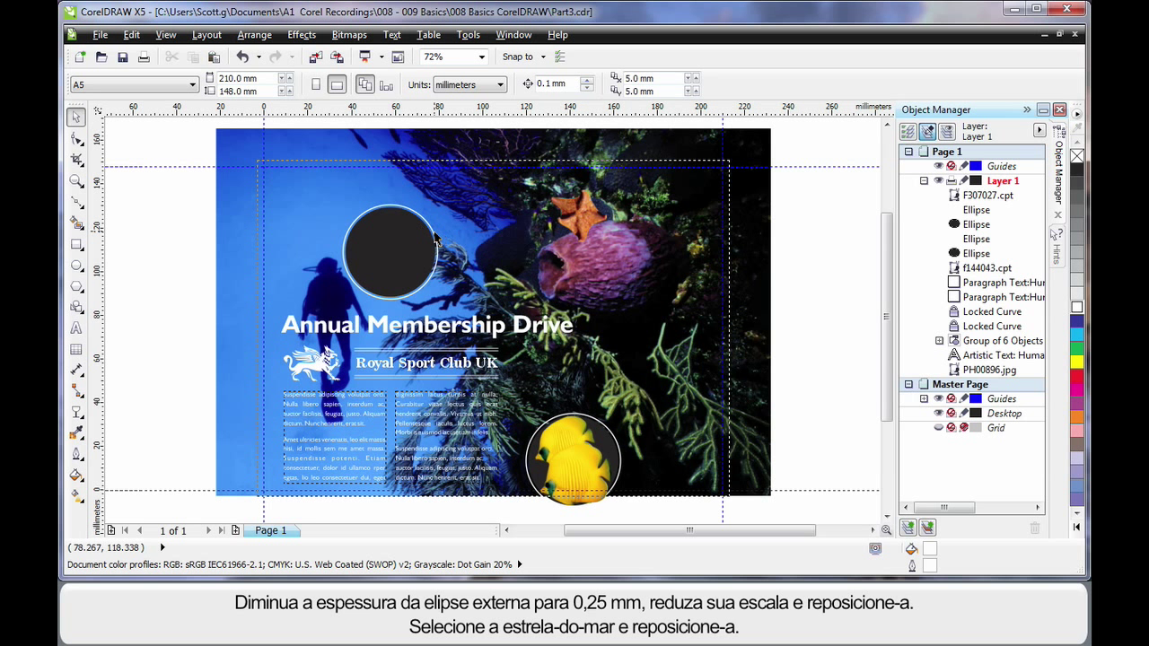
Step: Give the outer ring a 0.25 mm outline and move the starfish over the fish circle's edge
left_click(737, 84)
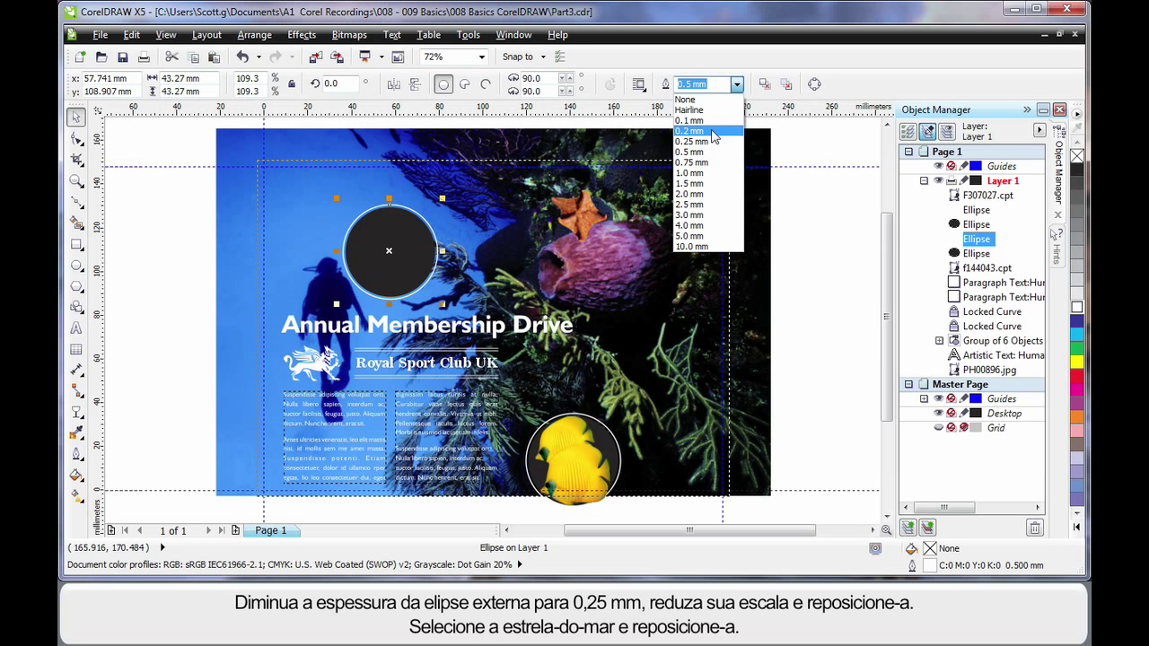
left_click(697, 141)
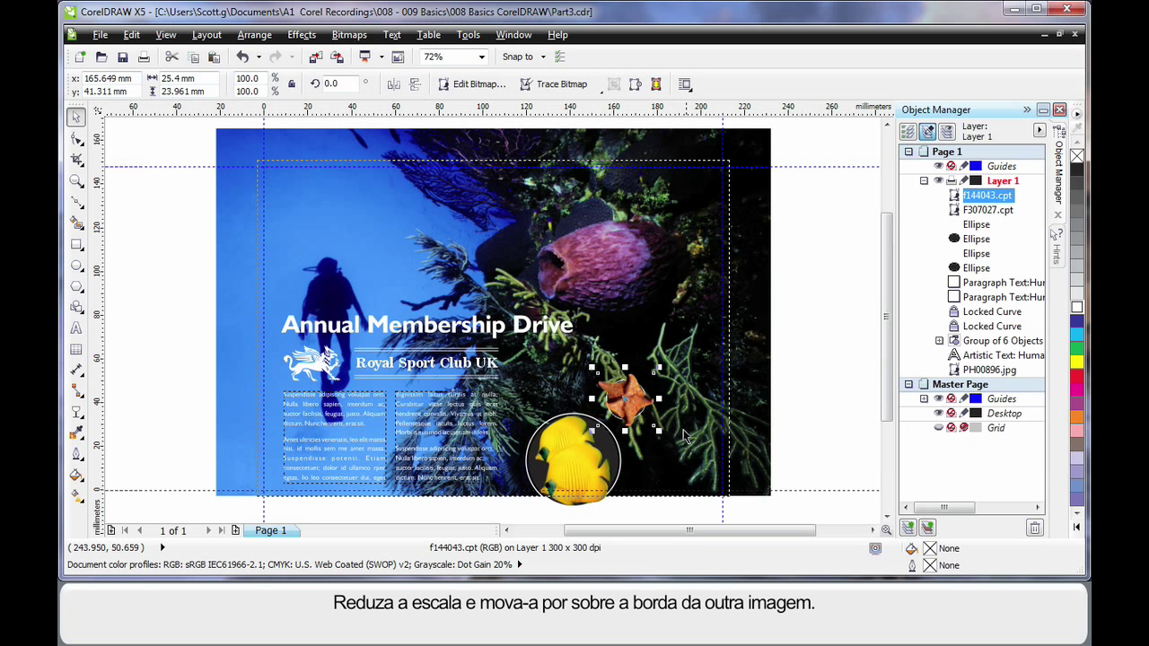
left_click_drag(658, 429, 648, 428)
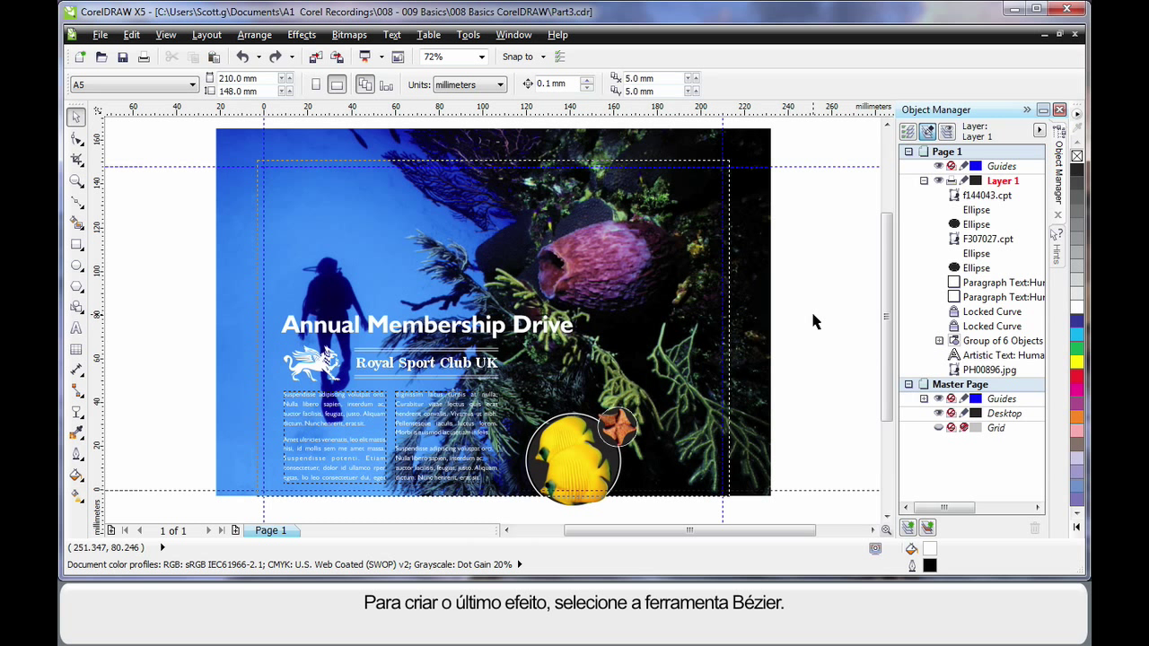
mouse_move(646, 305)
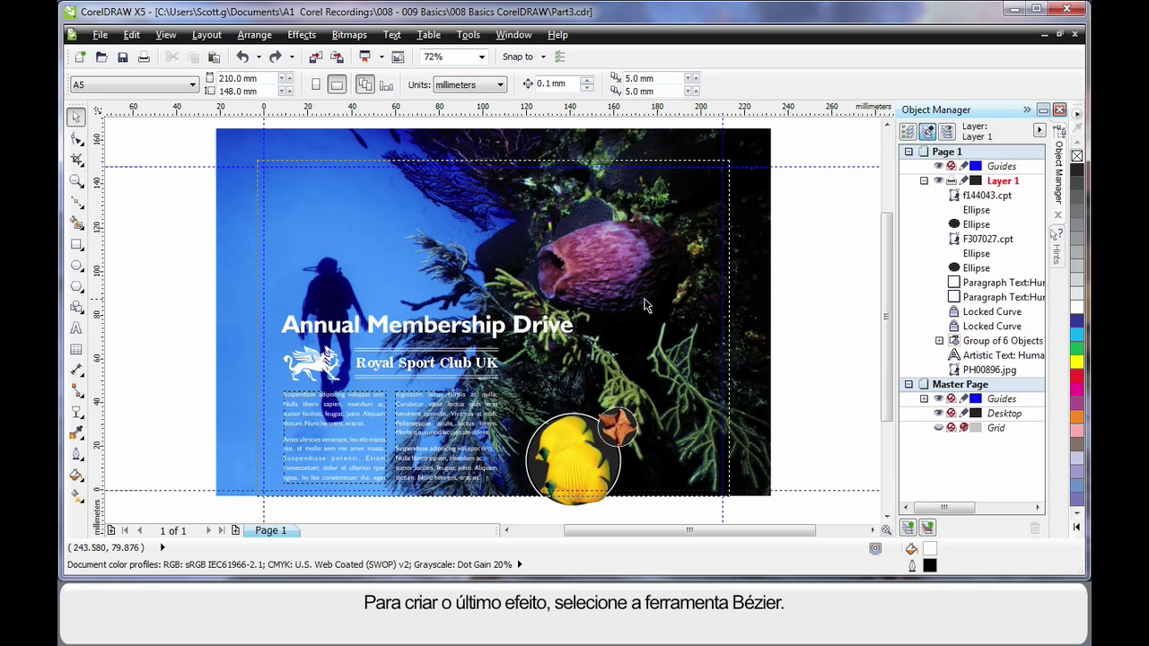
mouse_move(44, 225)
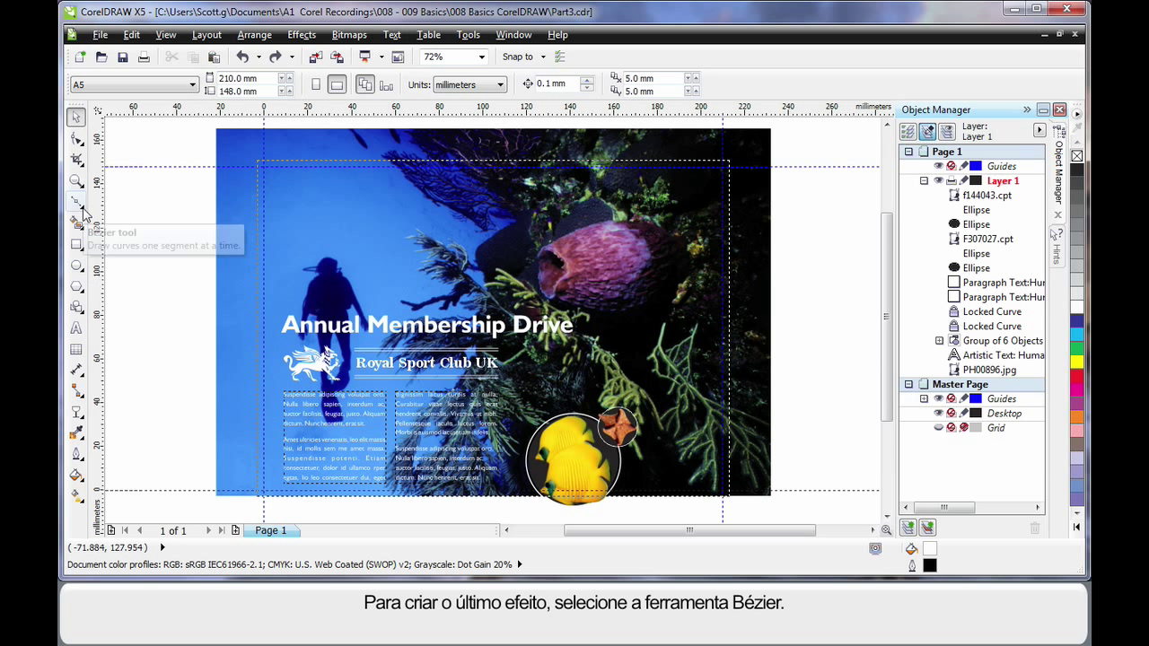
Step: Draw a Bézier shape from the top middle with a curved closing edge over the right side
left_click(71, 203)
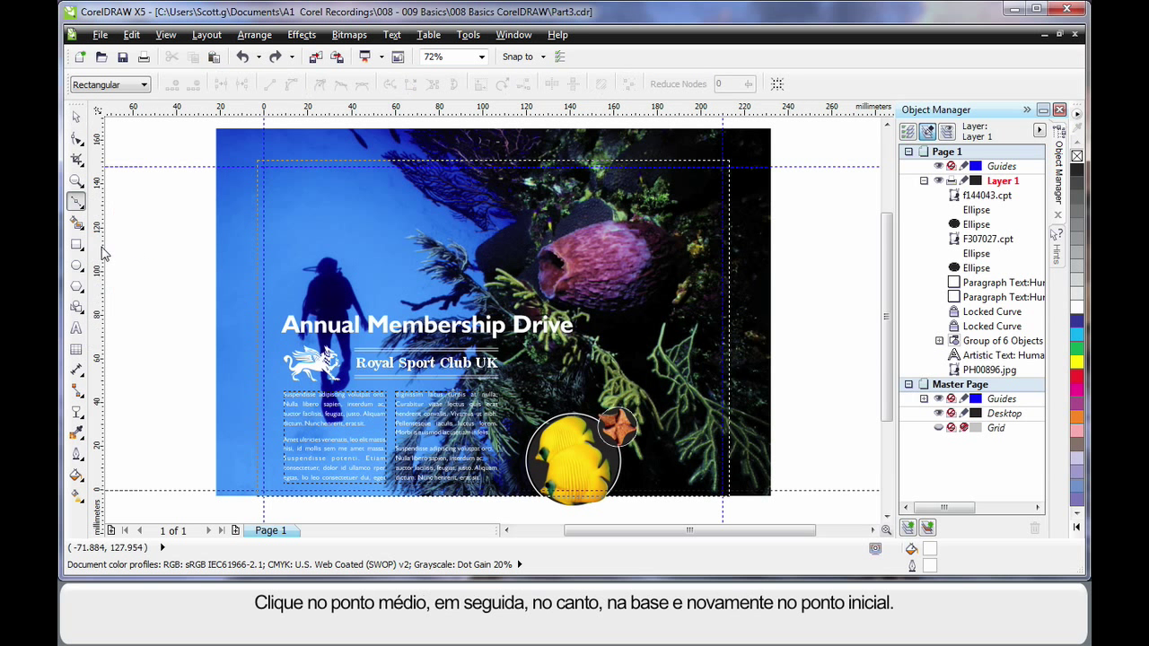
mouse_move(507, 166)
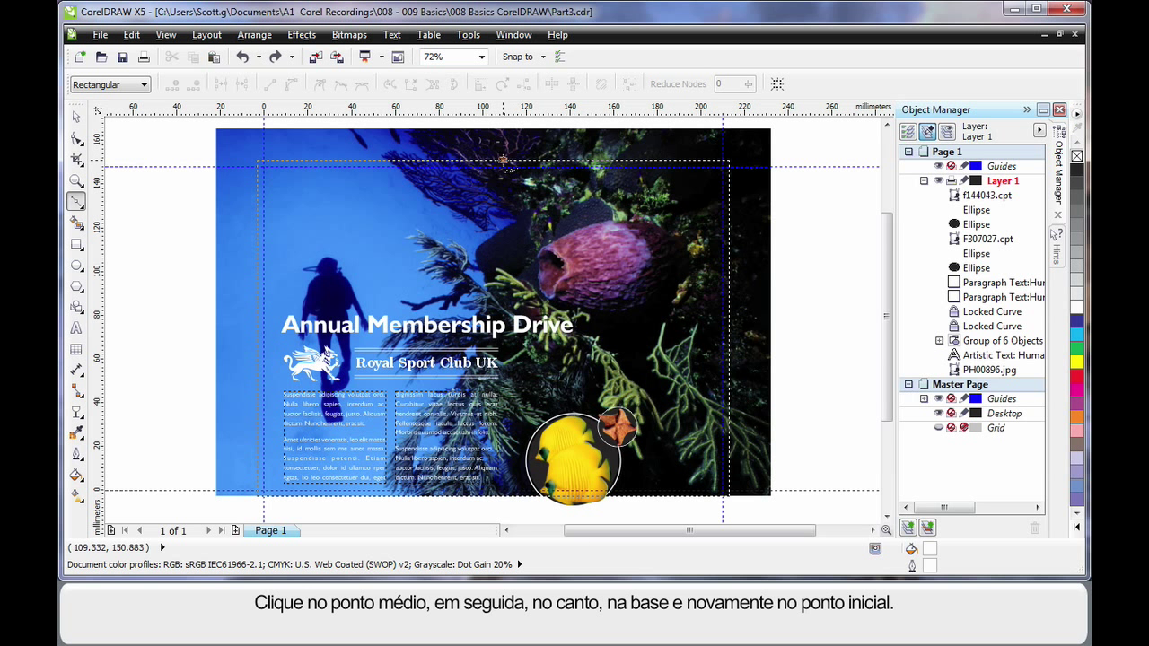
left_click(728, 159)
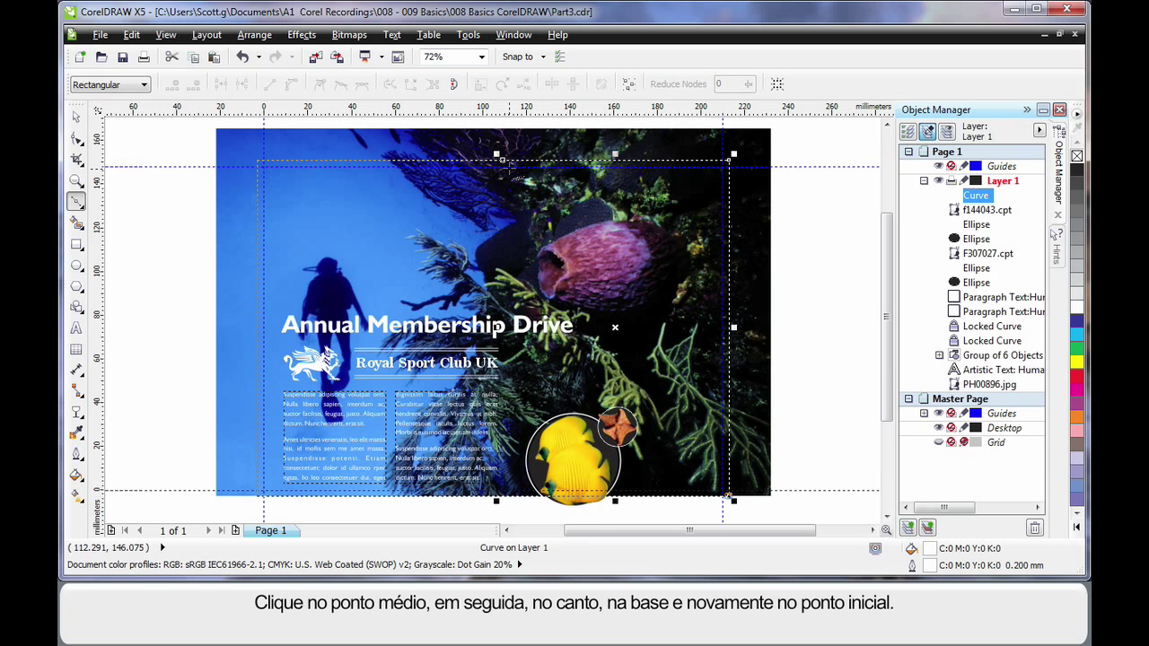
left_click_drag(496, 162, 733, 501)
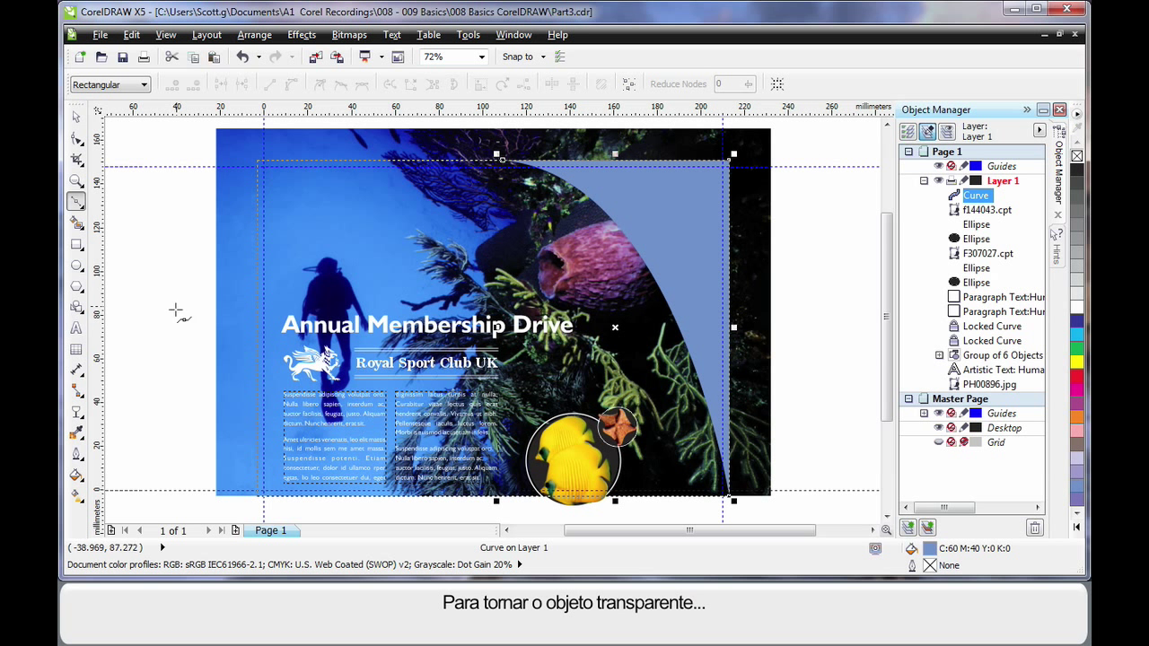
Step: Apply Uniform transparency at the default 50% to the blue curved shape
left_click(77, 414)
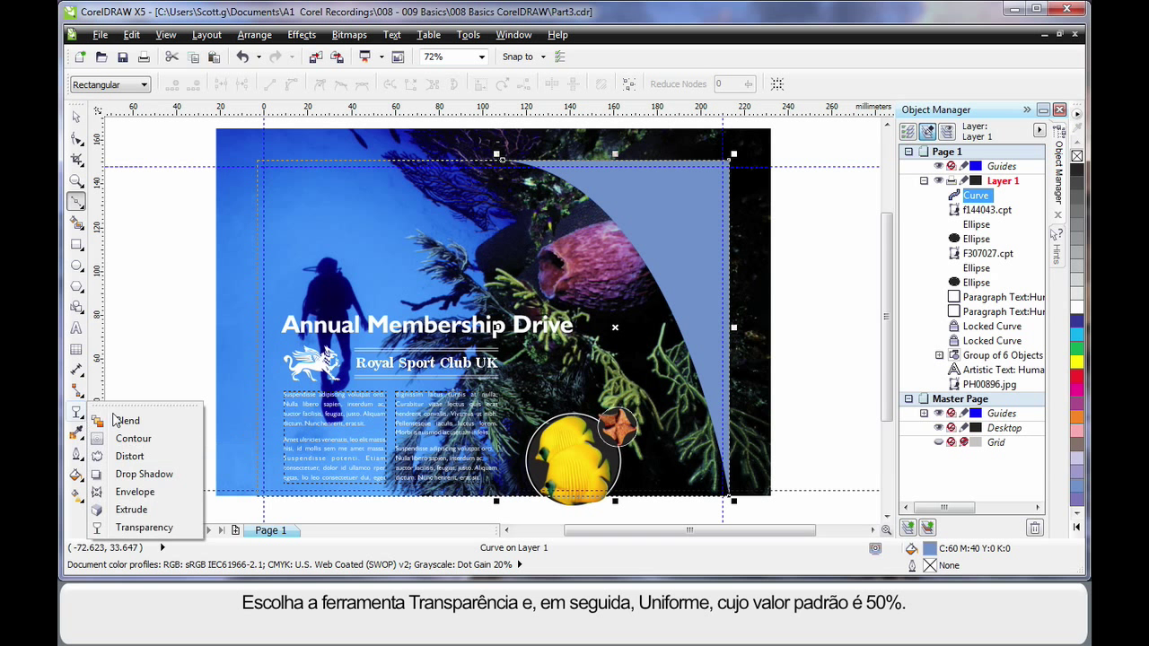
left_click(144, 527)
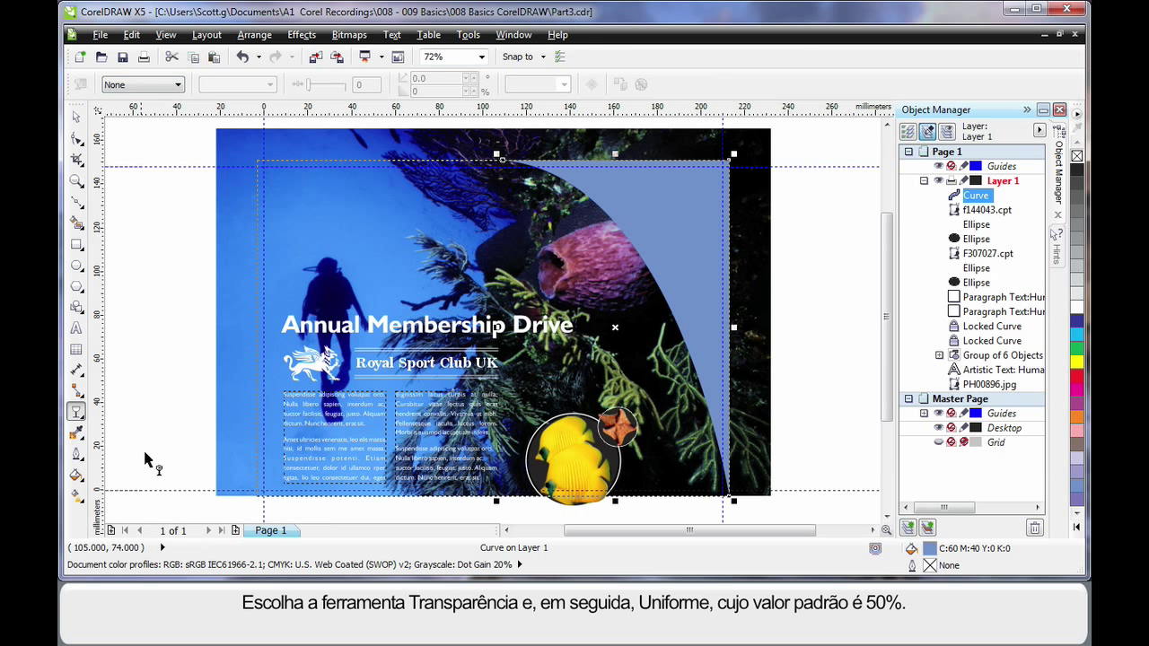
left_click(176, 85)
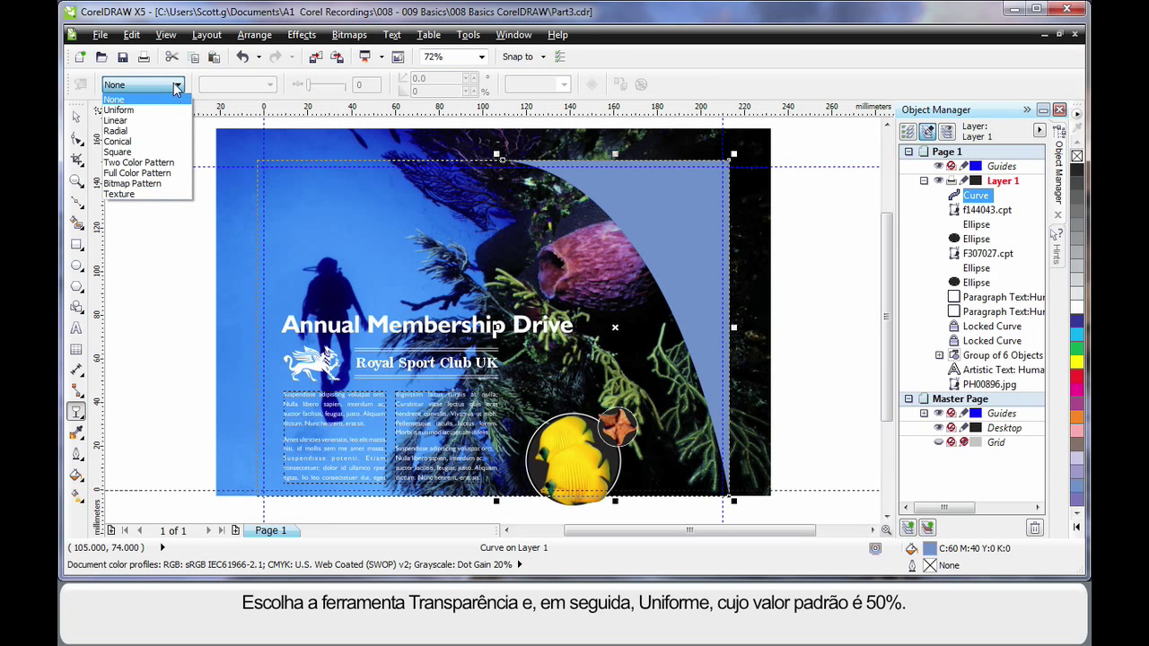
left_click(118, 110)
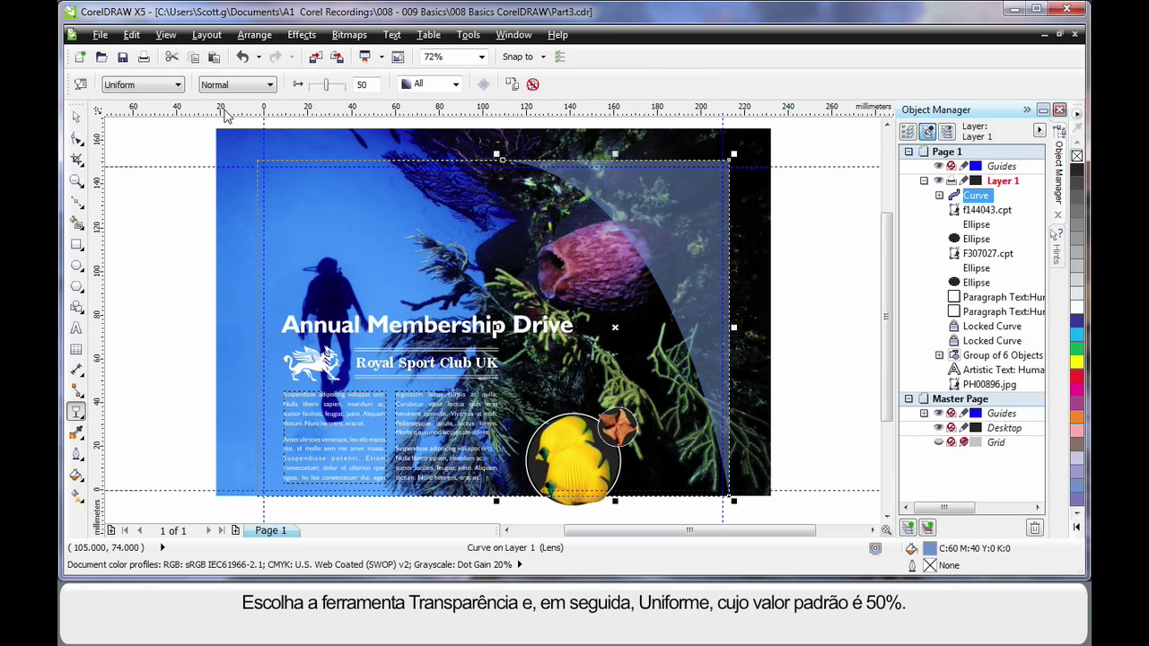
mouse_move(330, 175)
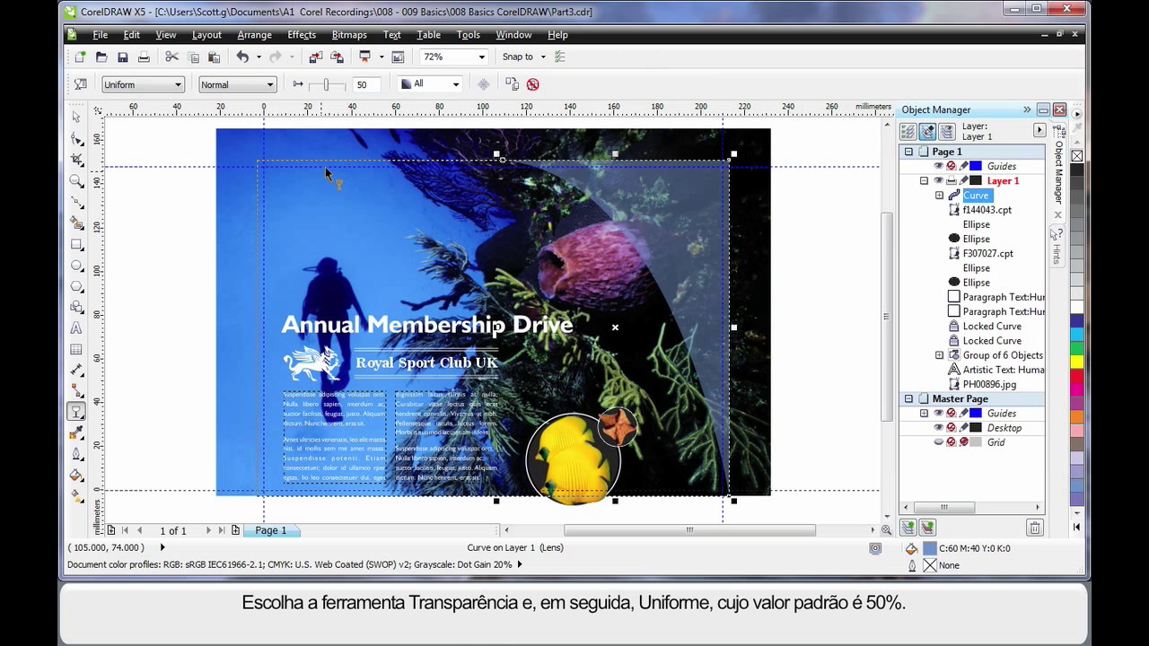
mouse_move(72, 211)
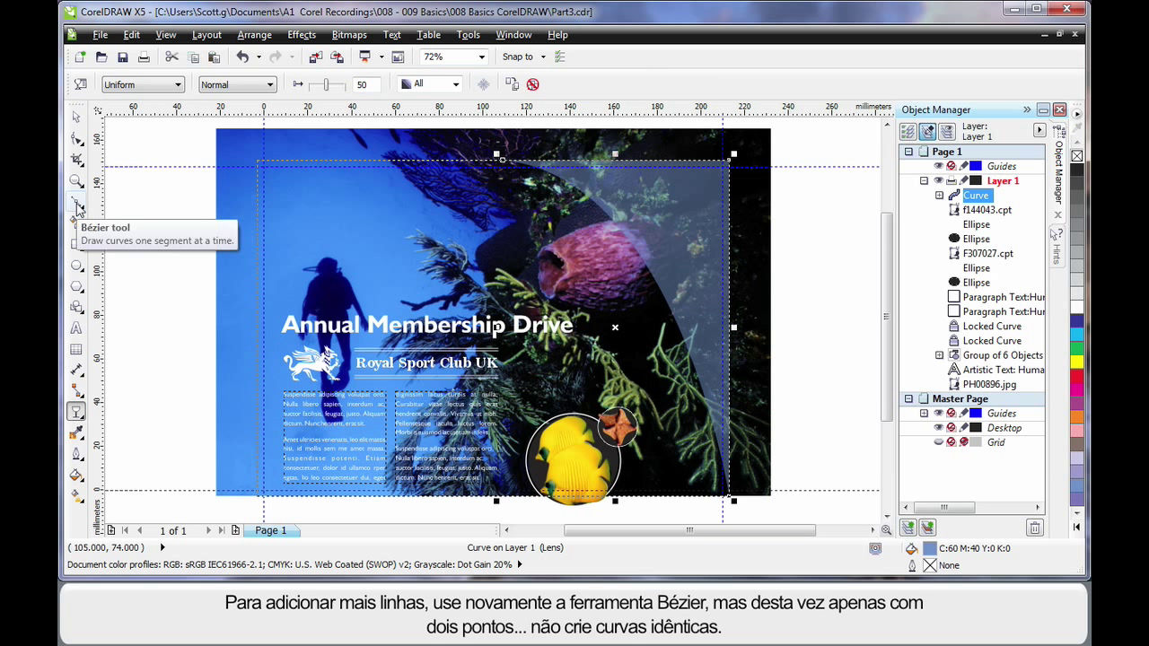
Step: Start a white Bézier arc line near the top of the page
left_click(77, 209)
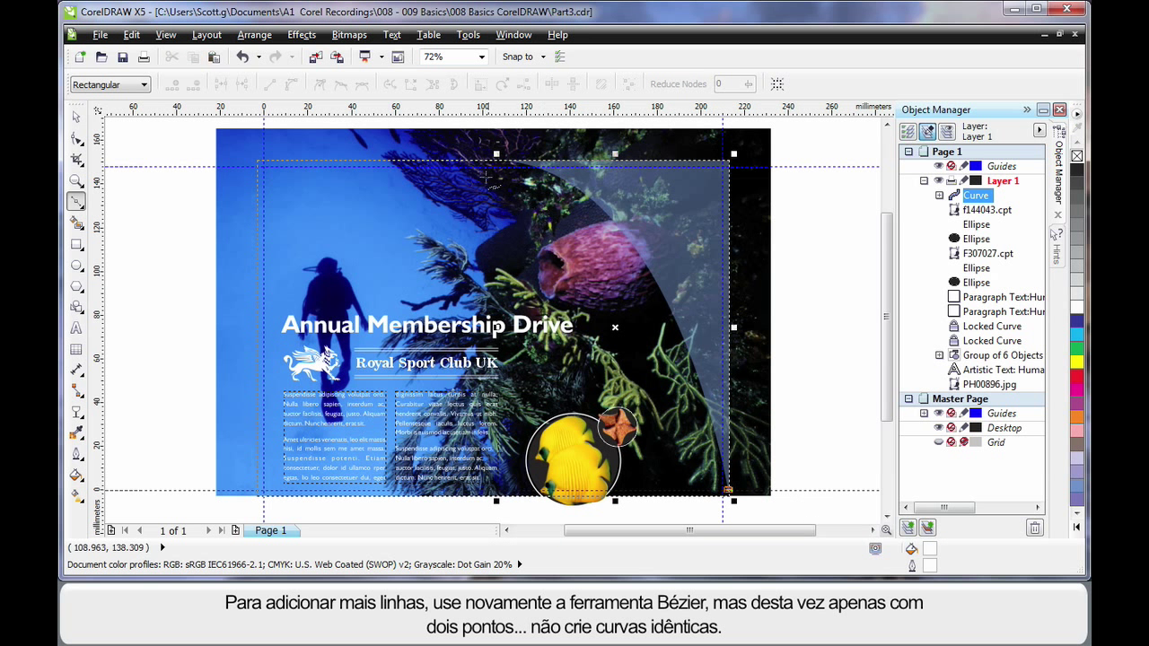
left_click(454, 161)
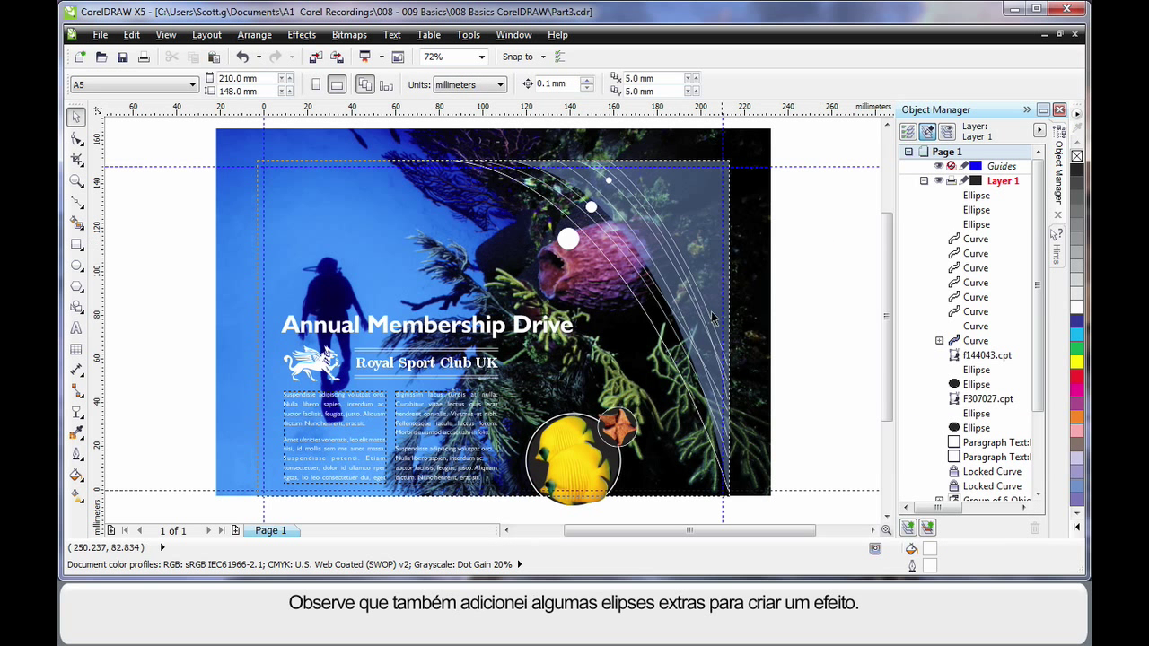
mouse_move(611, 215)
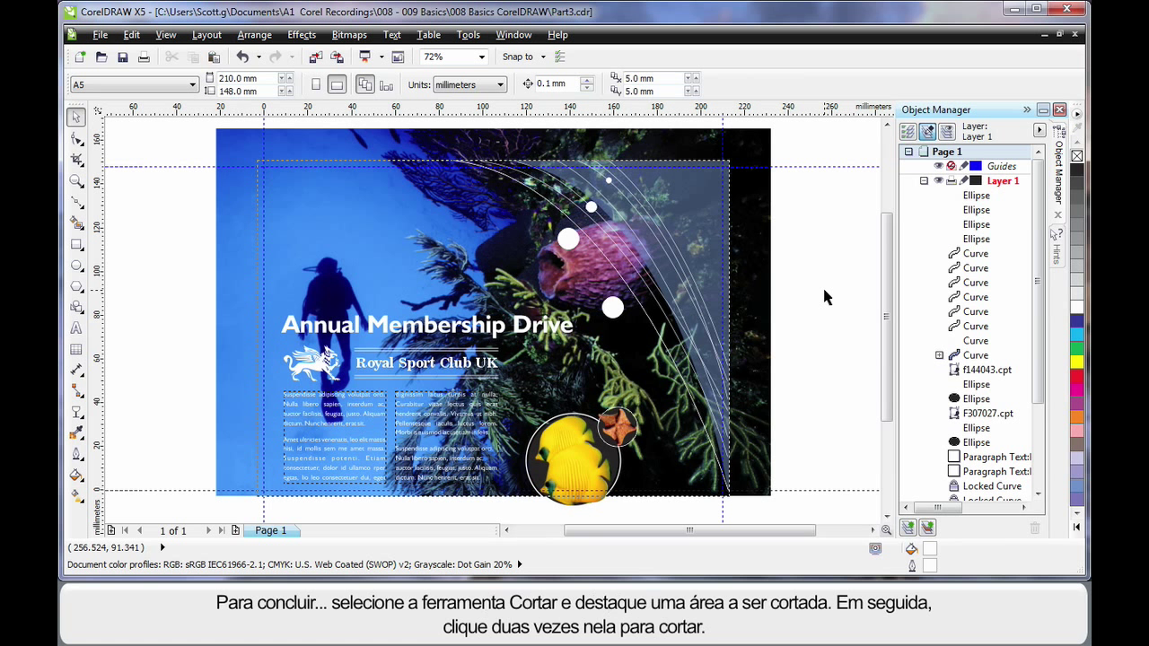
mouse_move(827, 303)
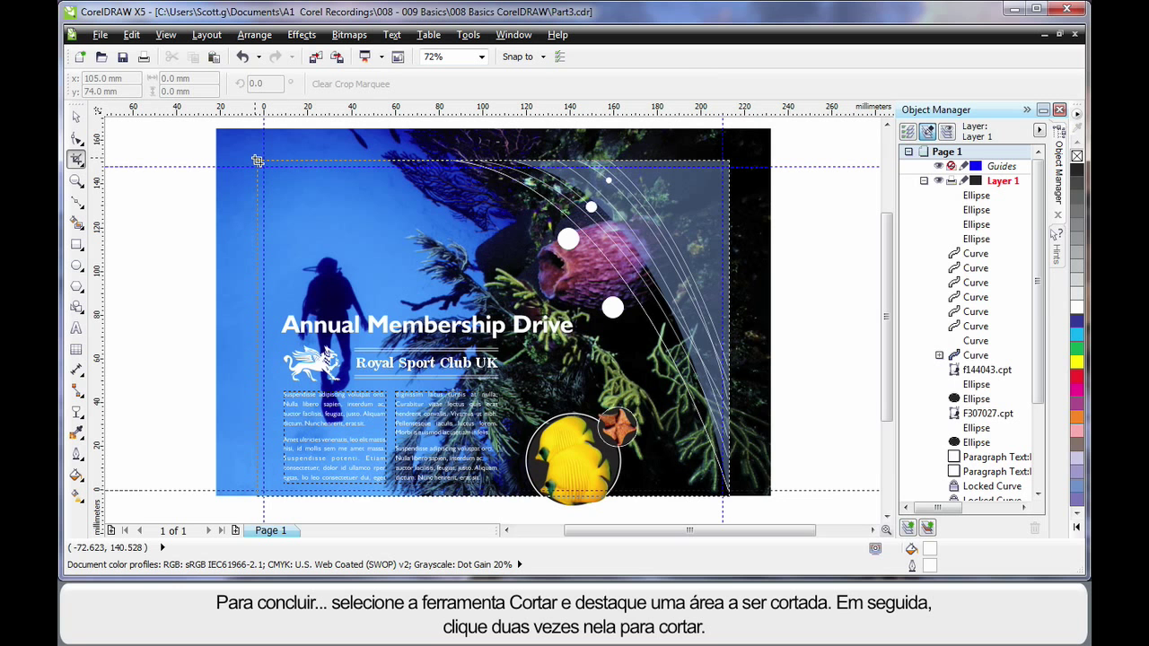
Step: Drag a crop marquee over the bleed area of the ad
left_click_drag(256, 161, 727, 489)
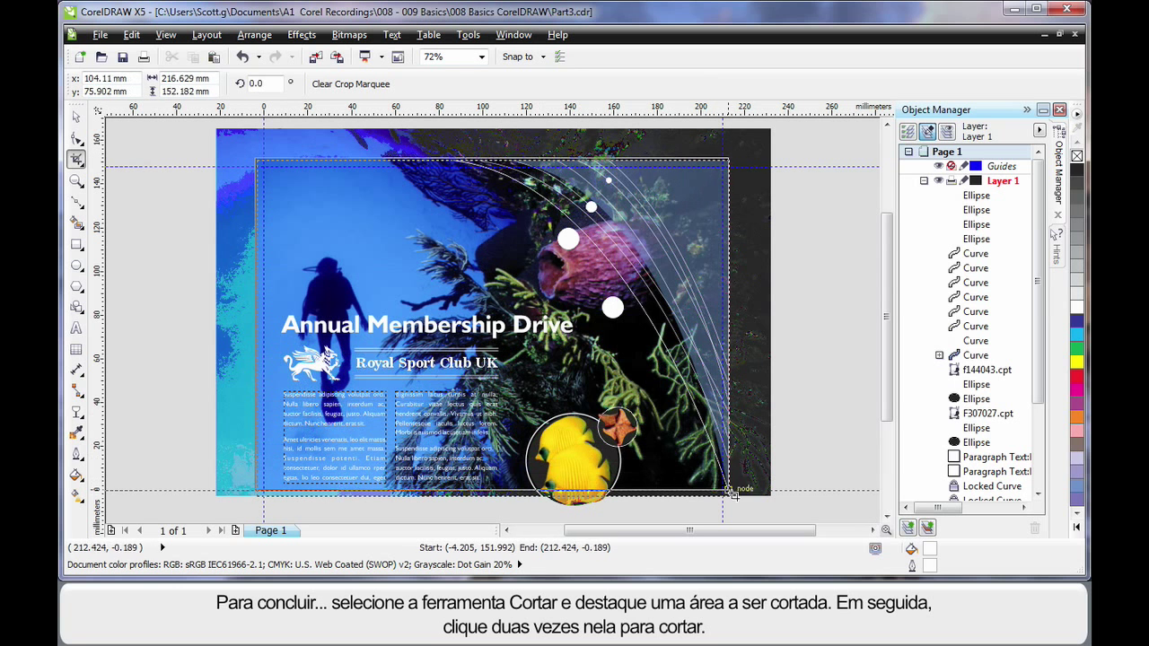